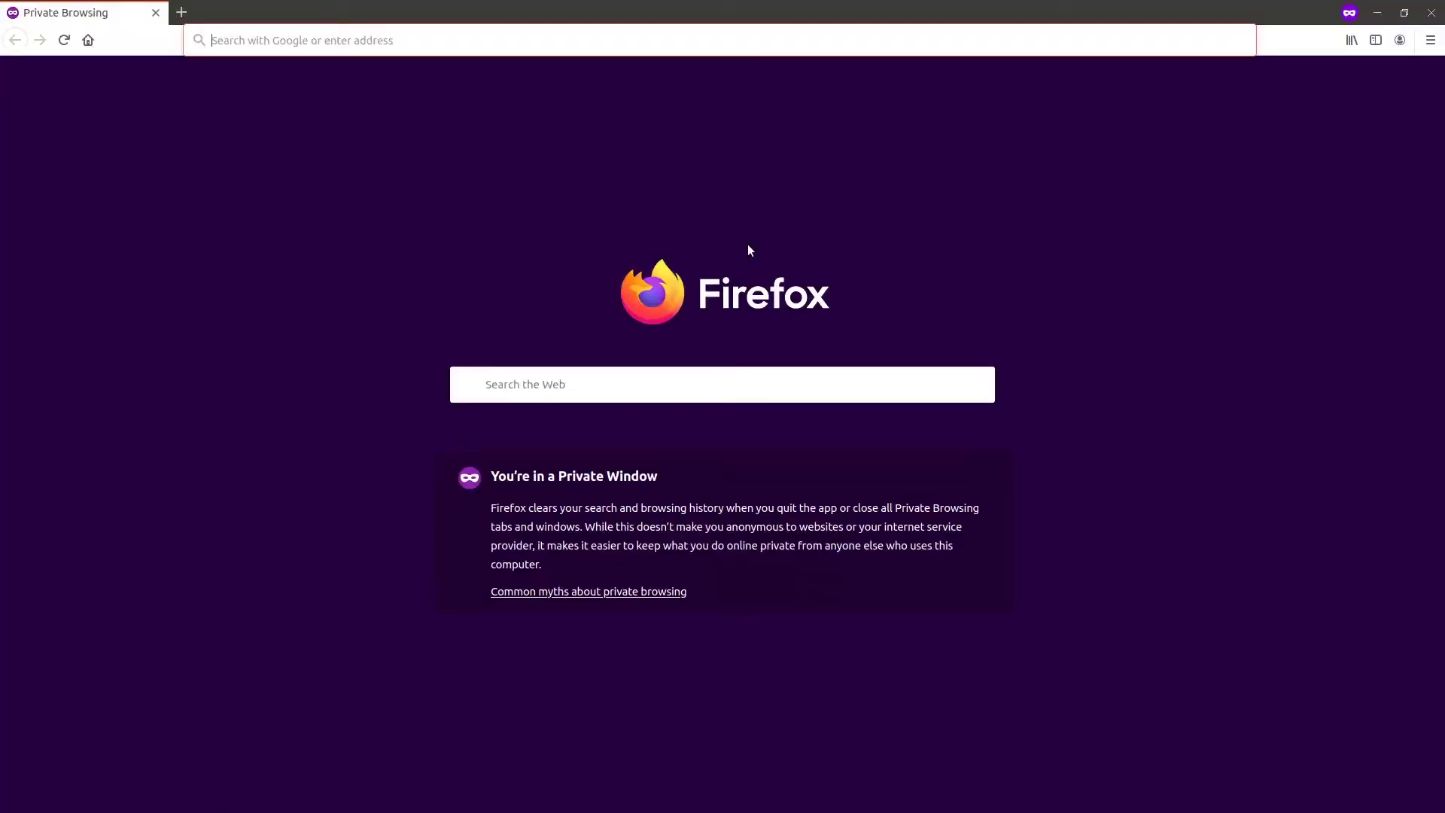
{"action": "type", "text": "https://www.google.com"}
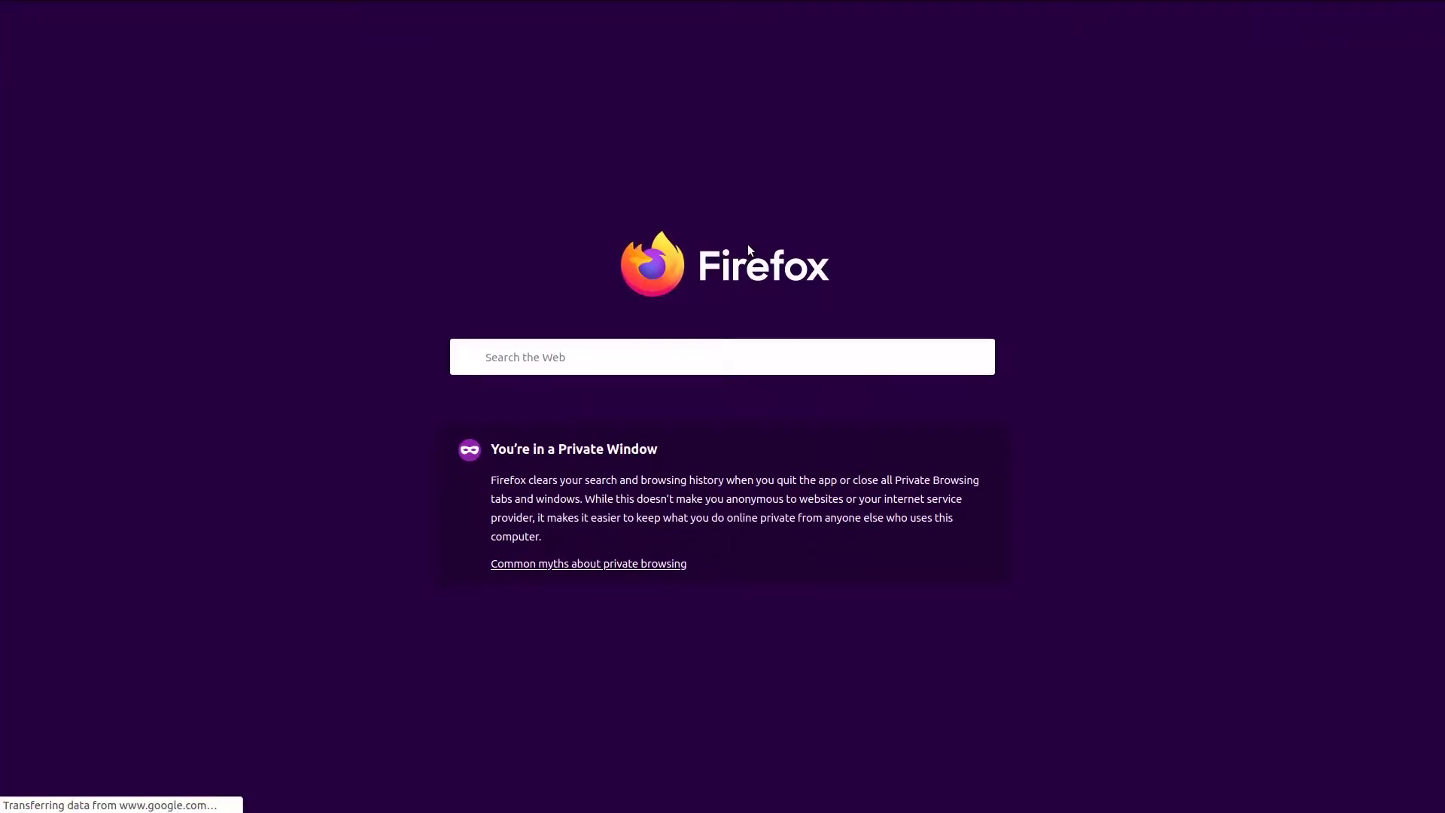
{"action": "type", "text": "w"}
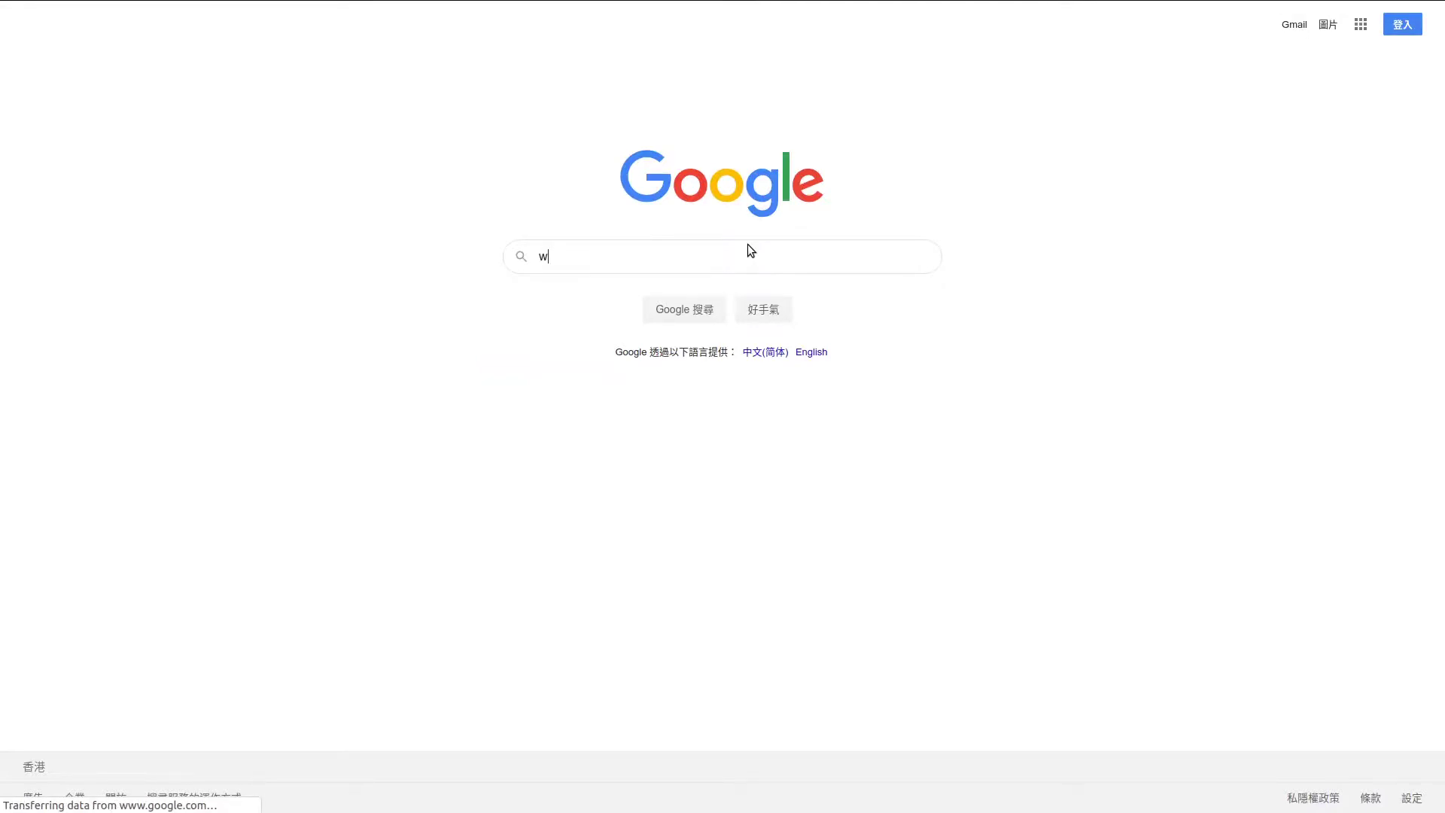
{"action": "type", "text": "hat's my ip"}
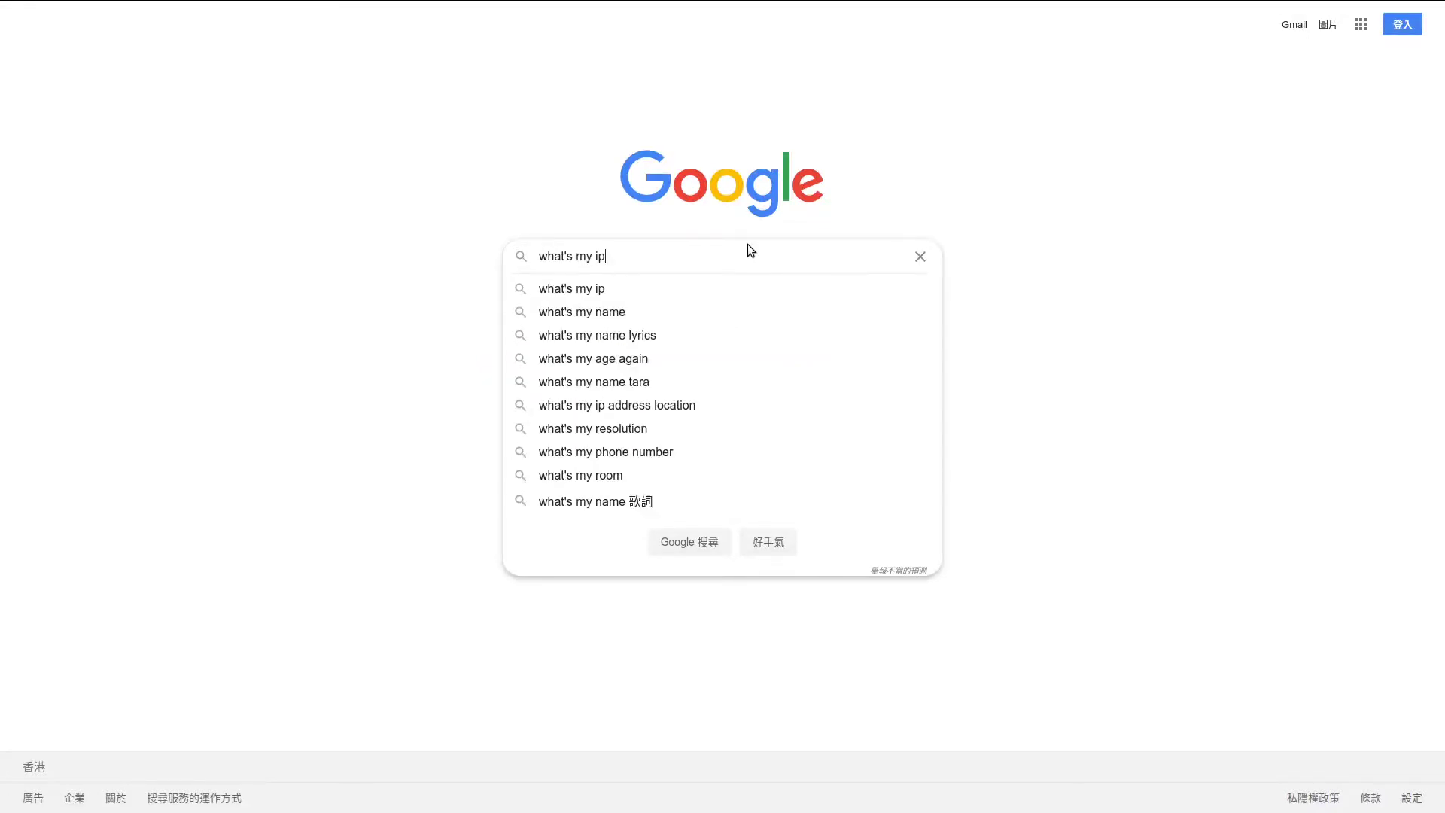
{"action": "key", "text": "Enter"}
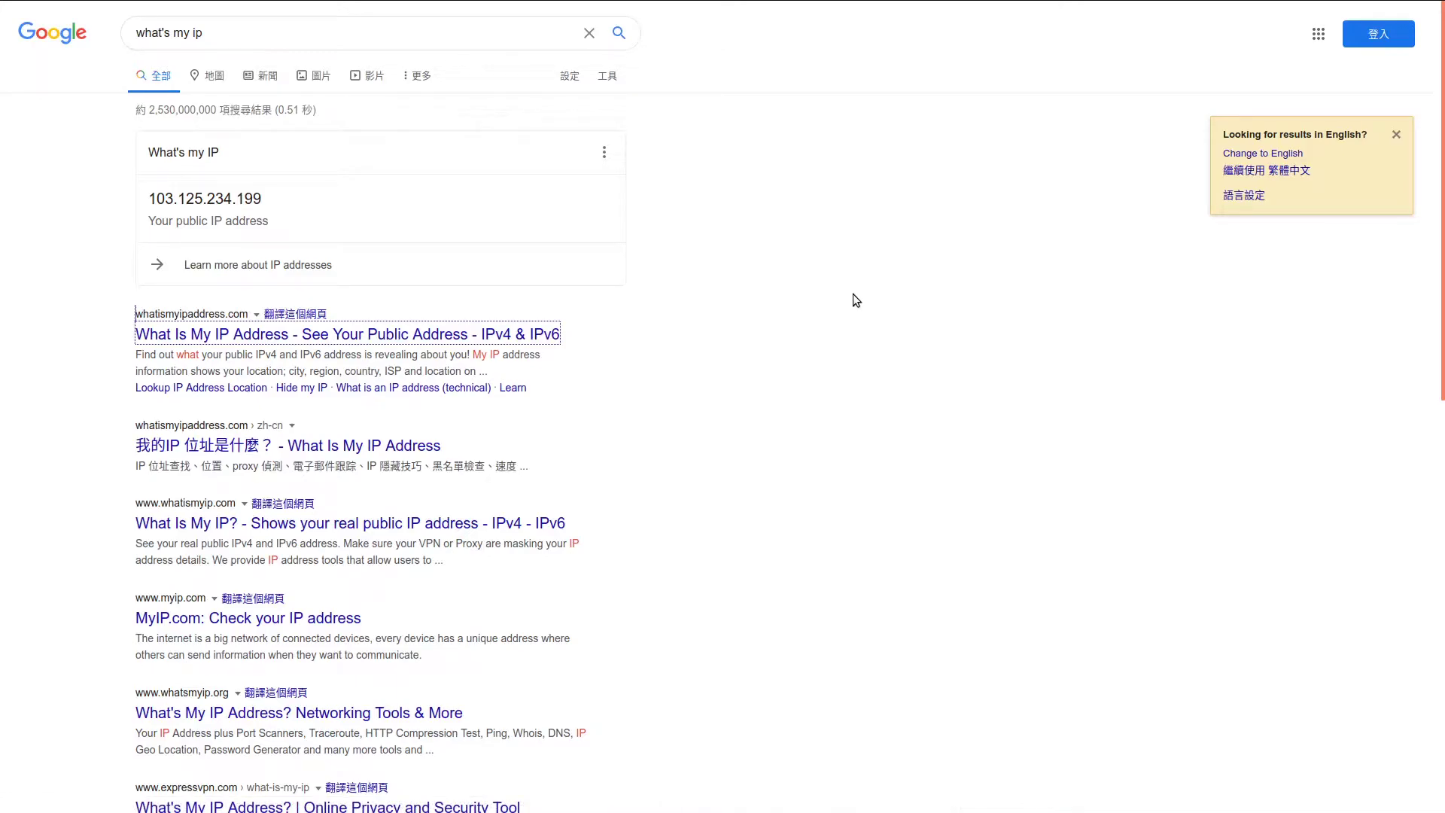
Step: Scroll through the WhatIsMyIPAddress details showing ISP xTom in Osaka, Japan
{"action": "scroll", "scroll_direction": "down", "scroll_amount": 3}
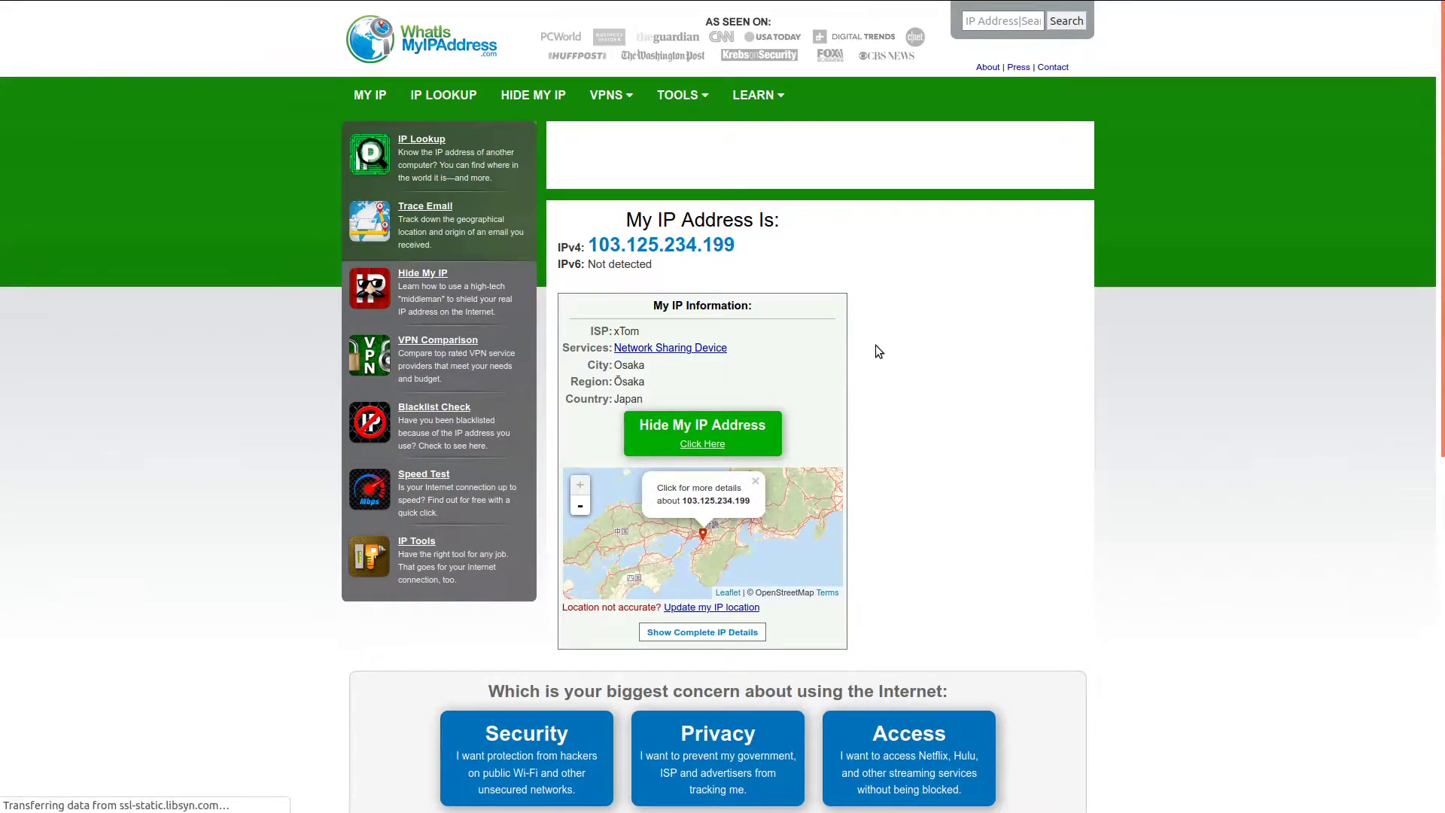
{"action": "scroll", "scroll_direction": "down", "scroll_amount": 3}
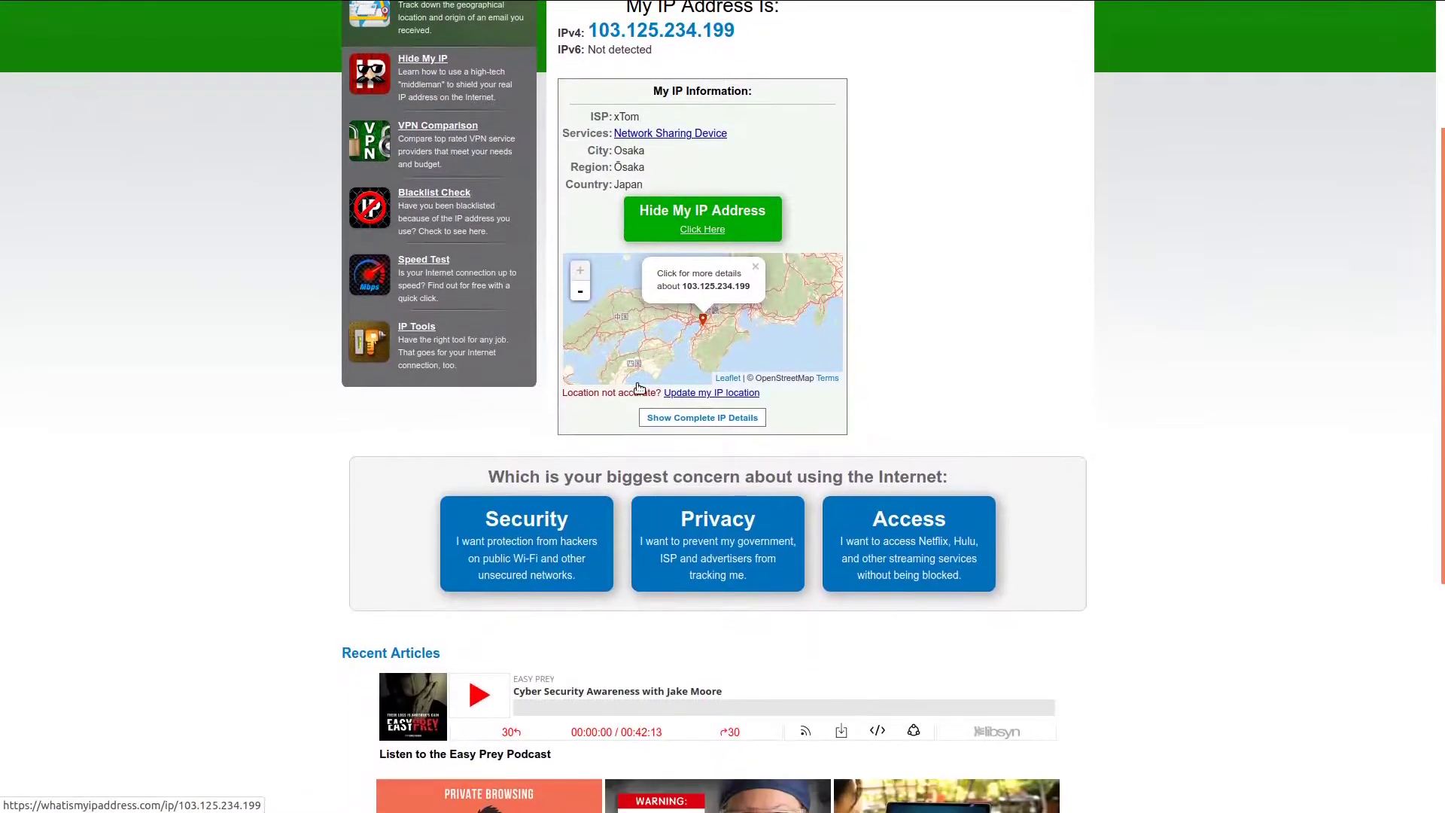
{"action": "scroll", "scroll_direction": "up", "scroll_amount": 3}
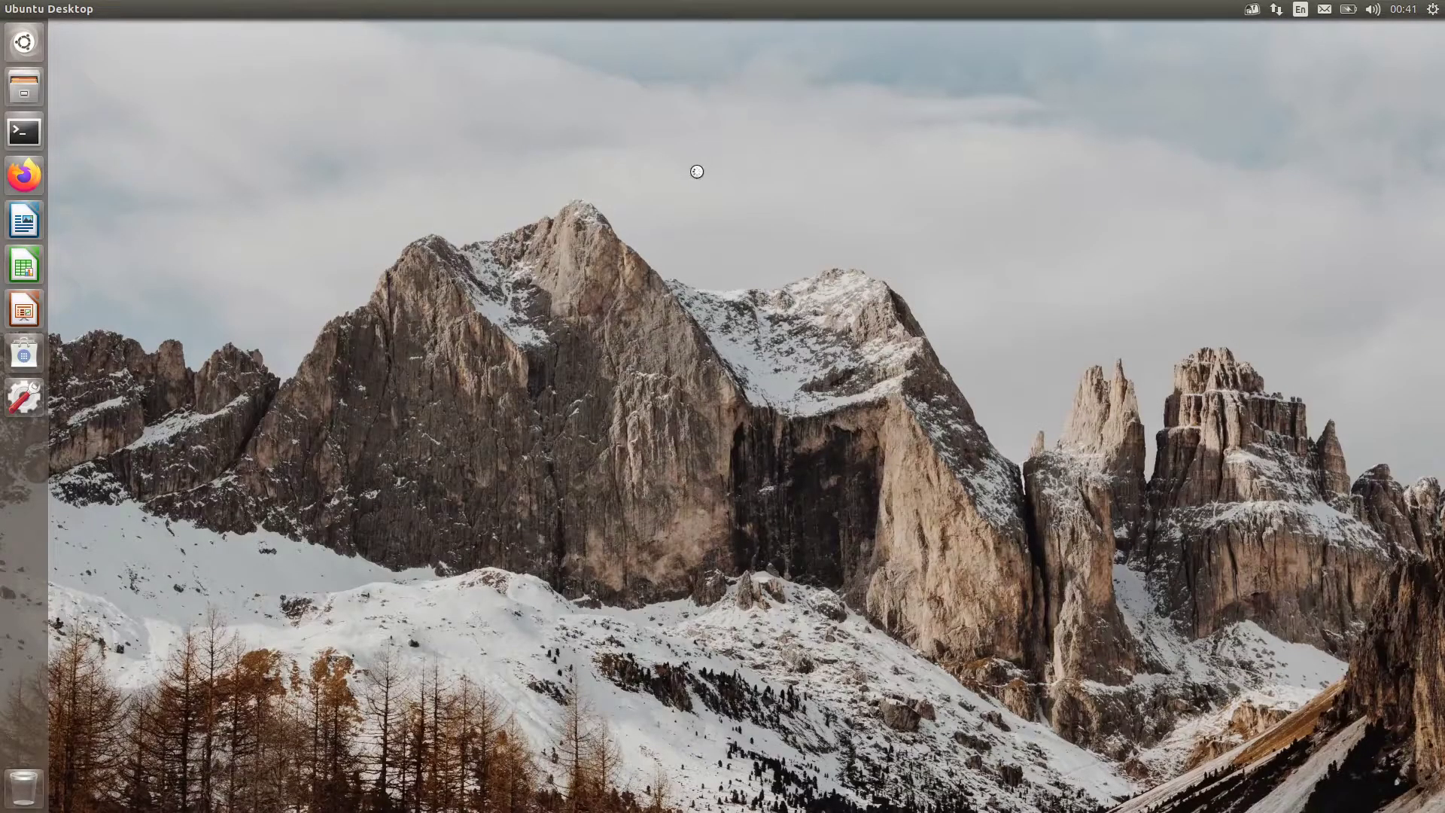
Step: Search for protonvpn in a new Firefox window and choose the official ProtonVPN result
{"action": "left_click", "coordinate": [23, 175]}
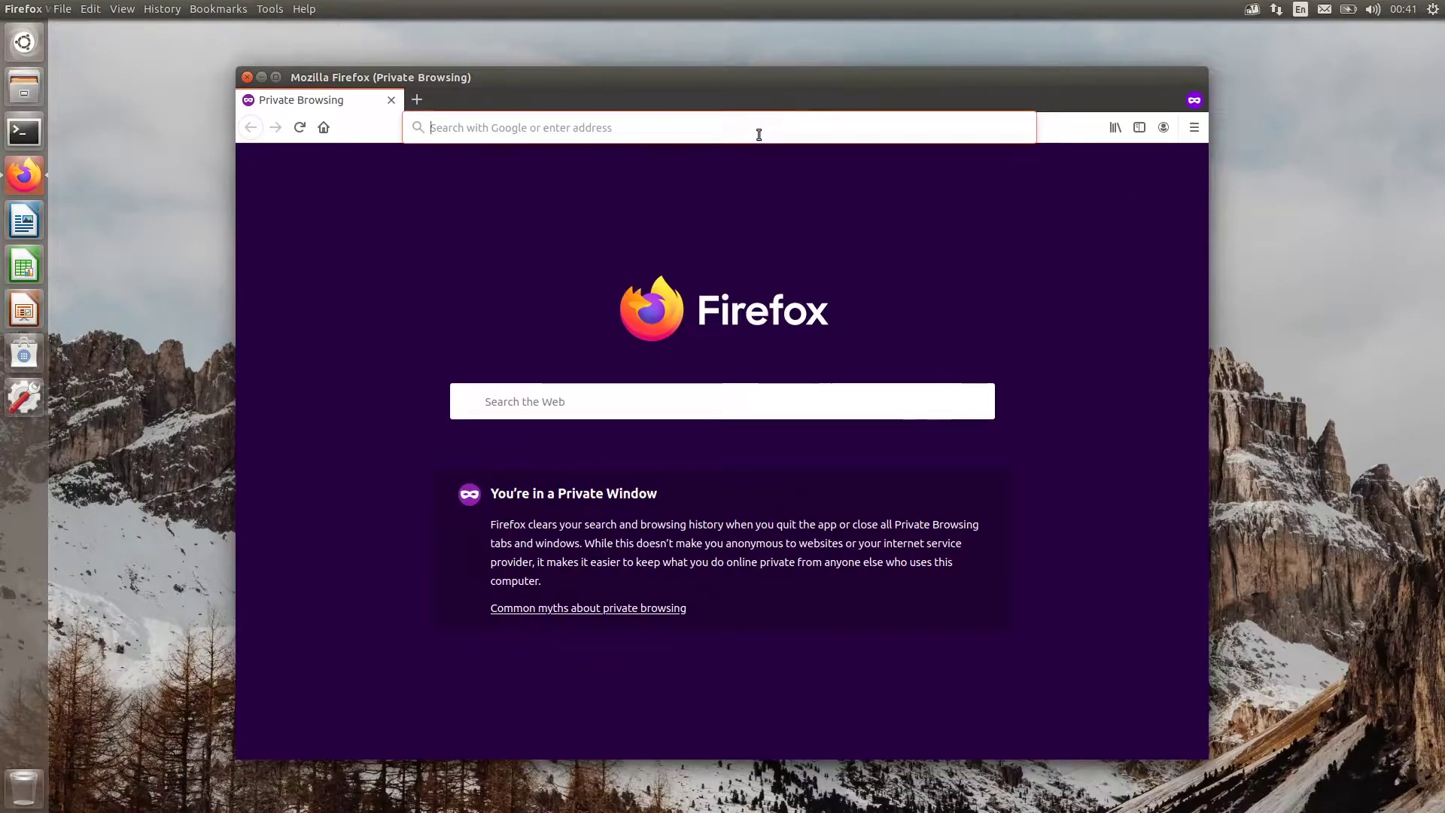
{"action": "type", "text": "protonvpn&ie=utf-8&oe=utf-8"}
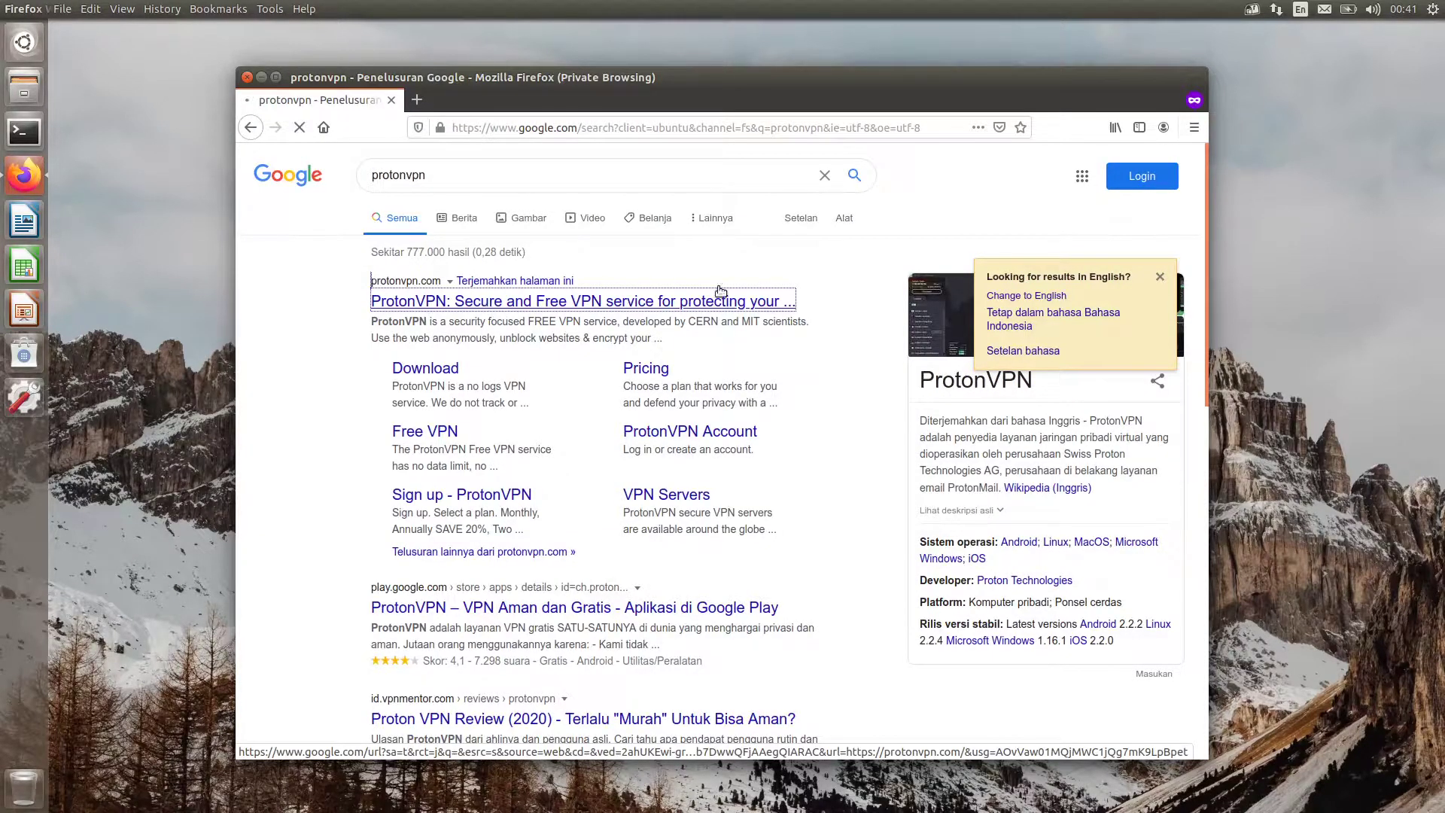
{"action": "left_click", "coordinate": [581, 301]}
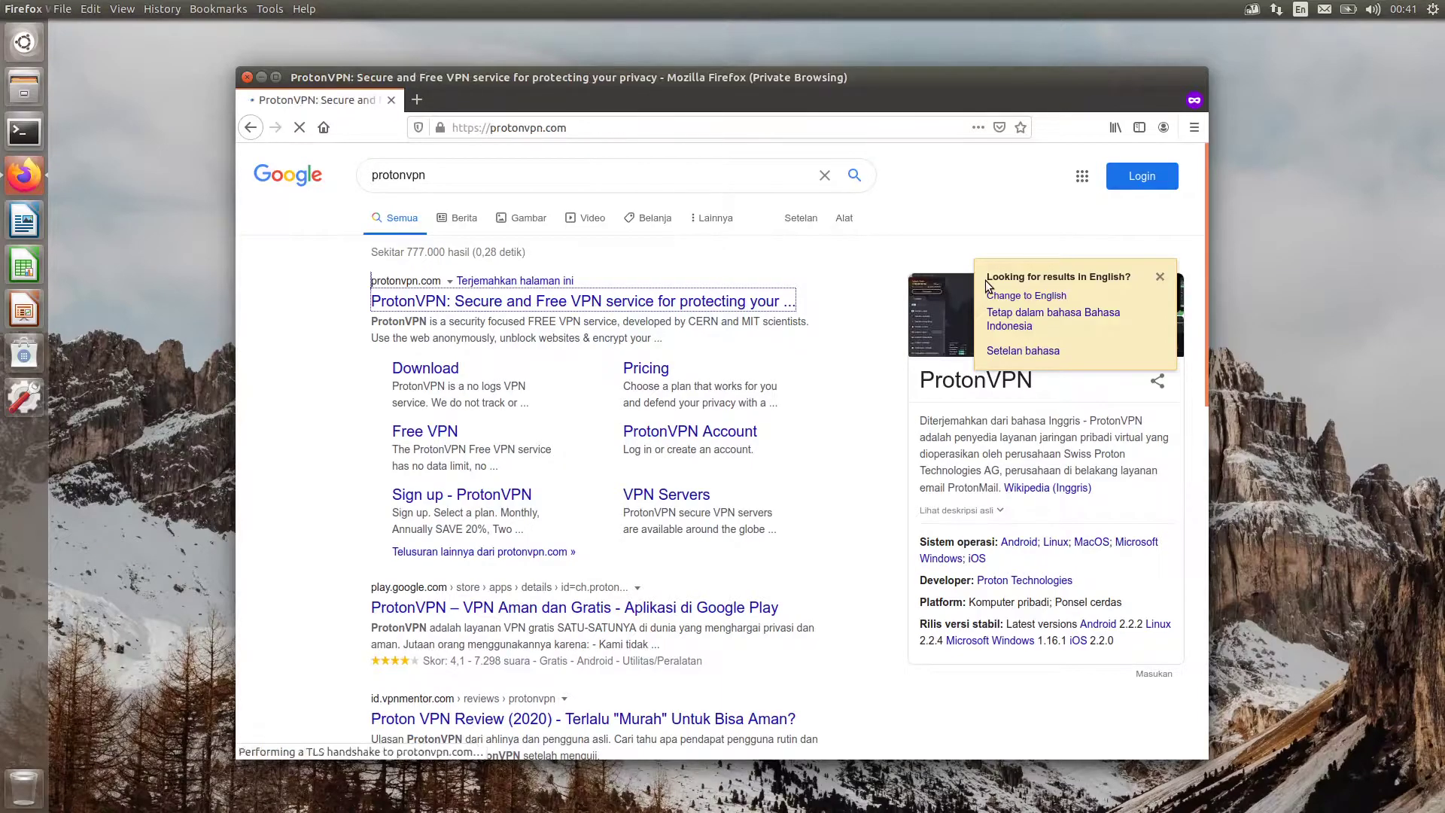
Step: Scroll through the ProtonVPN homepage feature sections down to the testimonials
{"action": "left_click", "coordinate": [581, 301]}
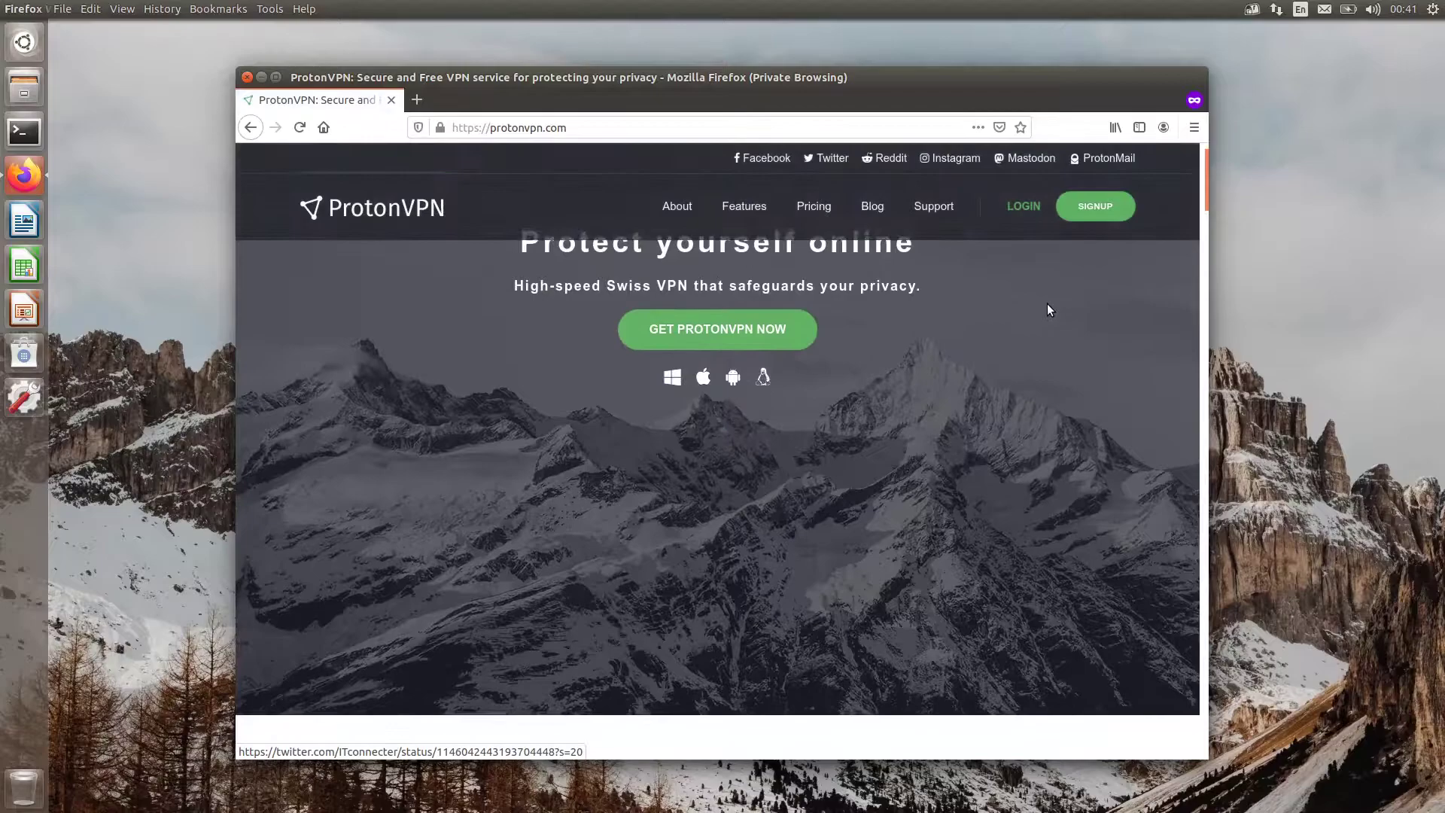
{"action": "scroll", "scroll_direction": "down", "scroll_amount": 3}
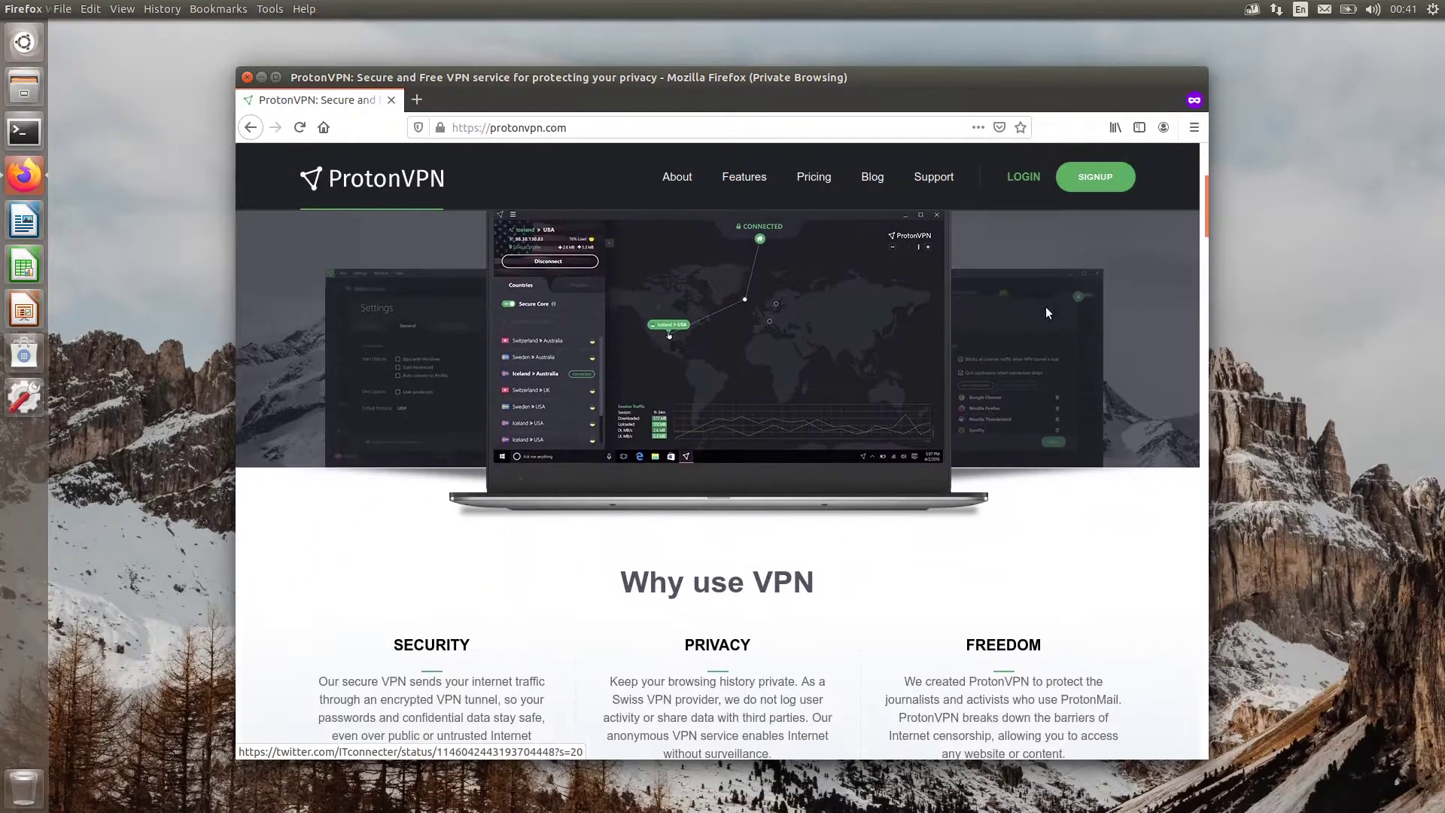
{"action": "scroll", "scroll_direction": "down", "scroll_amount": 3}
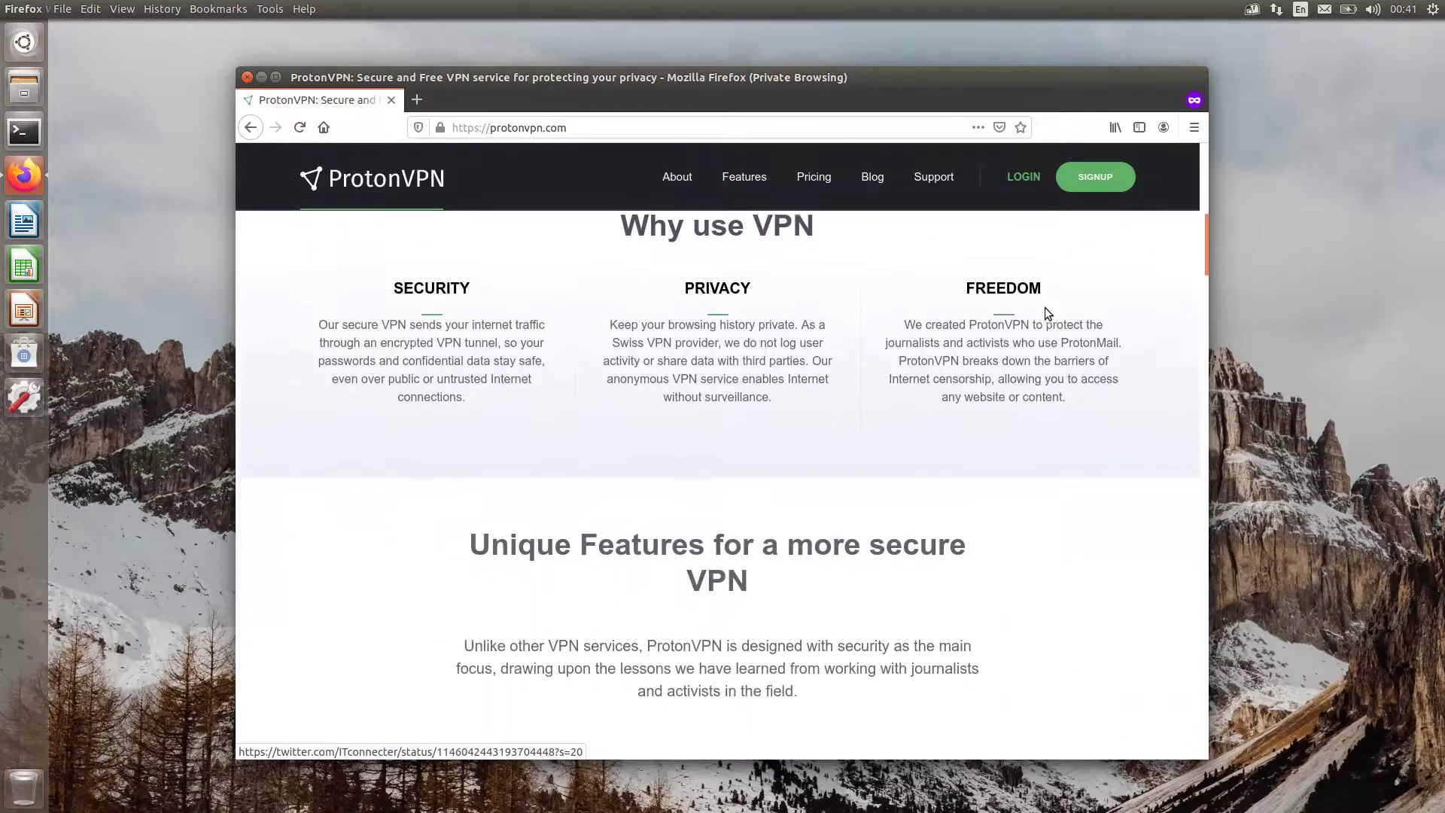
{"action": "scroll", "scroll_direction": "down", "scroll_amount": 3}
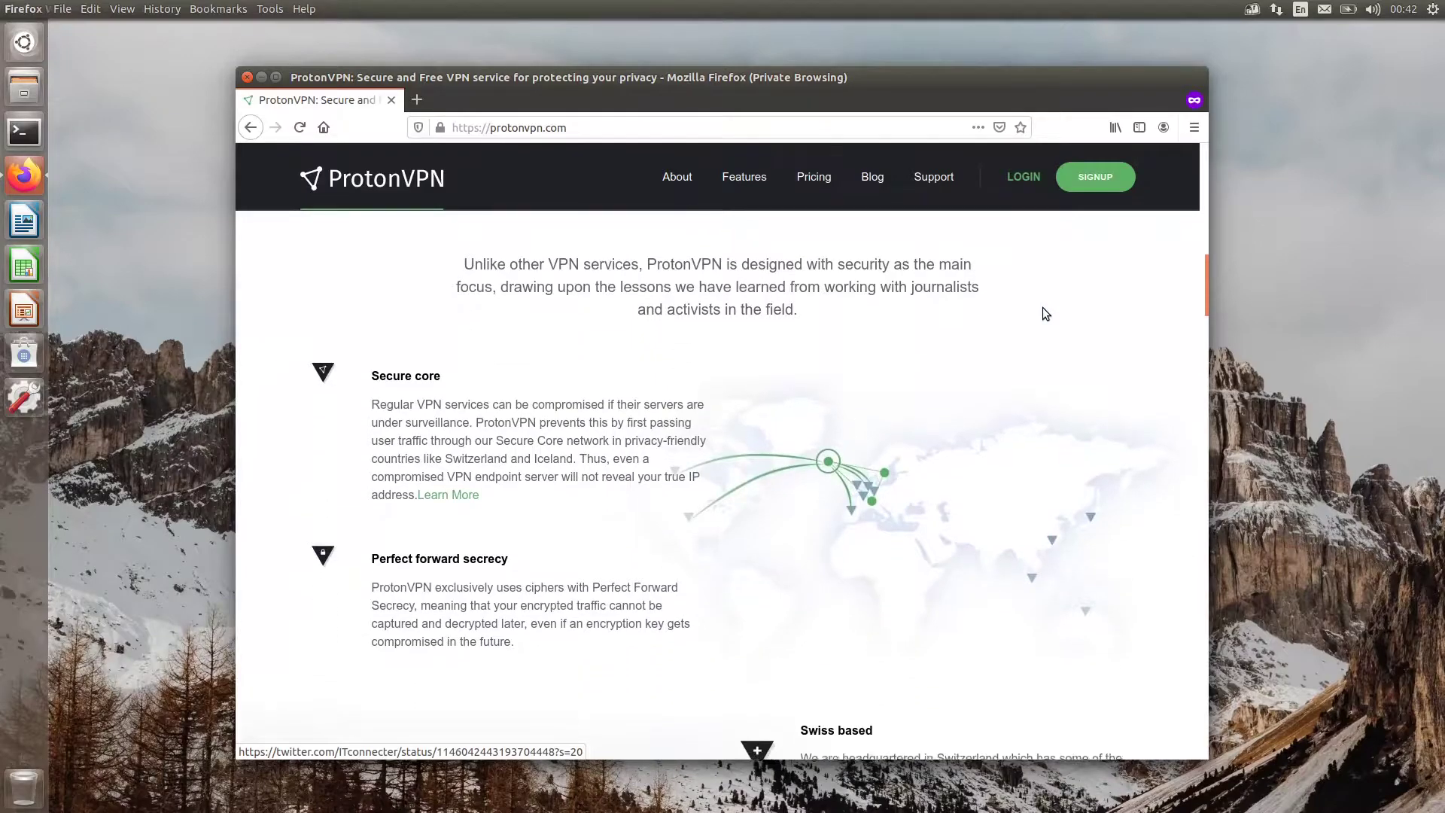
{"action": "scroll", "scroll_direction": "down", "scroll_amount": 3}
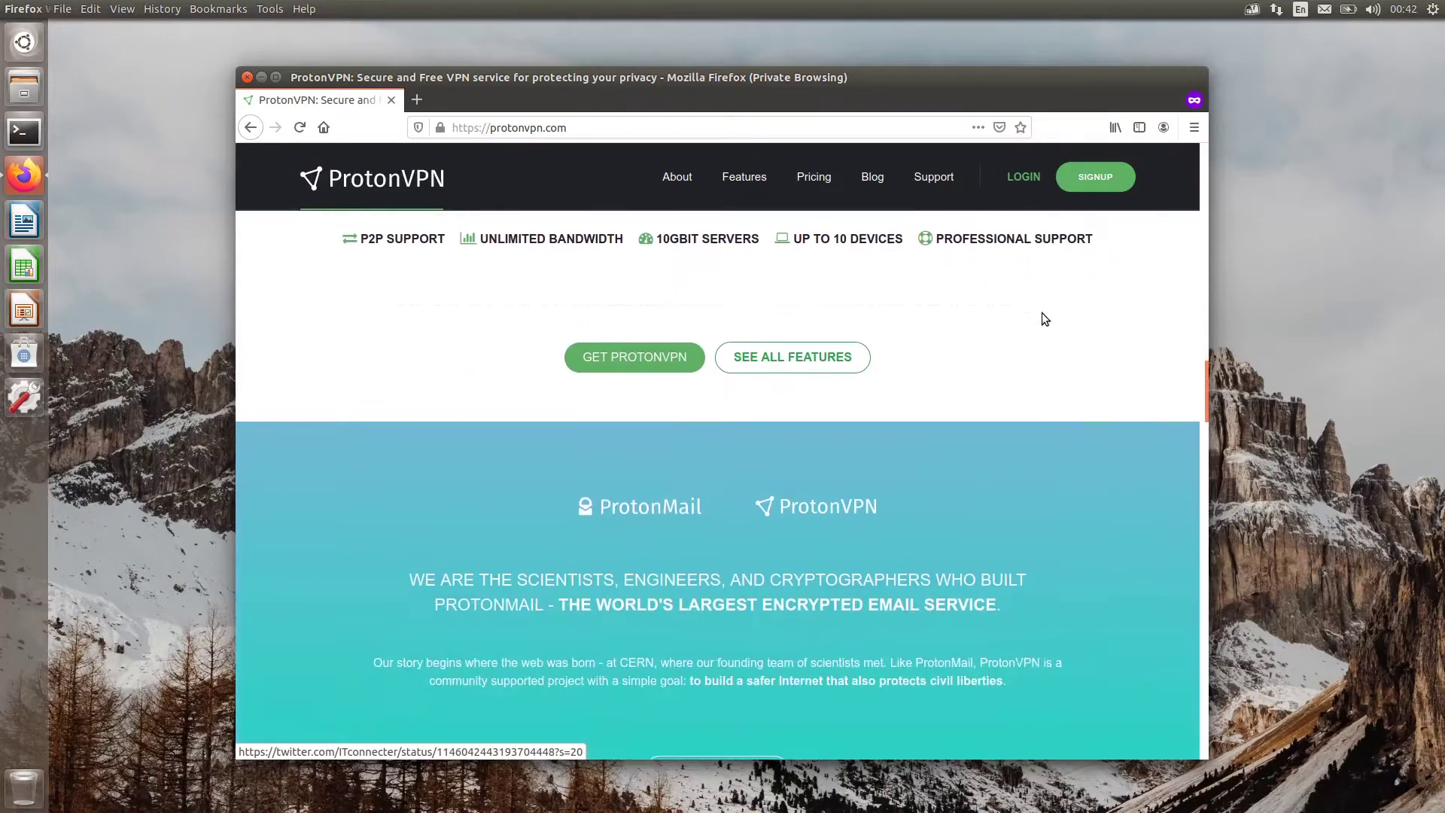
{"action": "scroll", "scroll_direction": "down", "scroll_amount": 3}
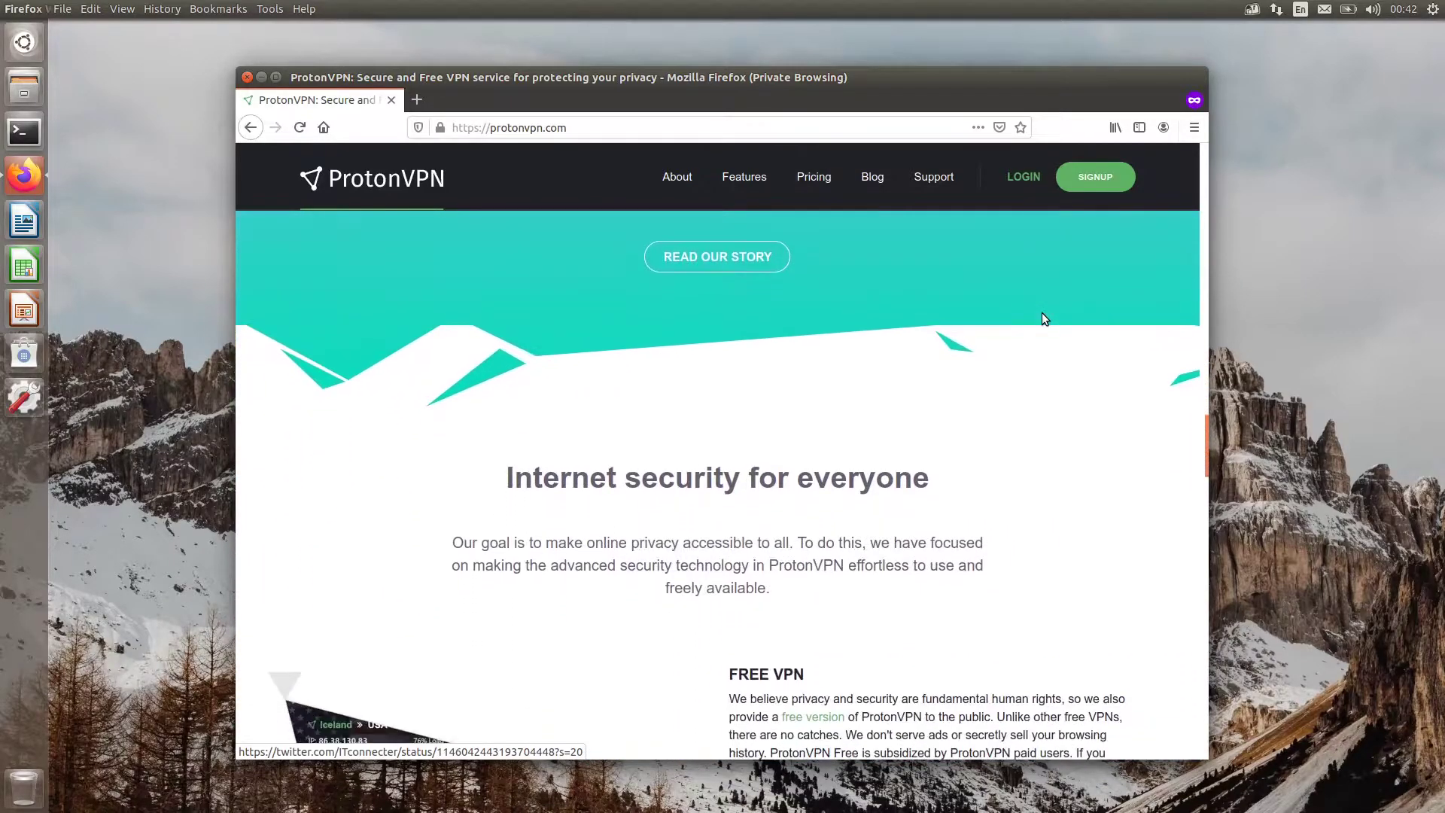
{"action": "scroll", "scroll_direction": "down", "scroll_amount": 3}
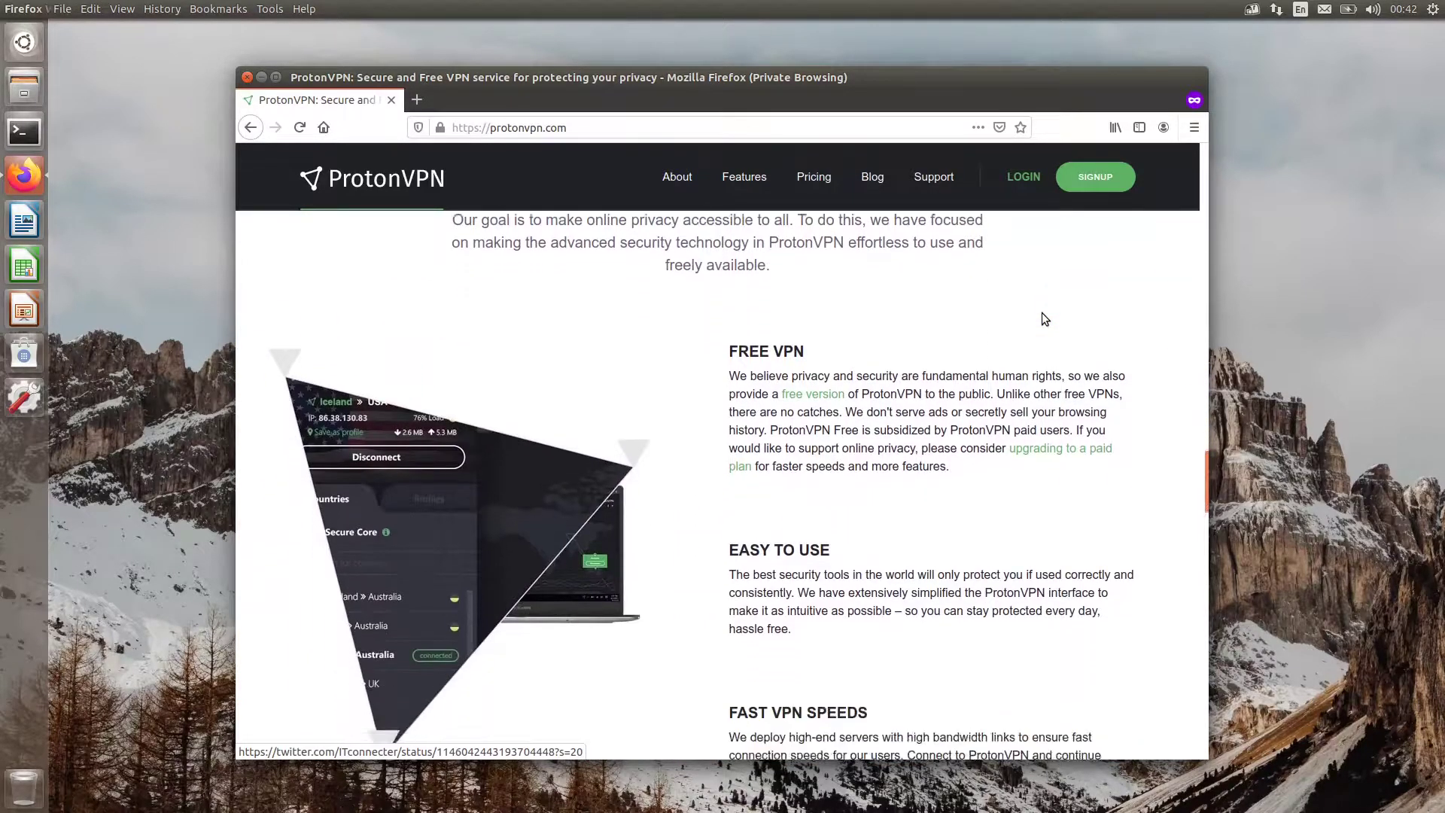
{"action": "scroll", "scroll_direction": "down", "scroll_amount": 3}
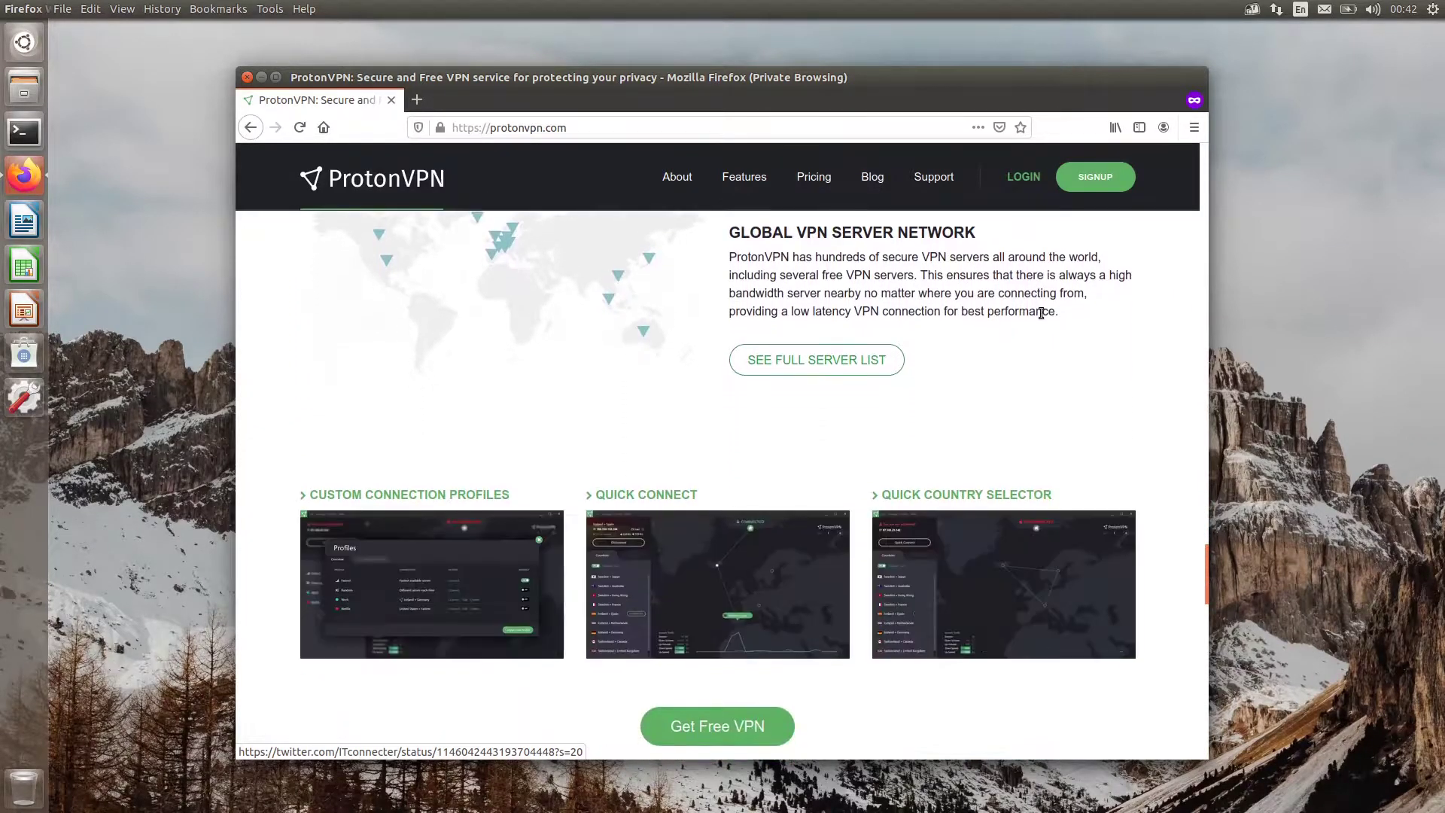
{"action": "scroll", "scroll_direction": "down", "scroll_amount": 3}
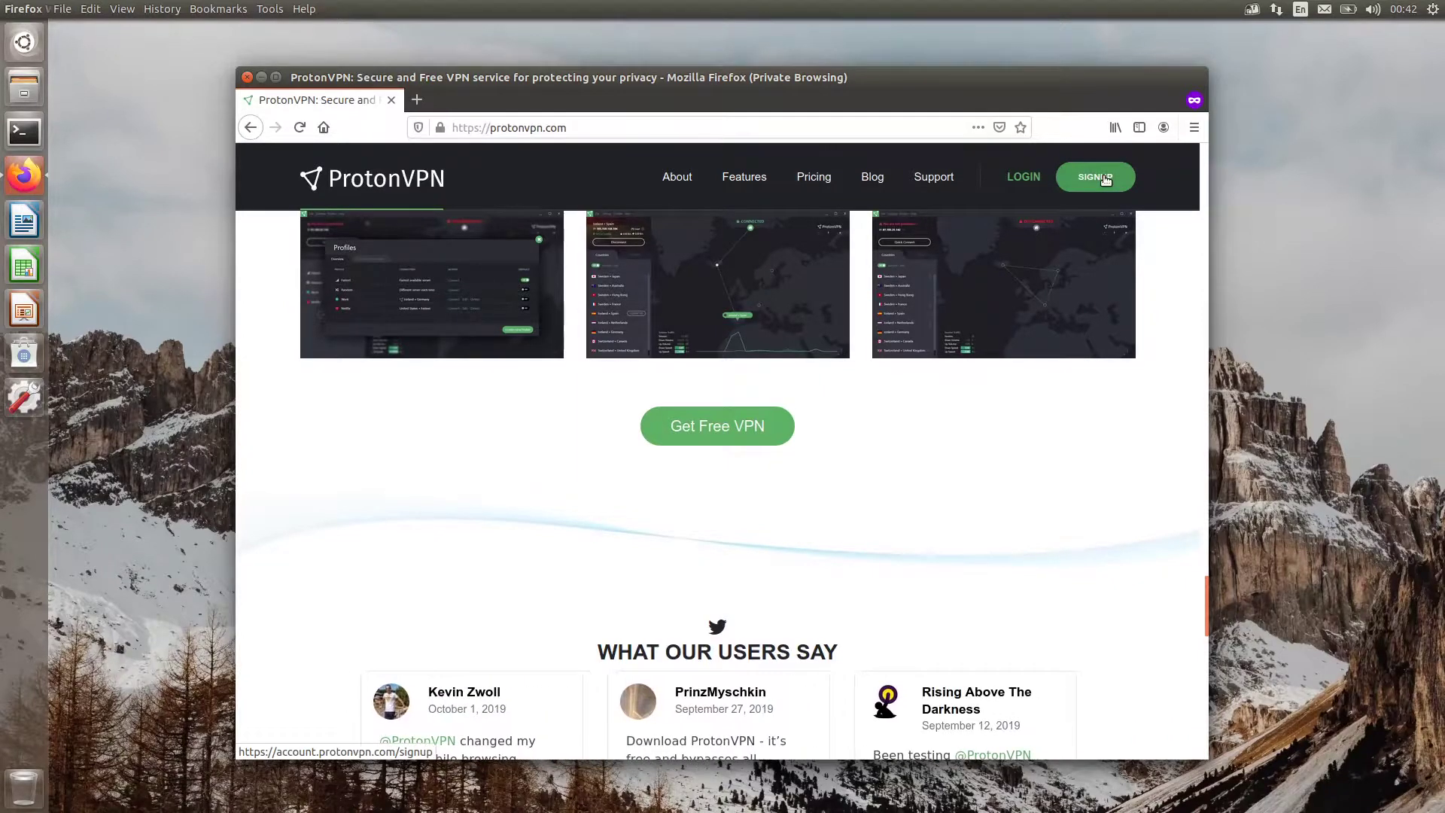
{"action": "left_click", "coordinate": [1094, 178]}
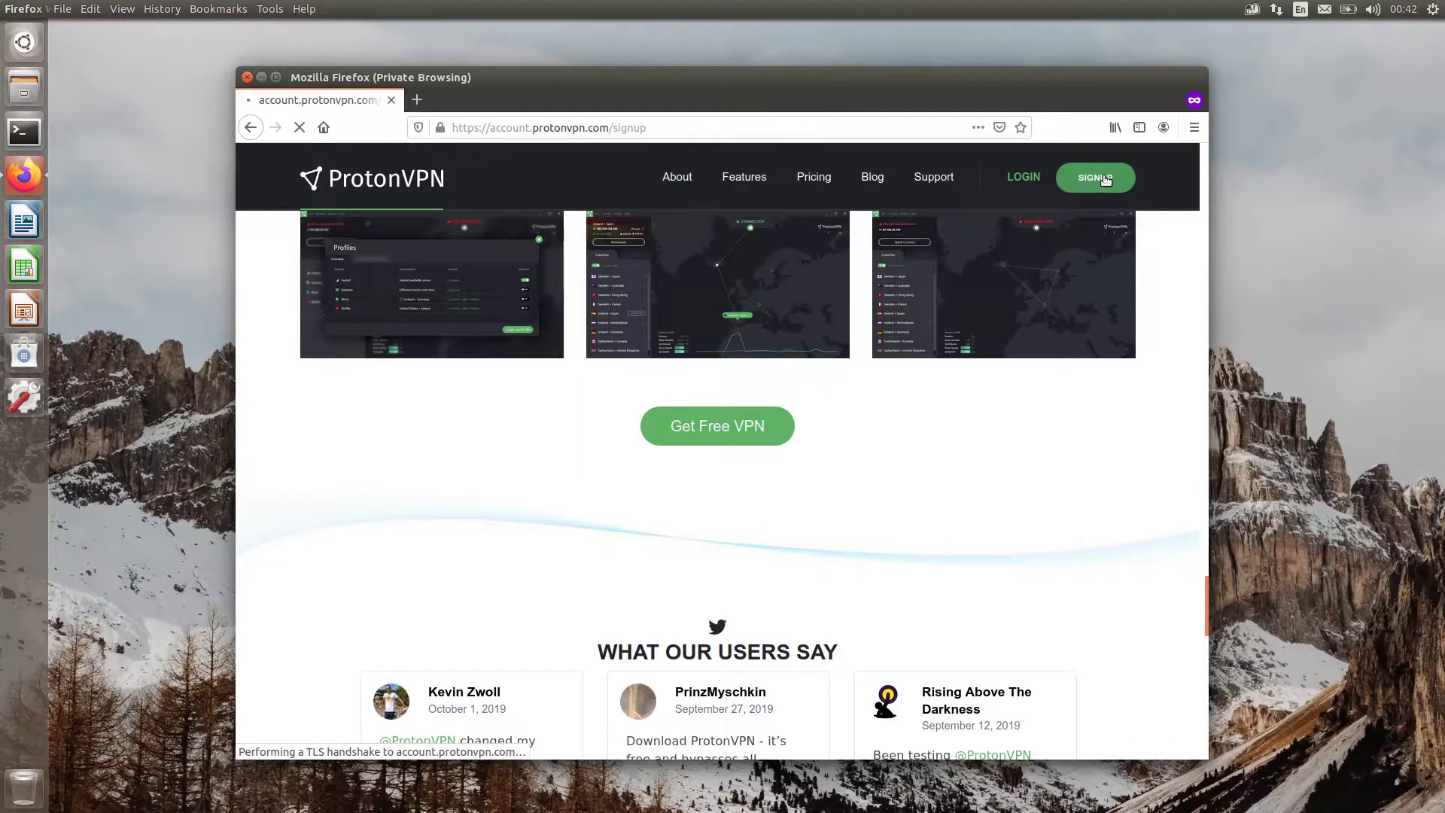
{"action": "left_click", "coordinate": [1093, 177]}
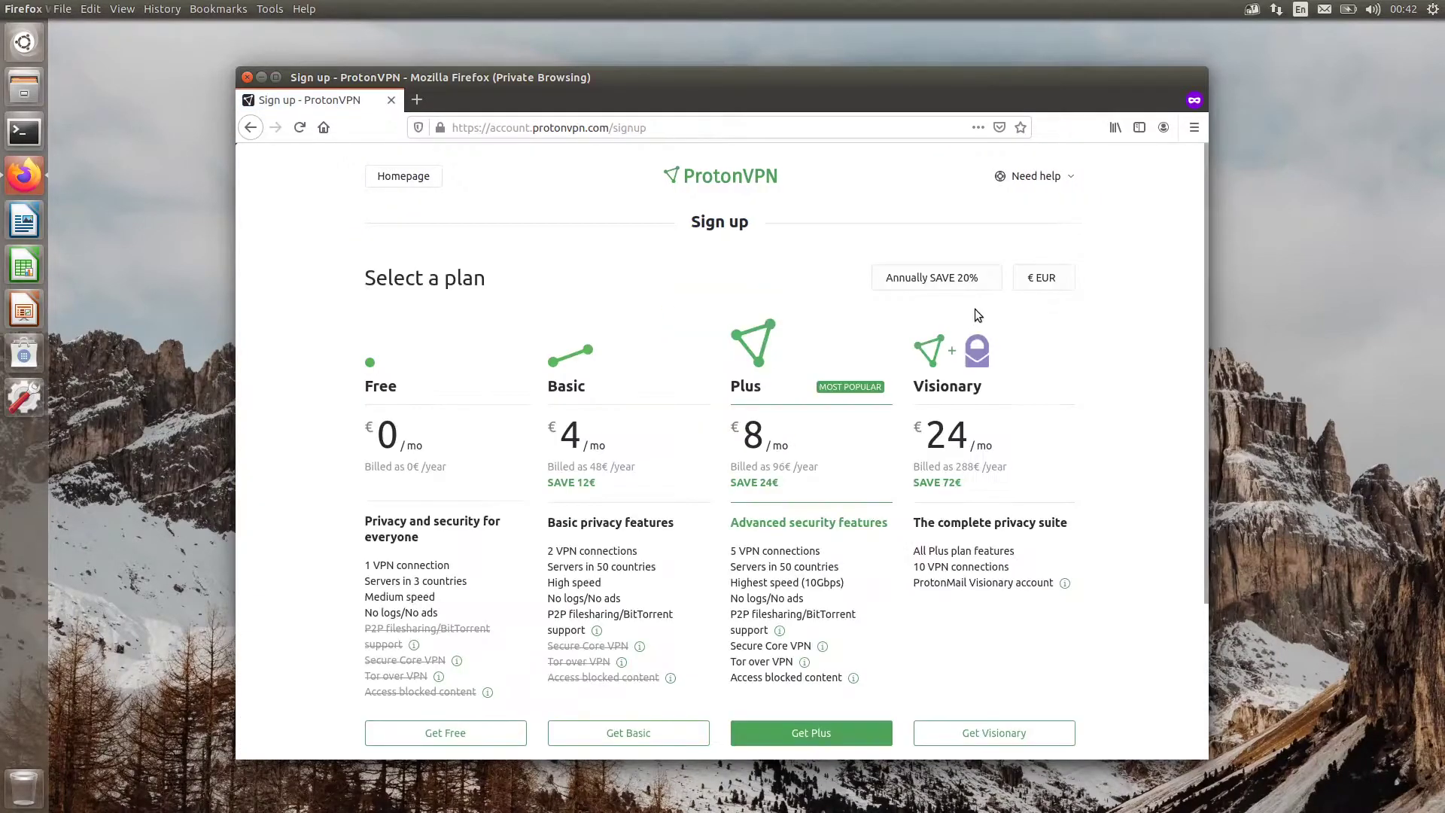
{"action": "scroll", "scroll_direction": "down", "scroll_amount": 3}
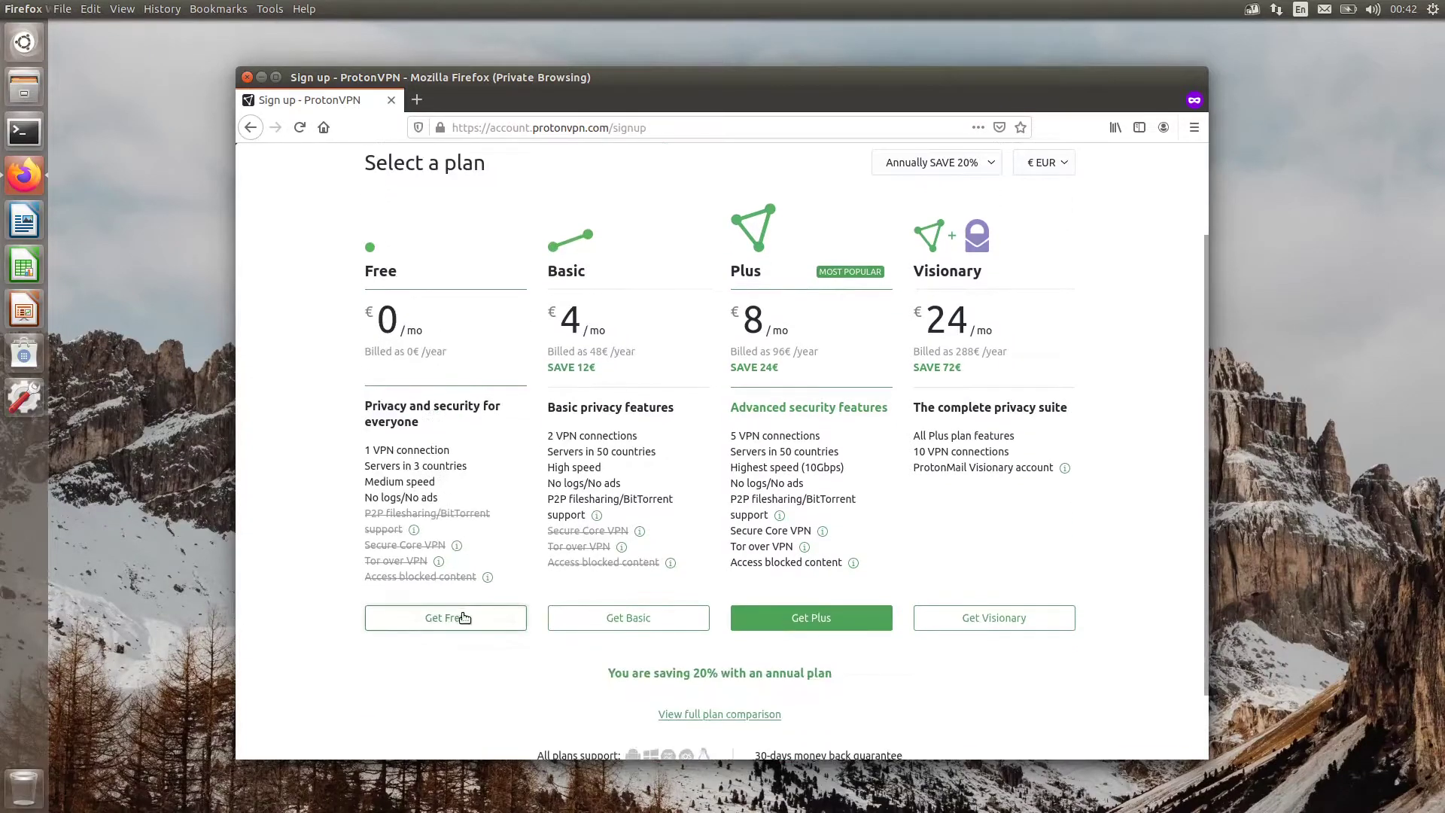
{"action": "mouse_move", "coordinate": [521, 567]}
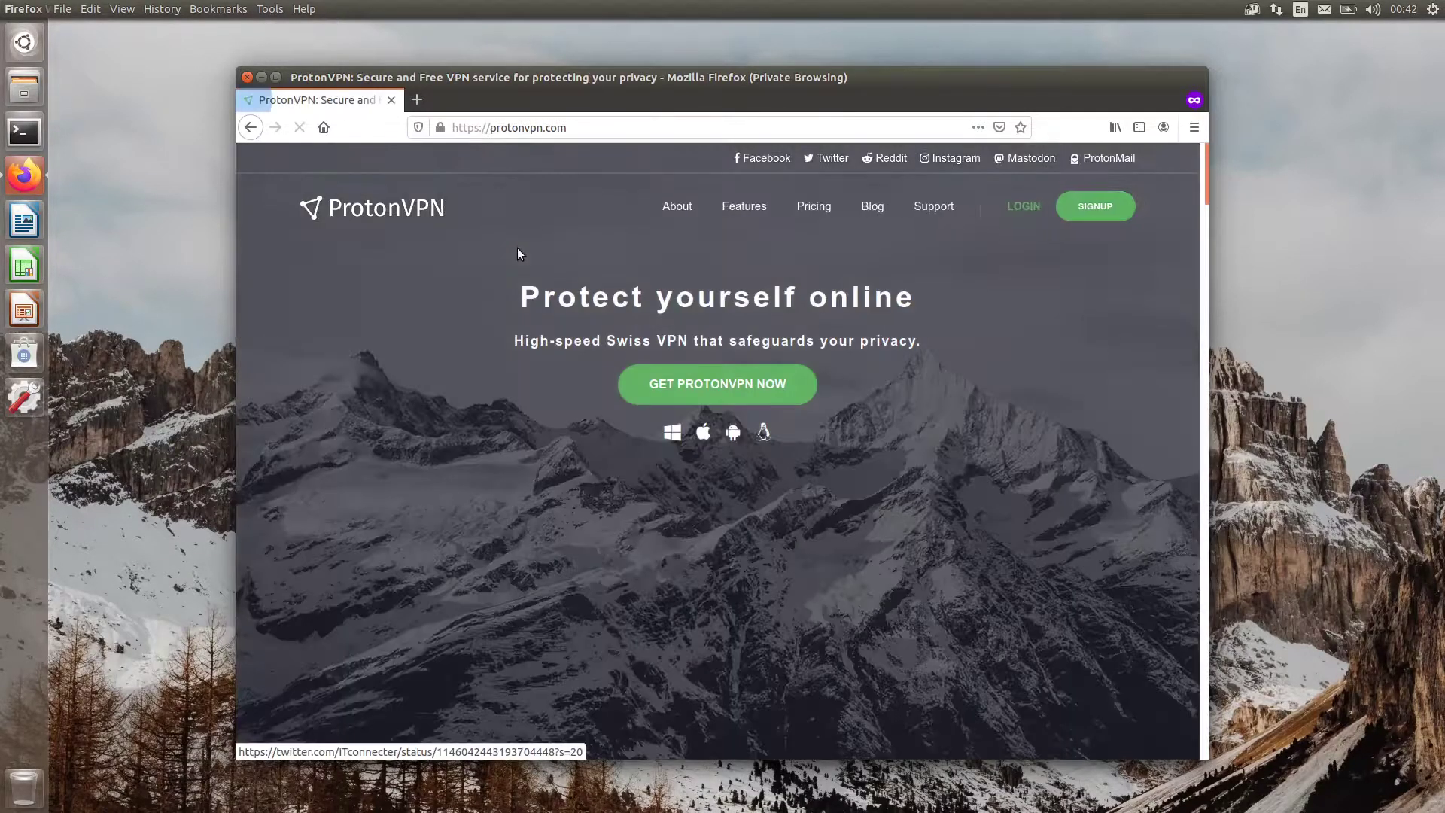
{"action": "left_click", "coordinate": [1022, 206]}
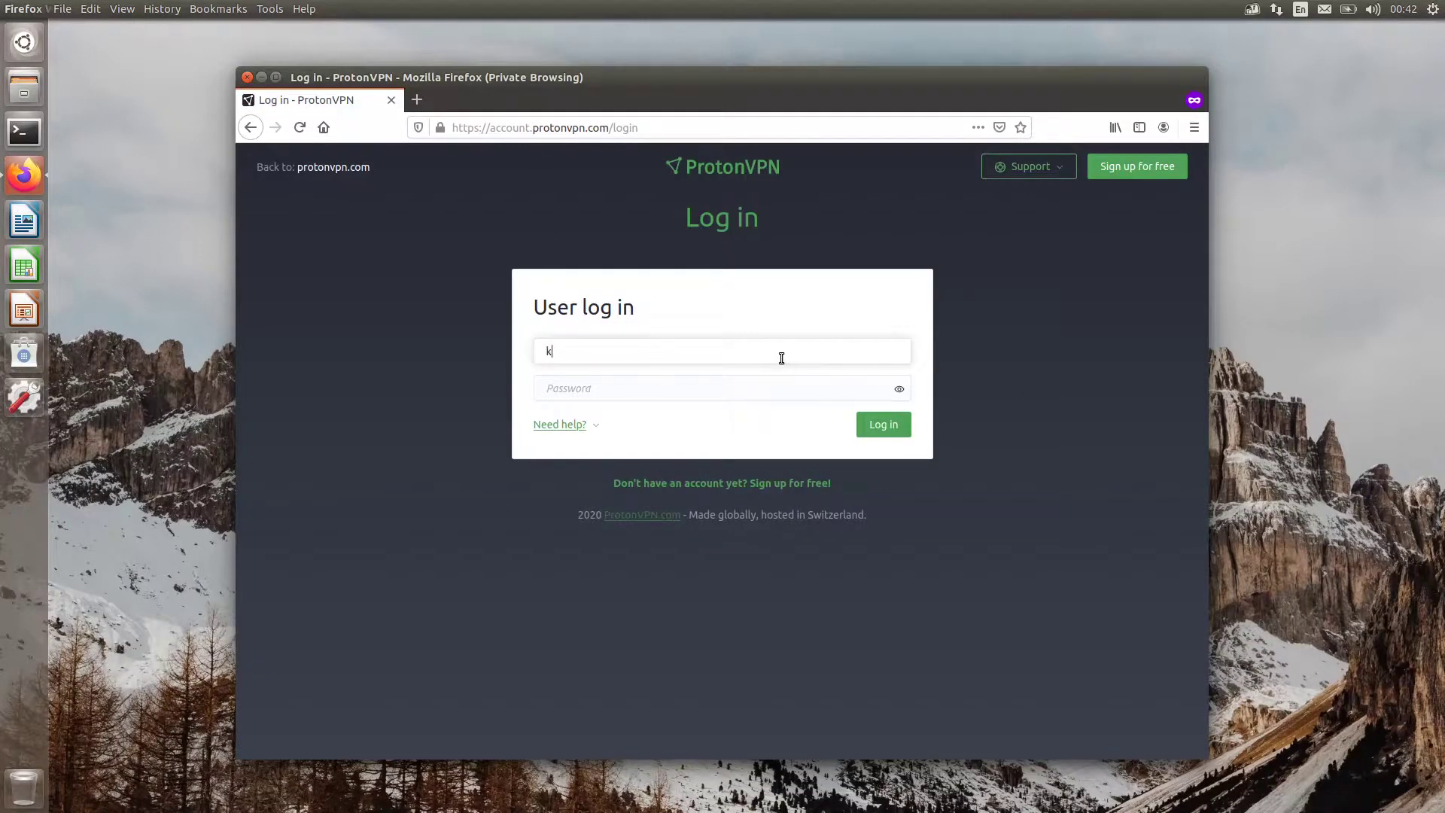
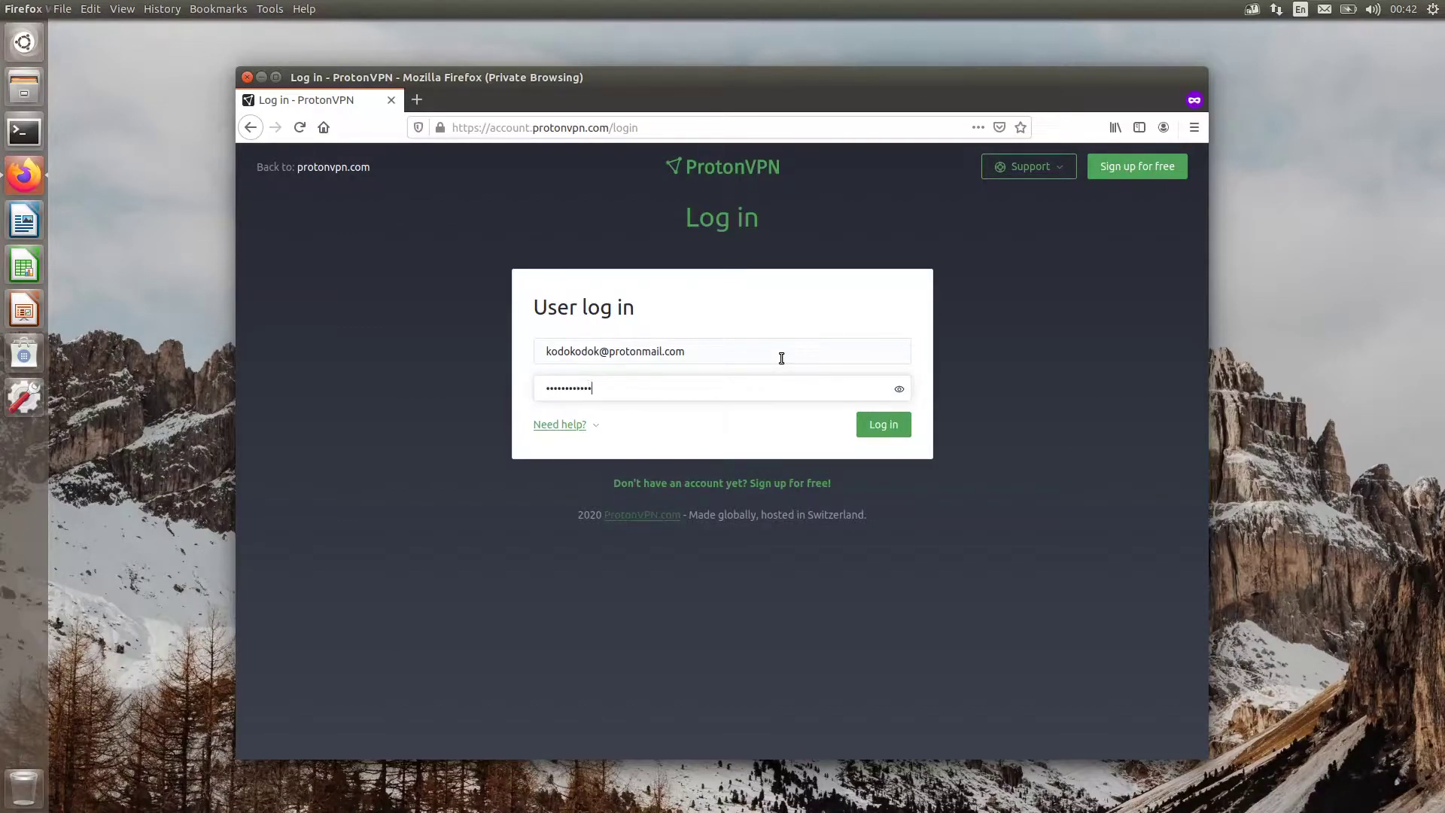
{"action": "left_click", "coordinate": [882, 425]}
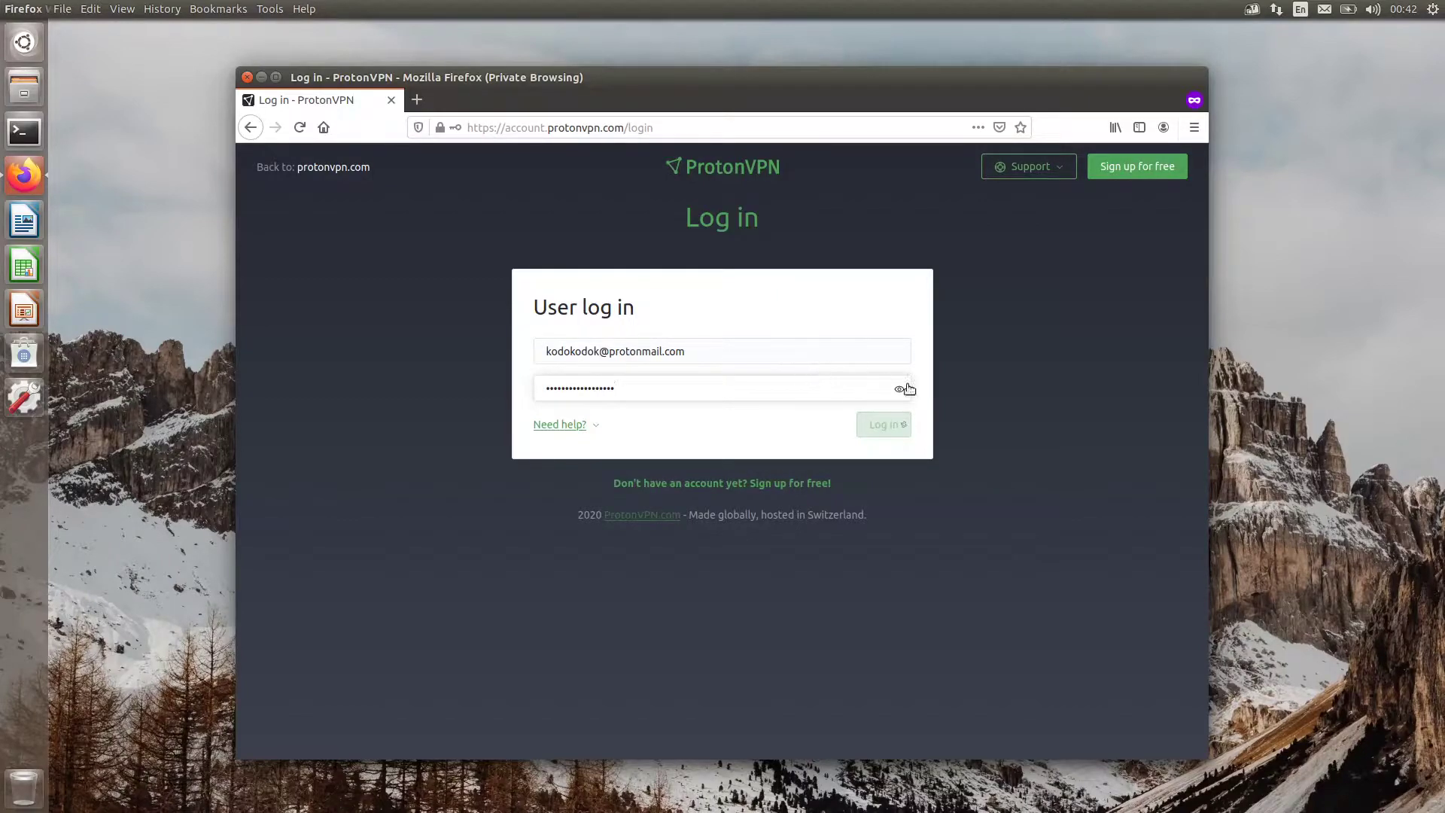
{"action": "left_click", "coordinate": [881, 424]}
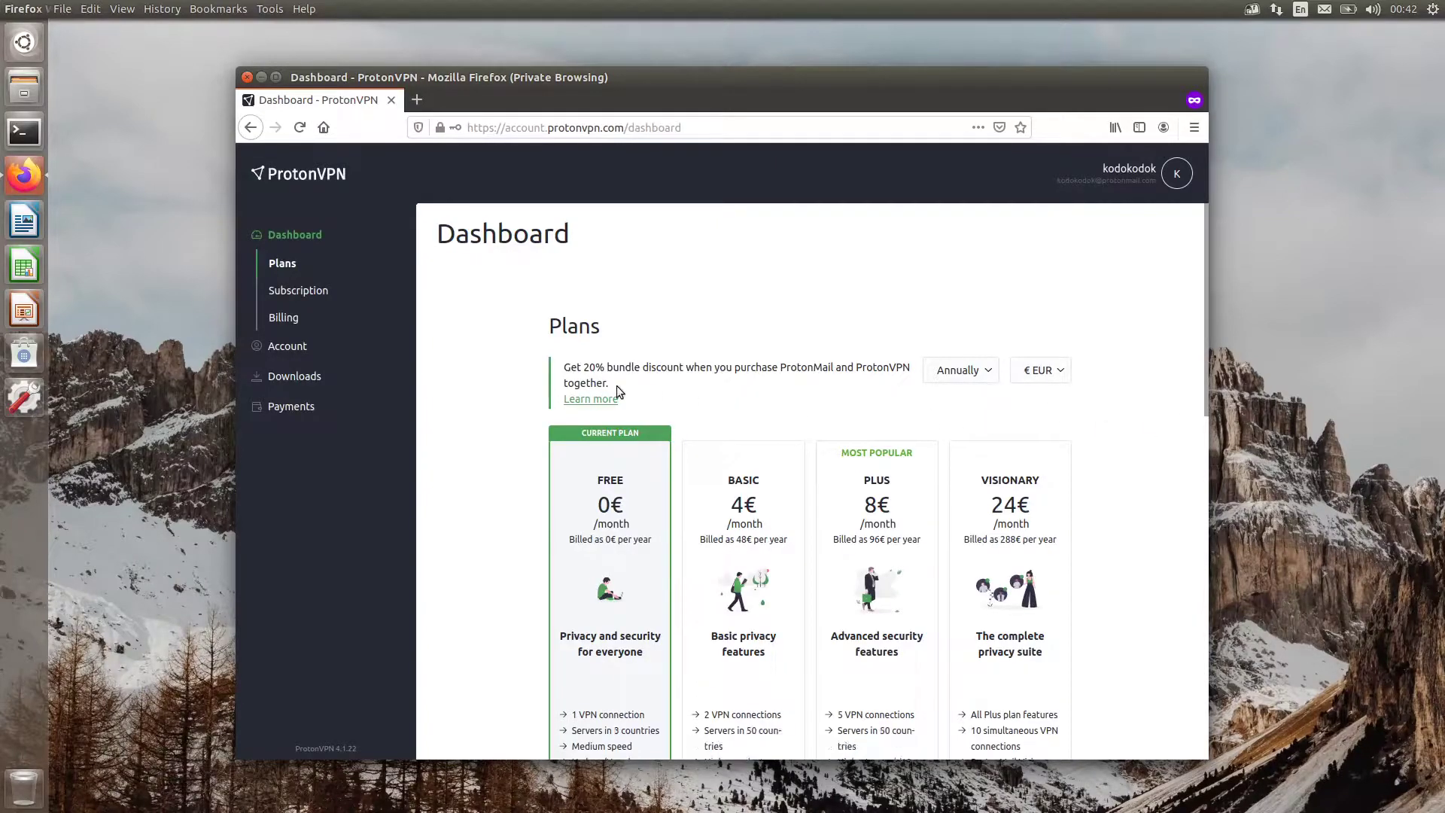
Step: Scroll the dashboard plans list to see each plan's features, Free marked current
{"action": "scroll", "scroll_direction": "down", "scroll_amount": 3}
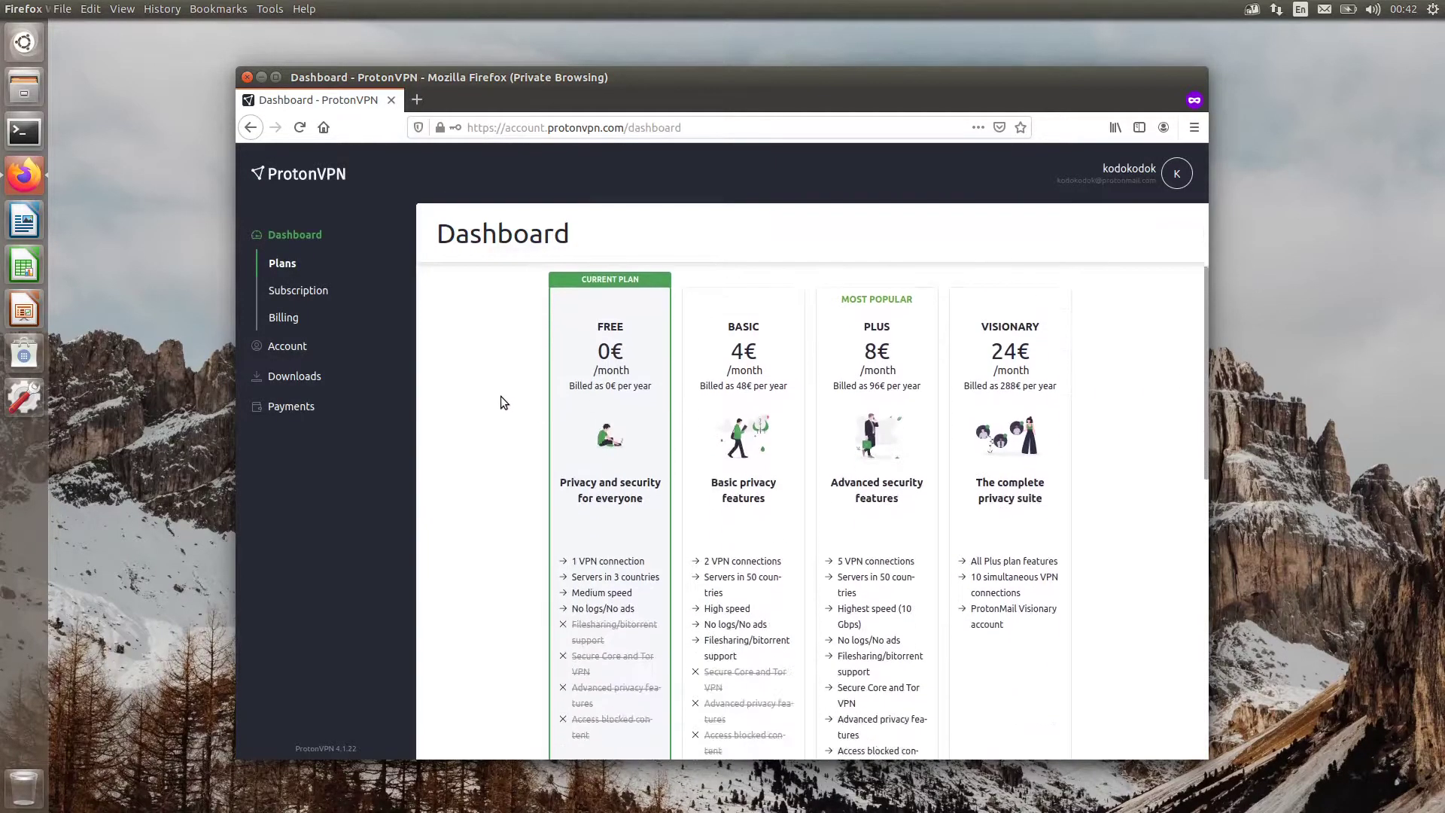
{"action": "scroll", "scroll_direction": "down", "scroll_amount": 3}
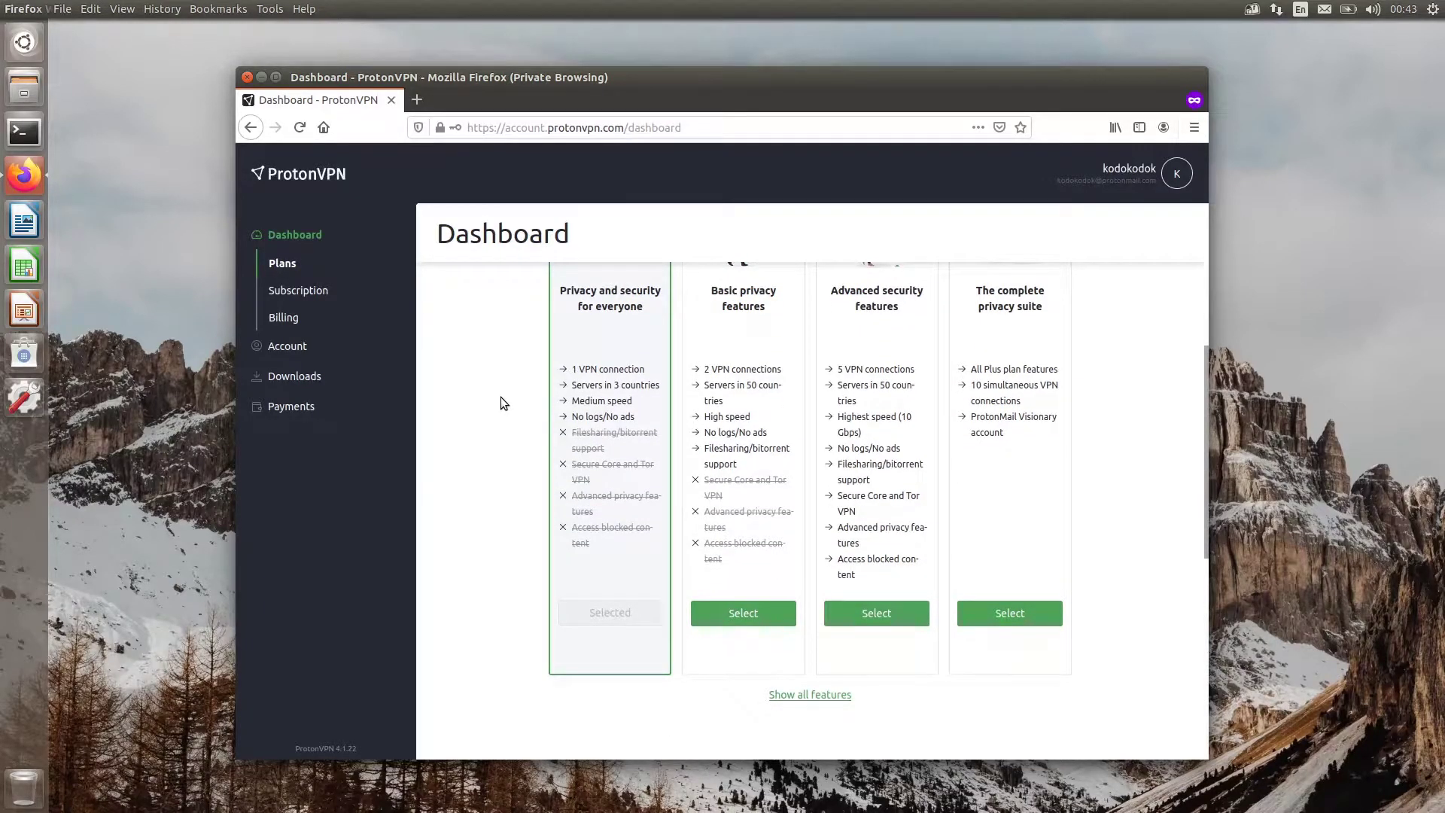
{"action": "mouse_move", "coordinate": [295, 377]}
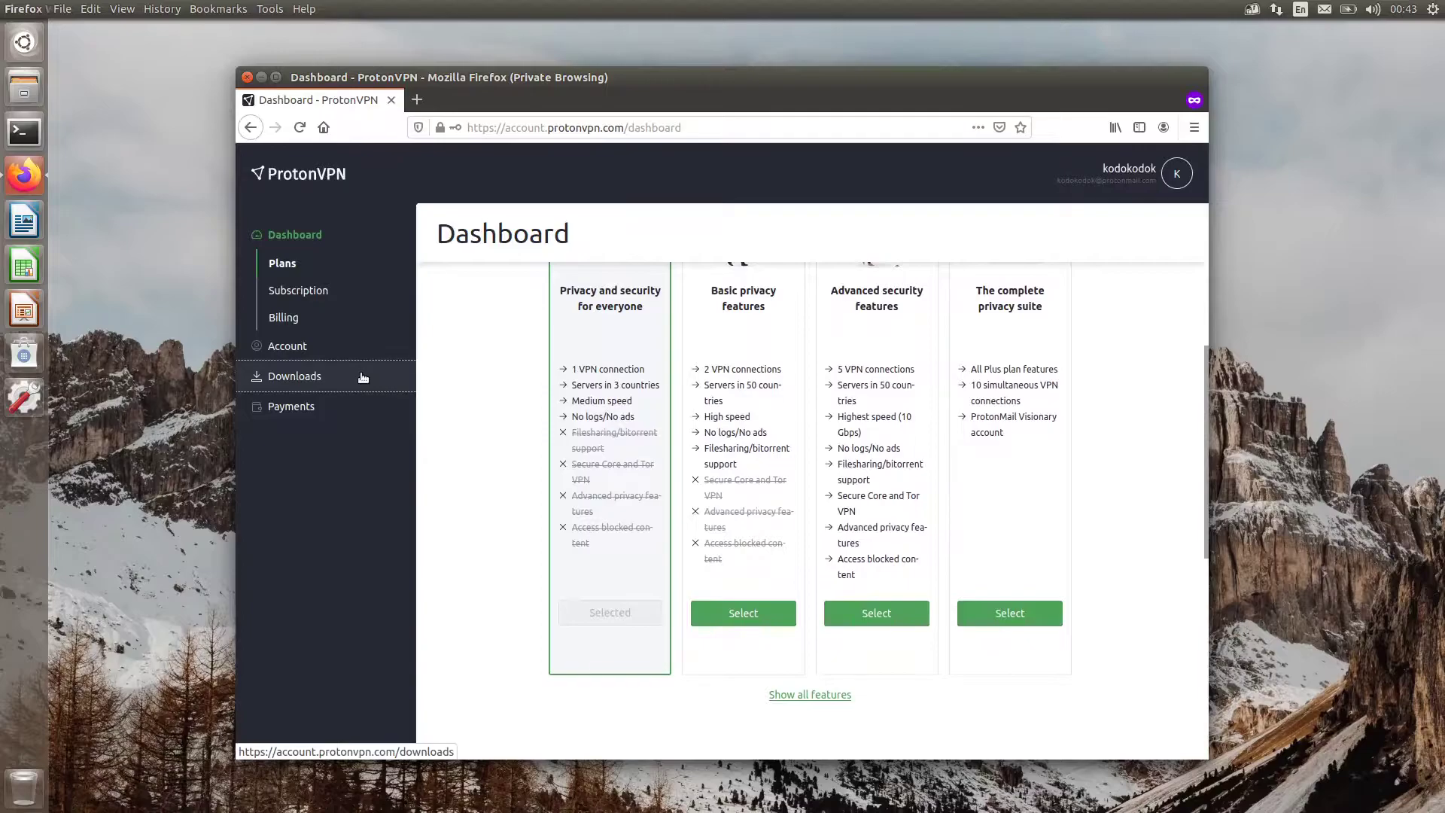
Step: Go to the account Downloads section and browse to the free TCP server configs
{"action": "left_click", "coordinate": [295, 376]}
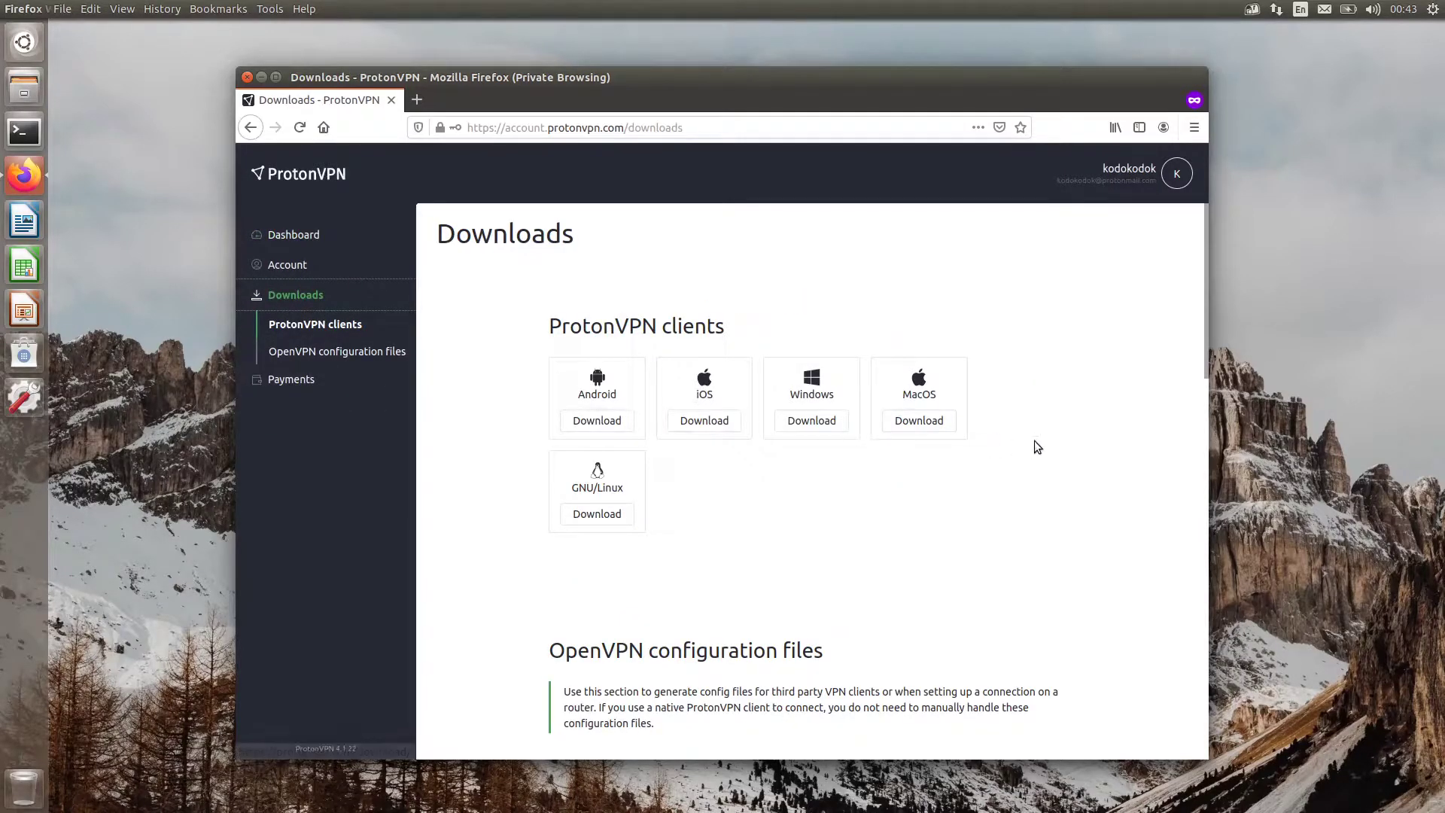
{"action": "scroll", "scroll_direction": "down", "scroll_amount": 3}
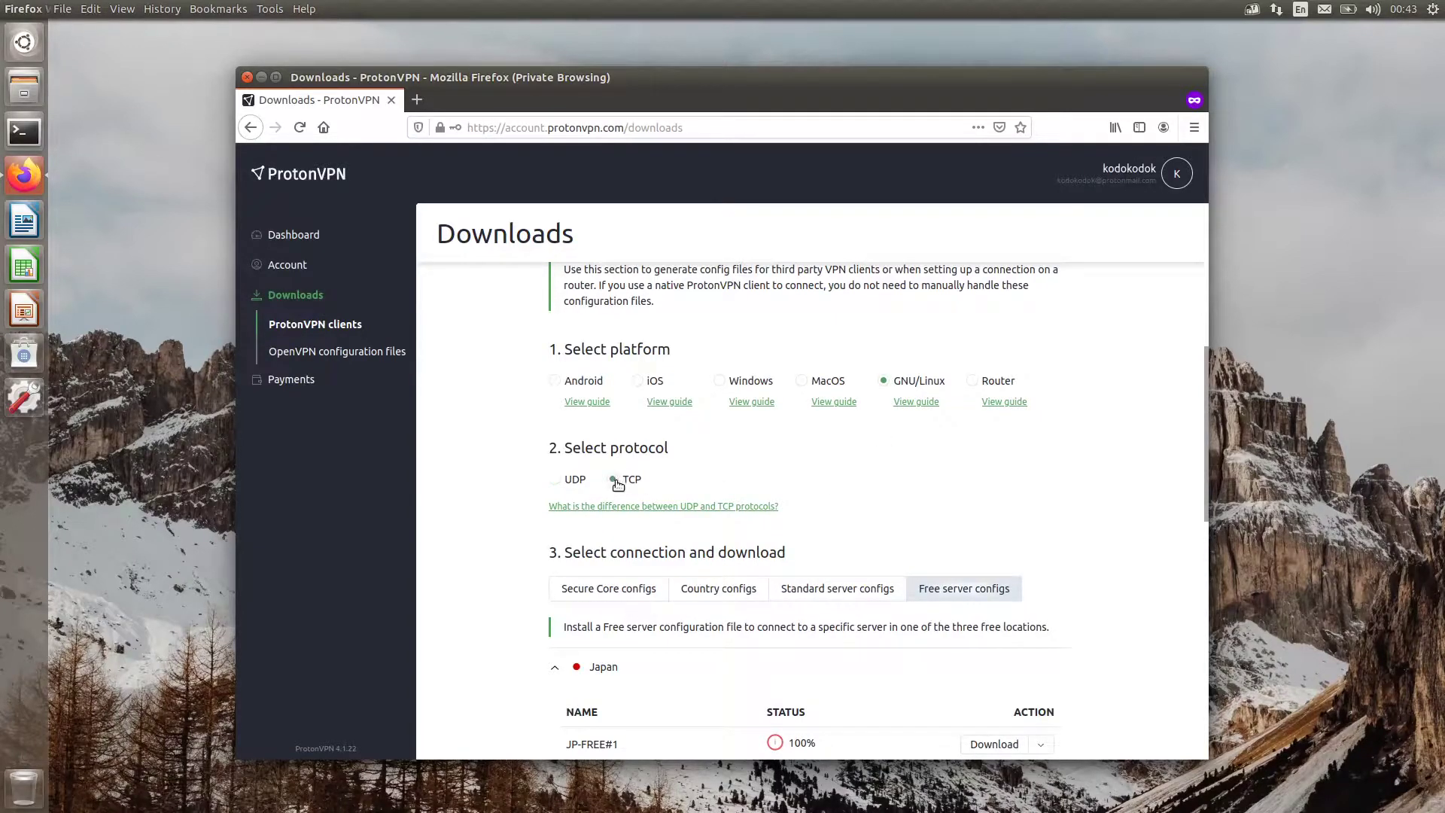
{"action": "scroll", "scroll_direction": "down", "scroll_amount": 3}
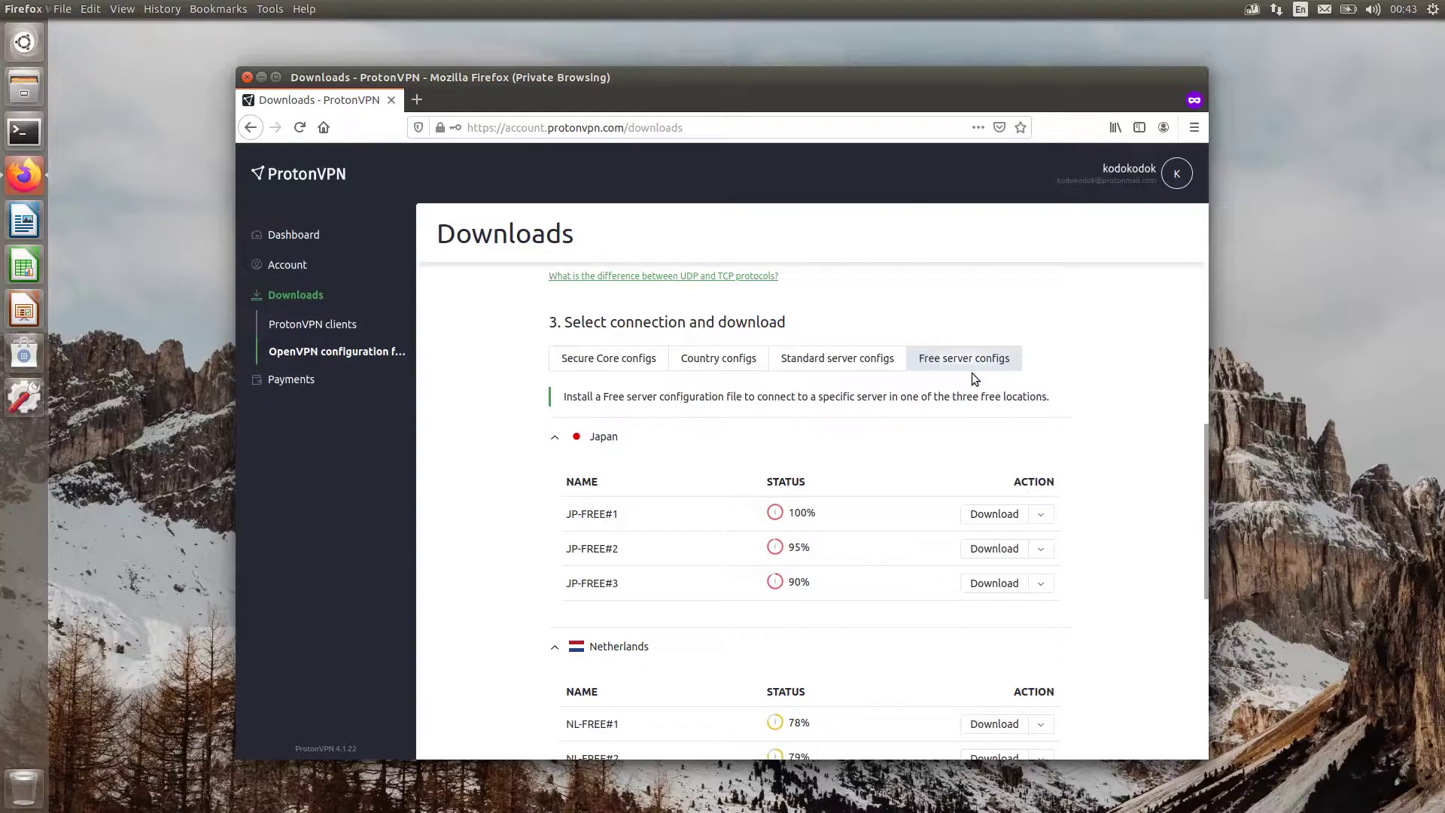
{"action": "mouse_move", "coordinate": [1068, 541]}
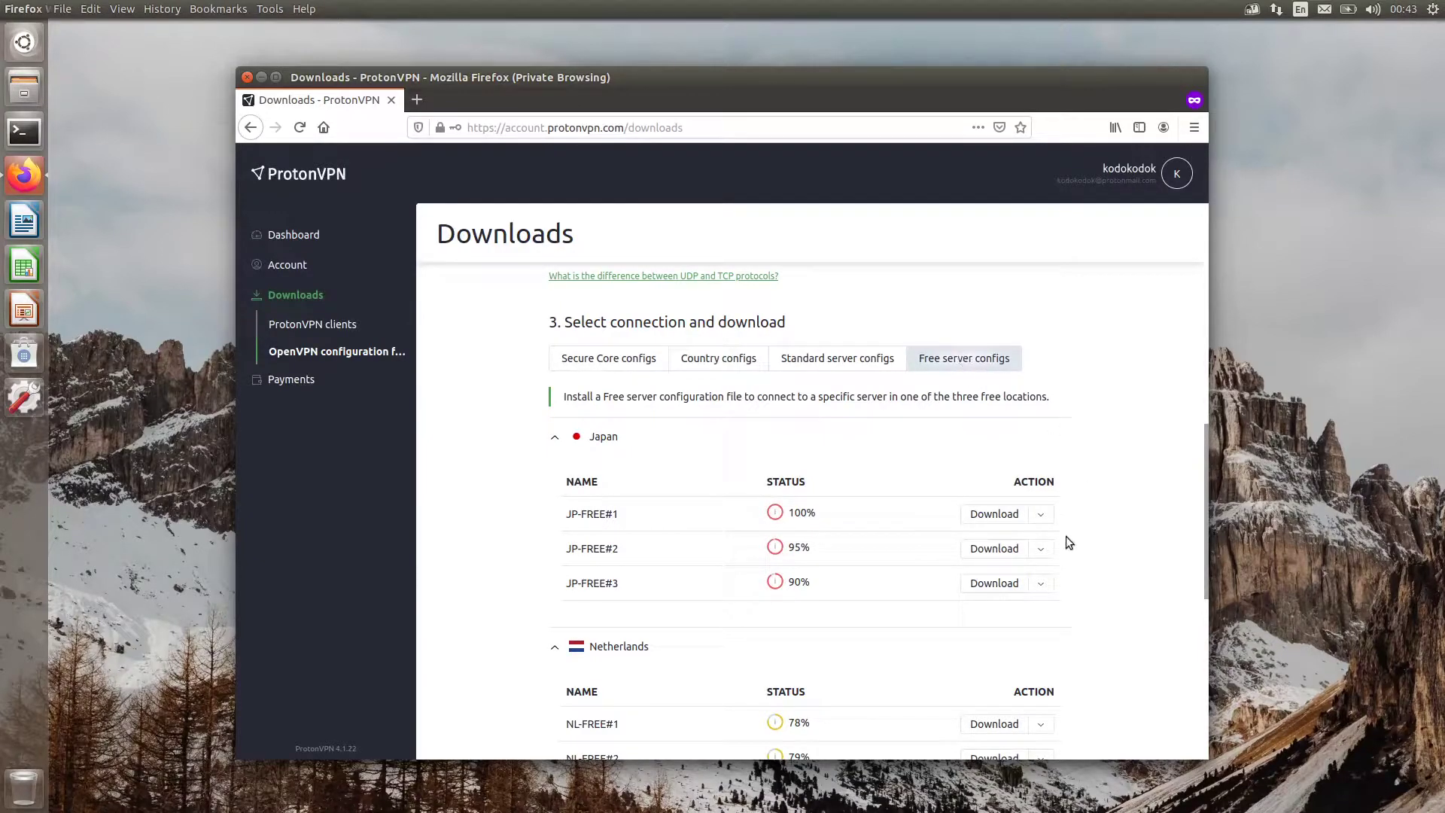
{"action": "mouse_move", "coordinate": [993, 582]}
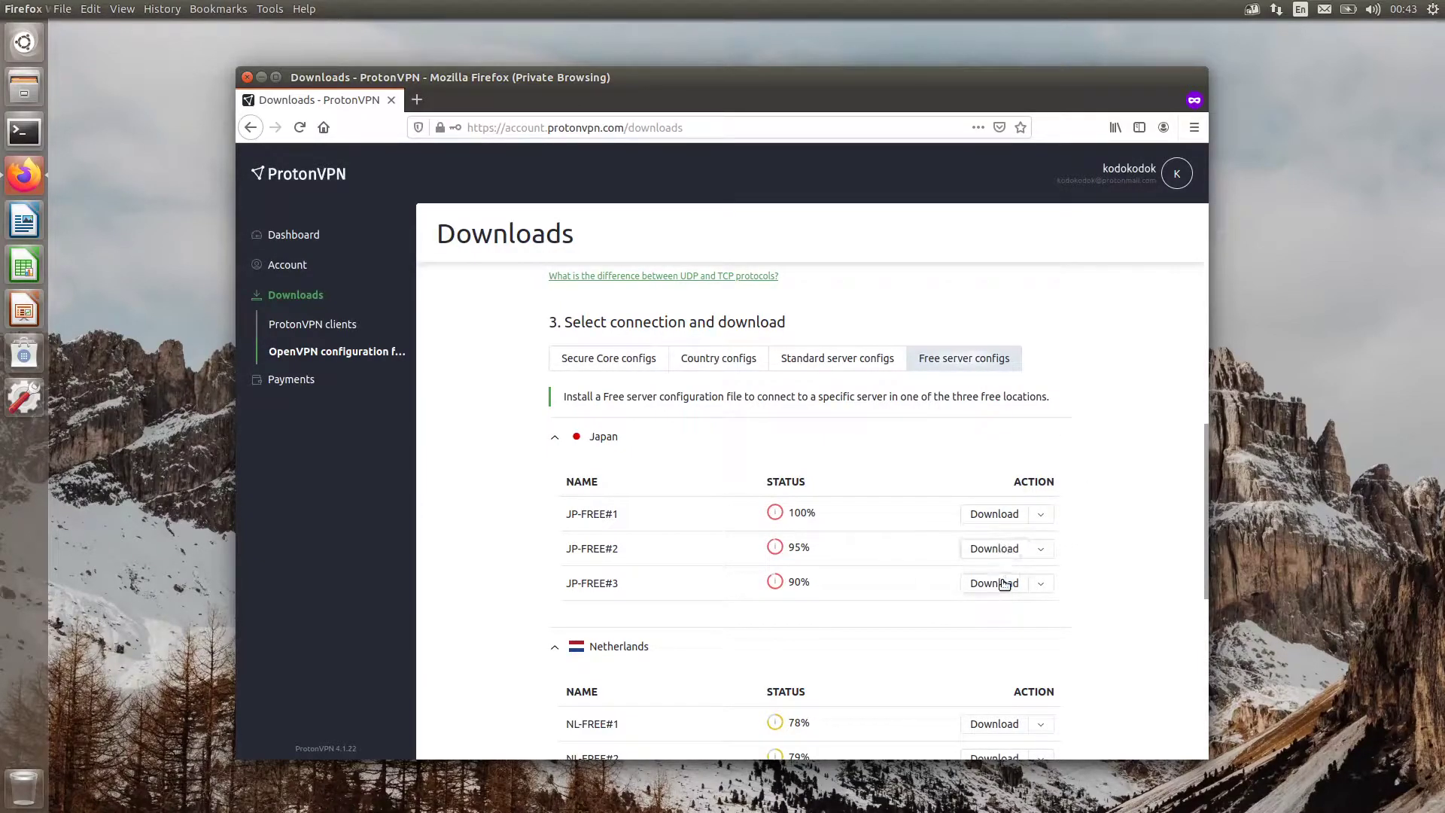
{"action": "scroll", "scroll_direction": "down", "scroll_amount": 3}
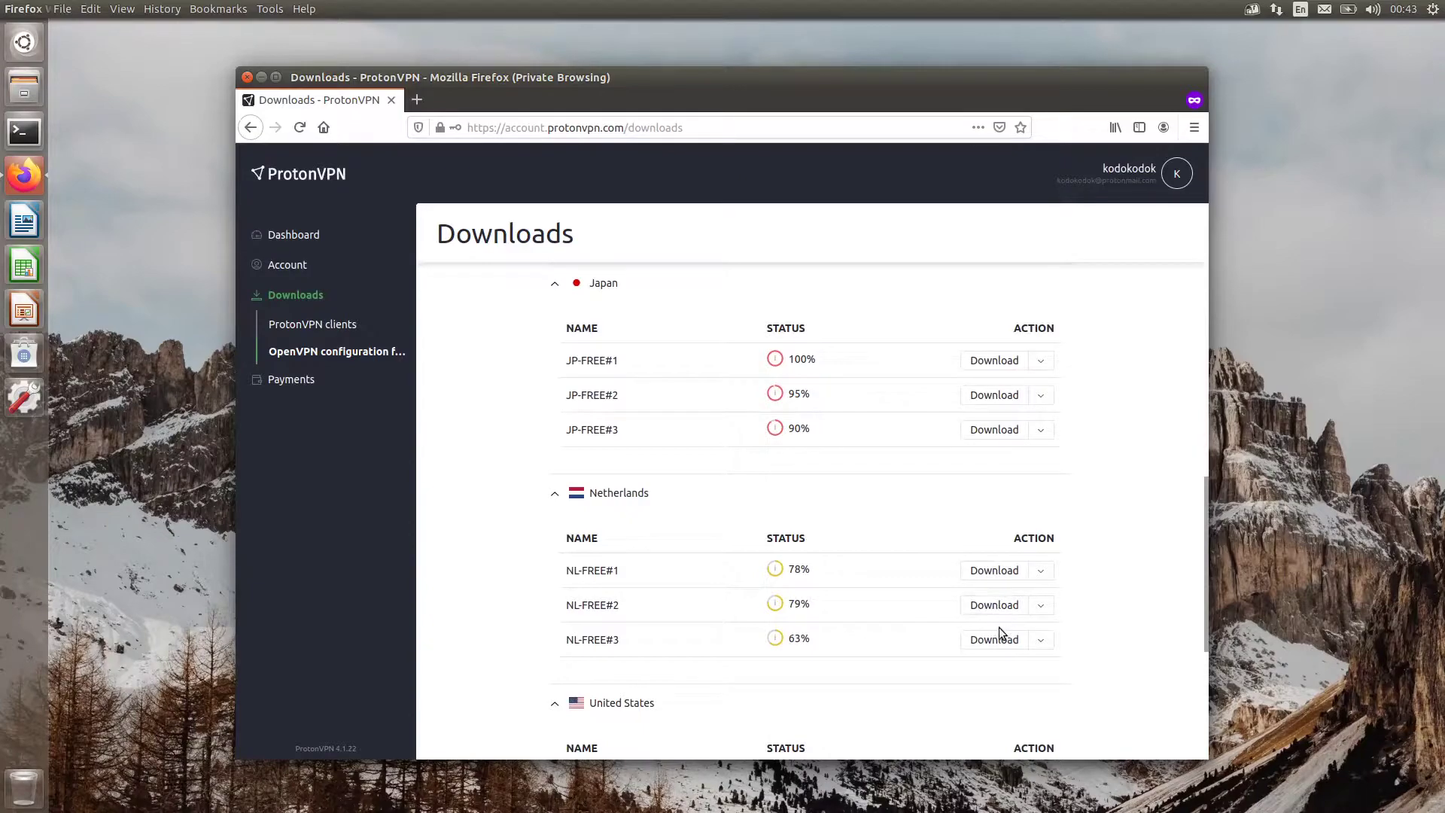
{"action": "scroll", "scroll_direction": "down", "scroll_amount": 3}
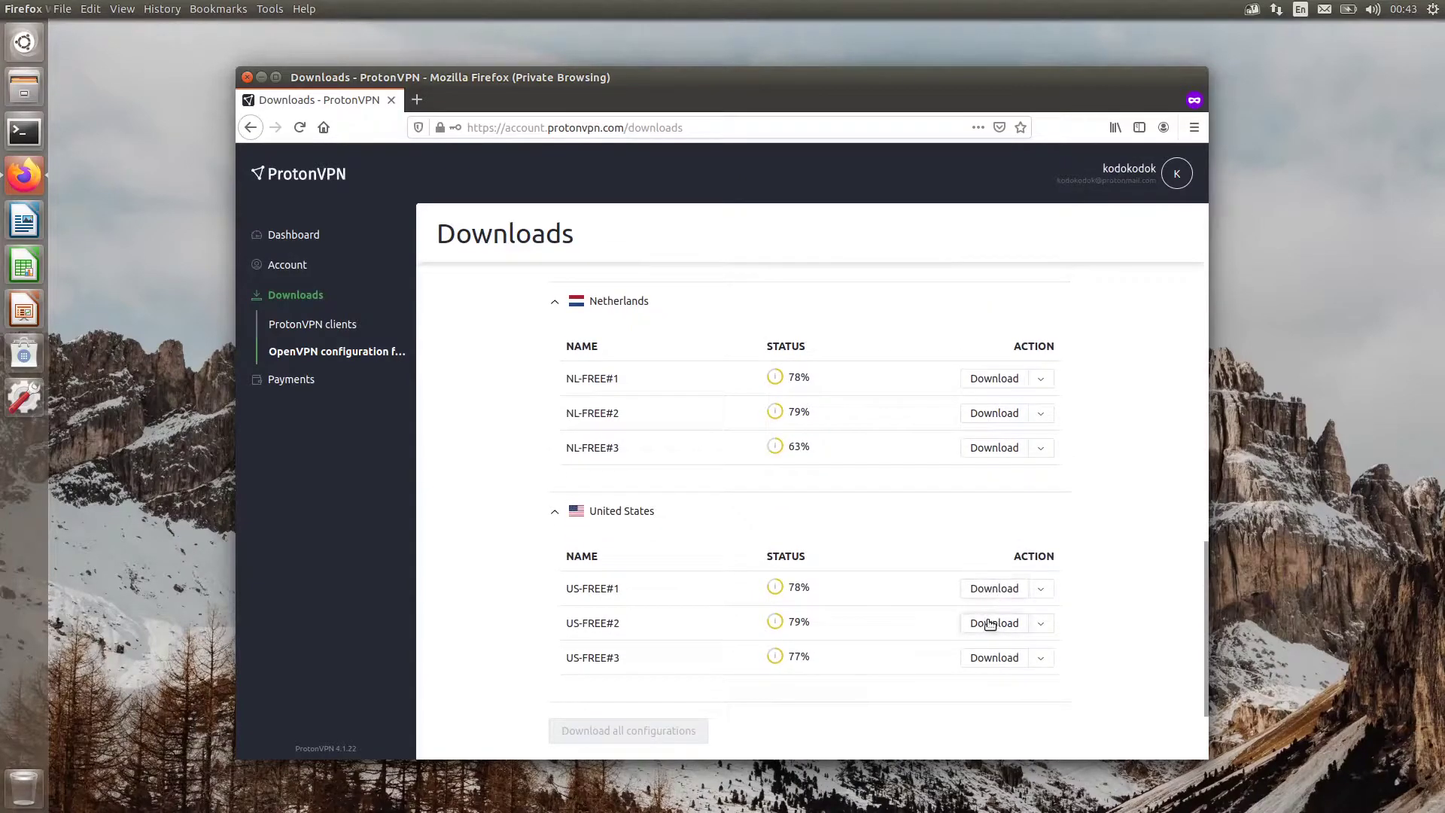
{"action": "scroll", "scroll_direction": "up", "scroll_amount": 3}
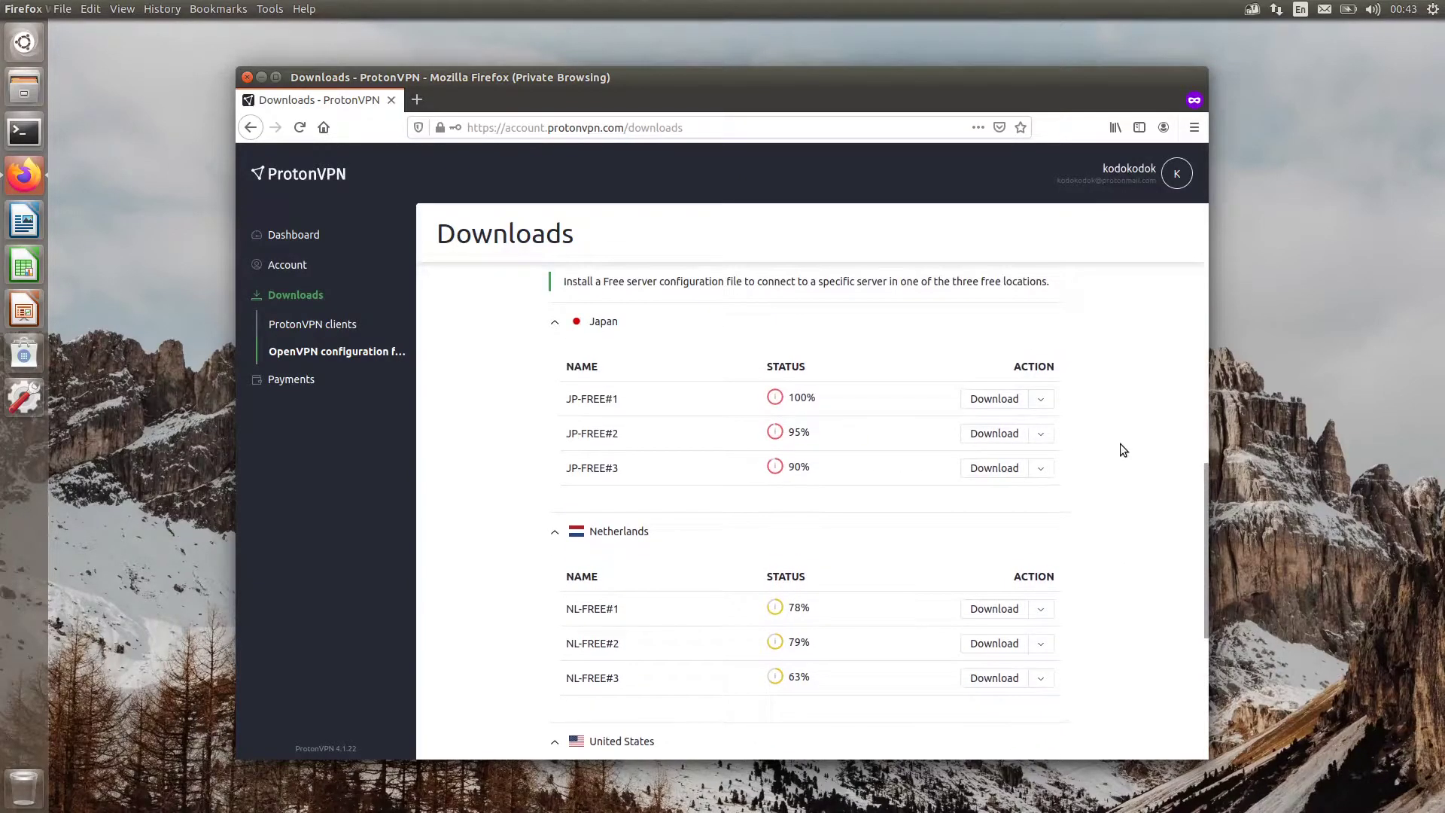
Step: Download and save the JP-FREE#1, NL-FREE#2 and US-FREE#2 config files
{"action": "left_click", "coordinate": [992, 397]}
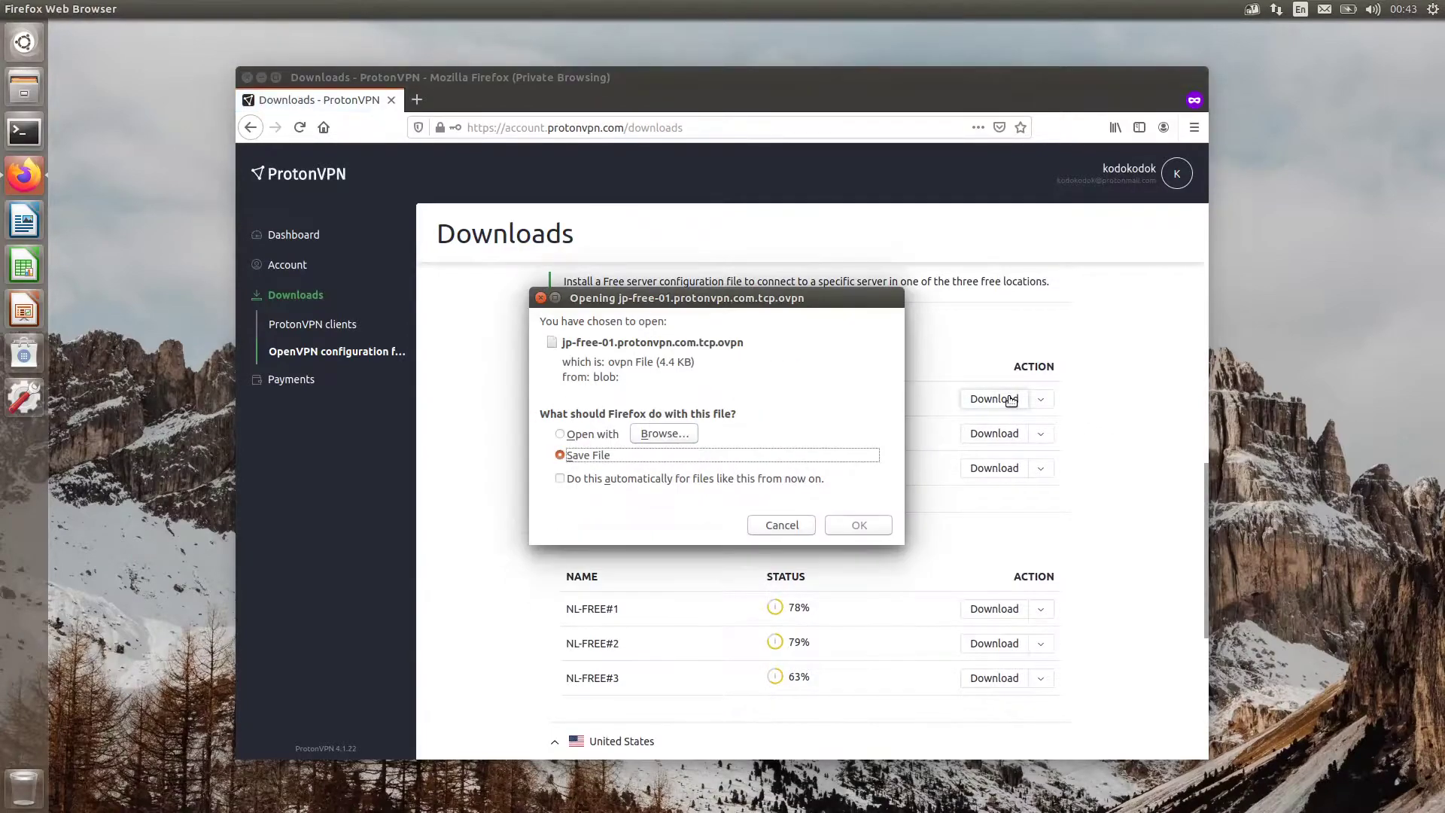
{"action": "left_click", "coordinate": [857, 524]}
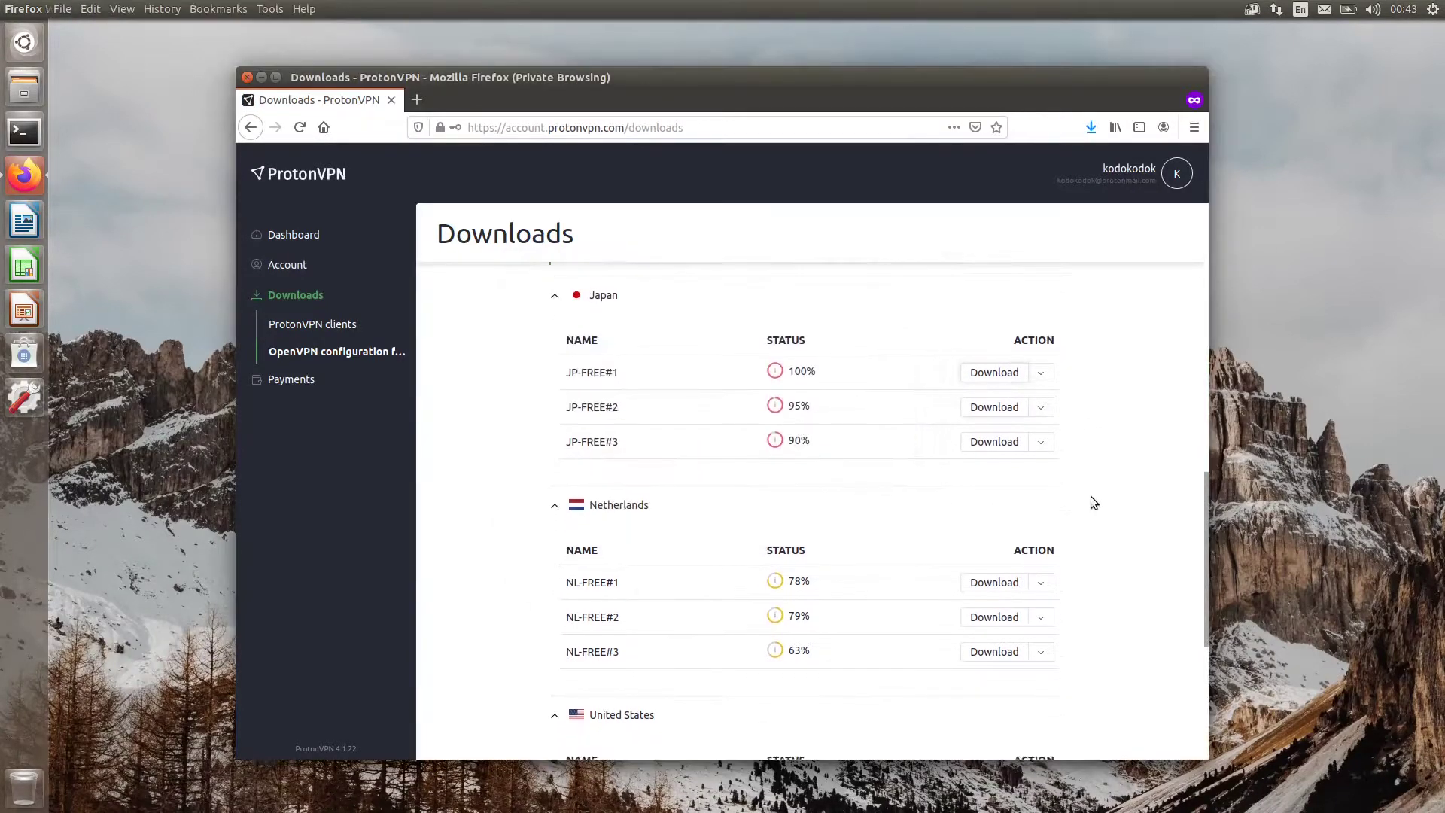
{"action": "scroll", "scroll_direction": "down", "scroll_amount": 3}
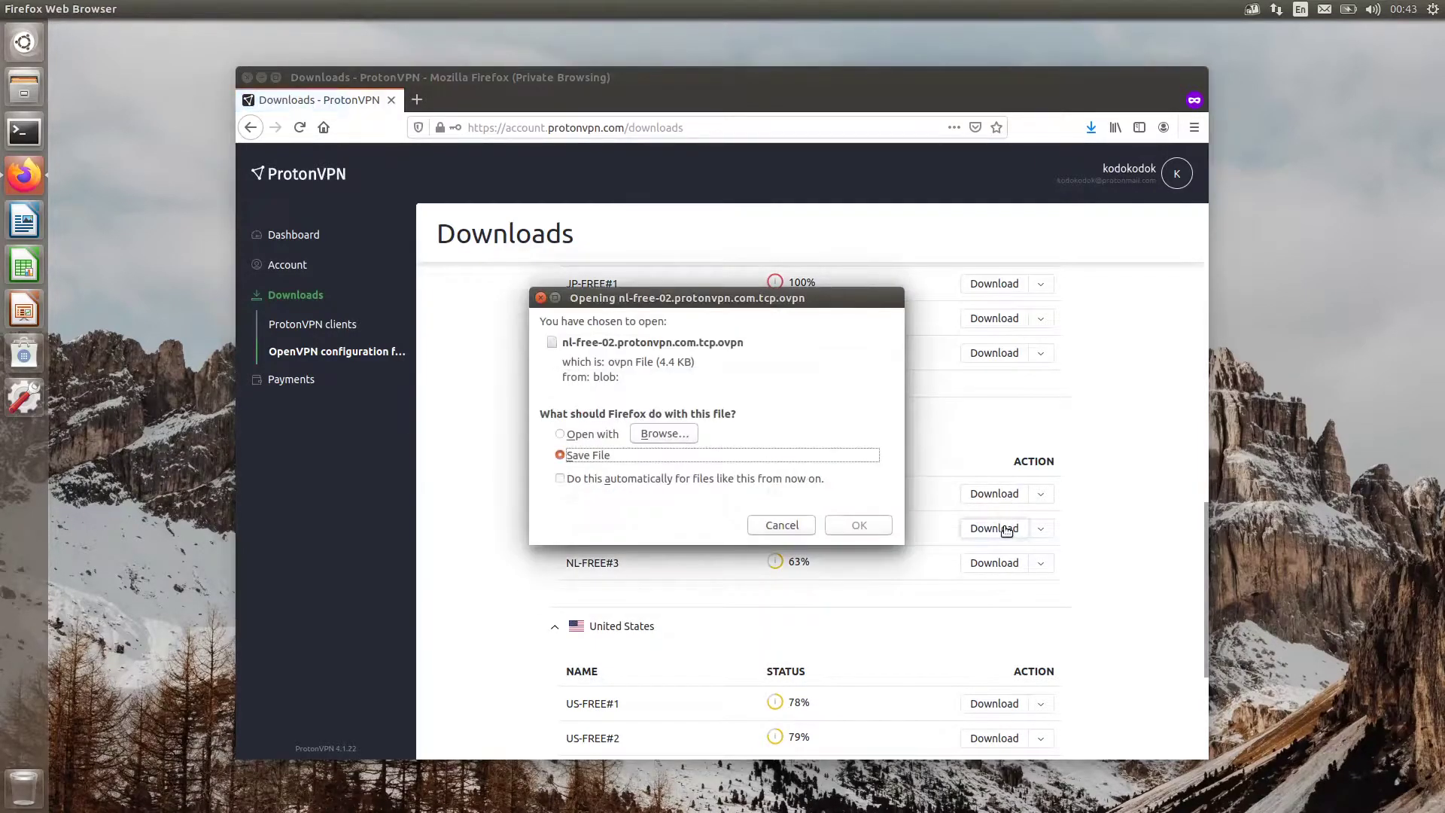
{"action": "left_click", "coordinate": [856, 524]}
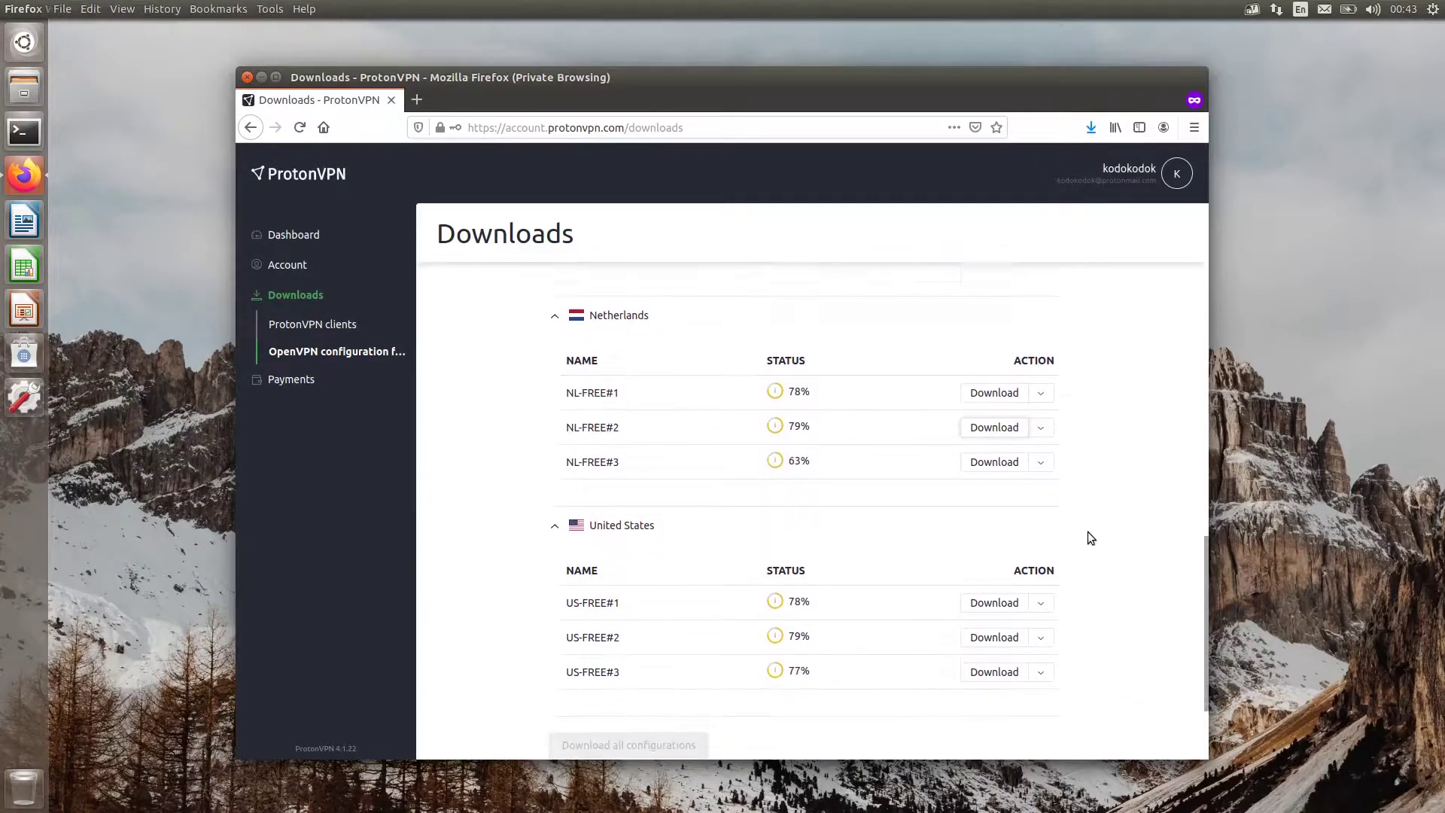
{"action": "scroll", "scroll_direction": "down", "scroll_amount": 3}
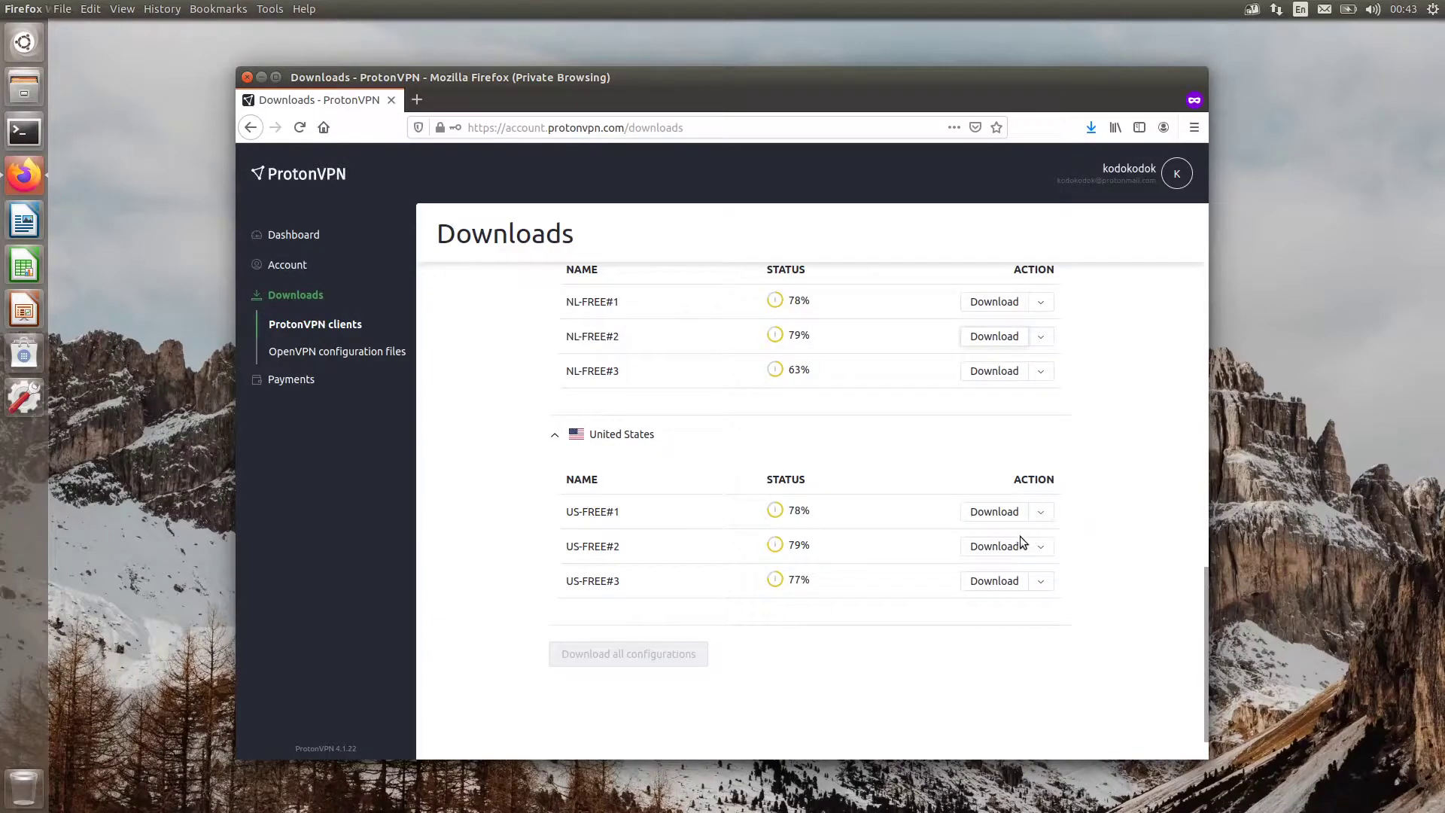
{"action": "left_click", "coordinate": [993, 545]}
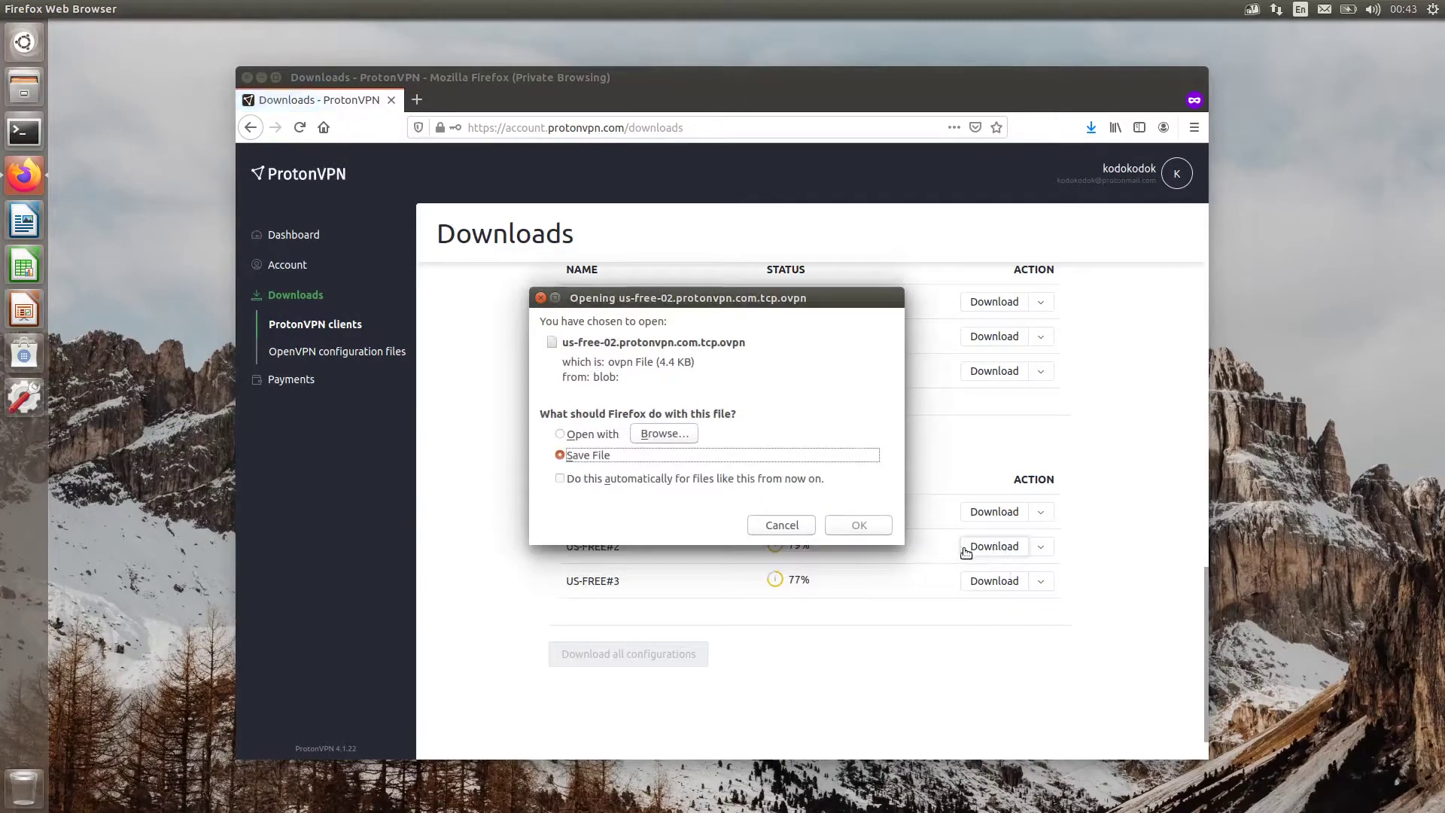
{"action": "left_click", "coordinate": [856, 523]}
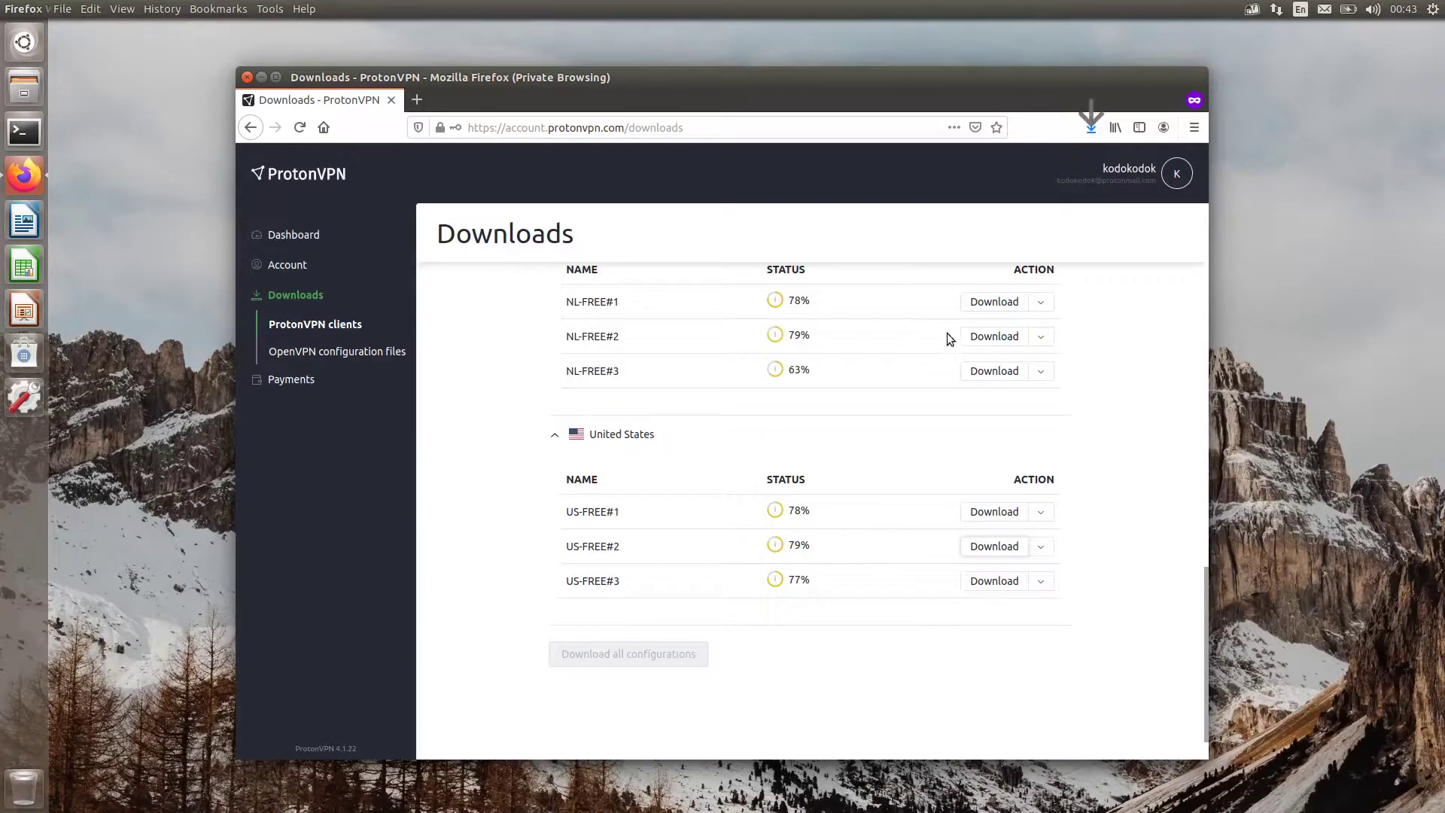
Step: Show the recent downloads and reveal the folder containing the config files
{"action": "left_click", "coordinate": [1089, 127]}
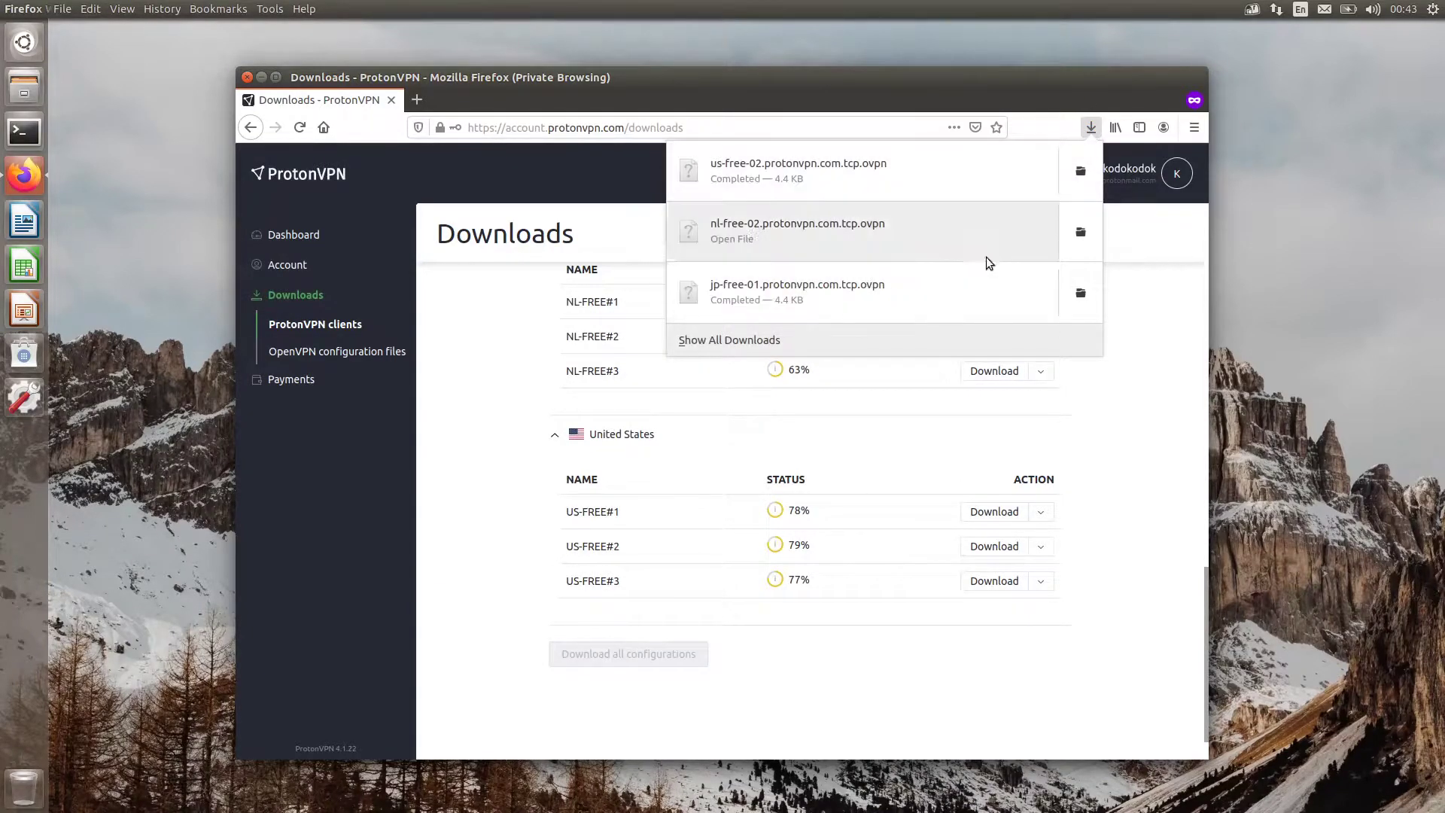
{"action": "left_click", "coordinate": [1068, 126]}
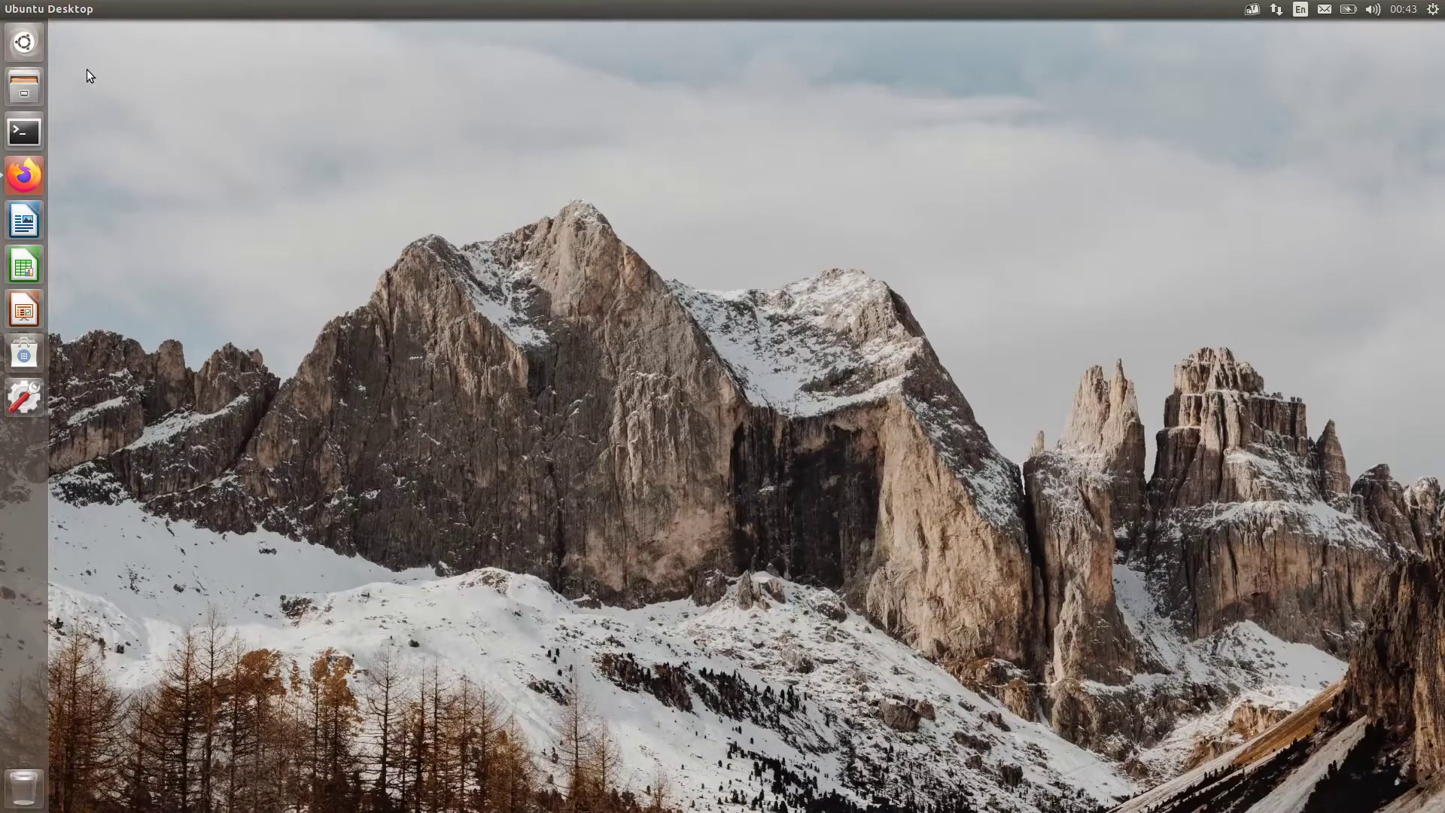
Step: Create a proton folder in Downloads and move the four .ovpn files into it
{"action": "left_click", "coordinate": [23, 85]}
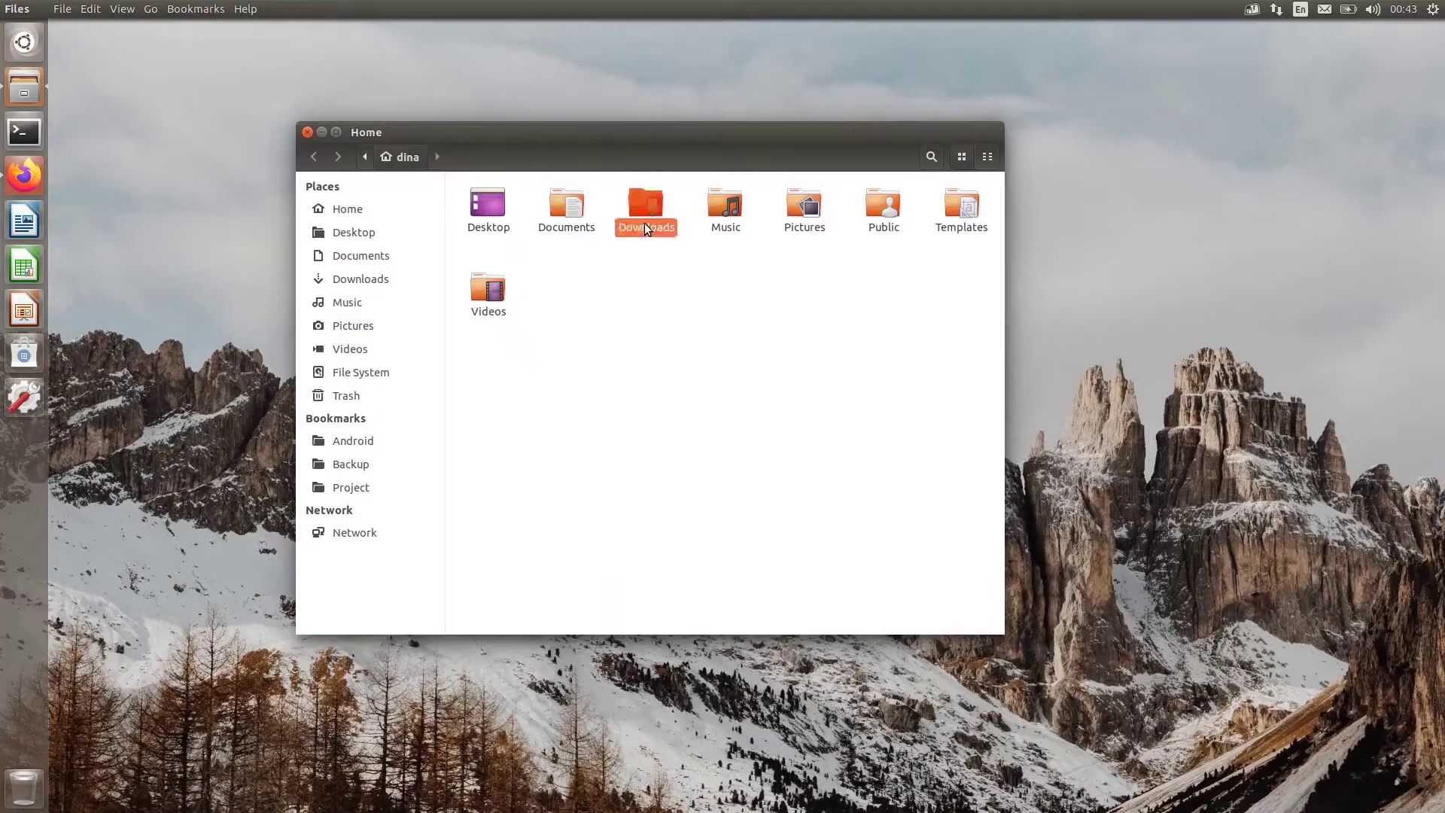
{"action": "double_click", "coordinate": [645, 205]}
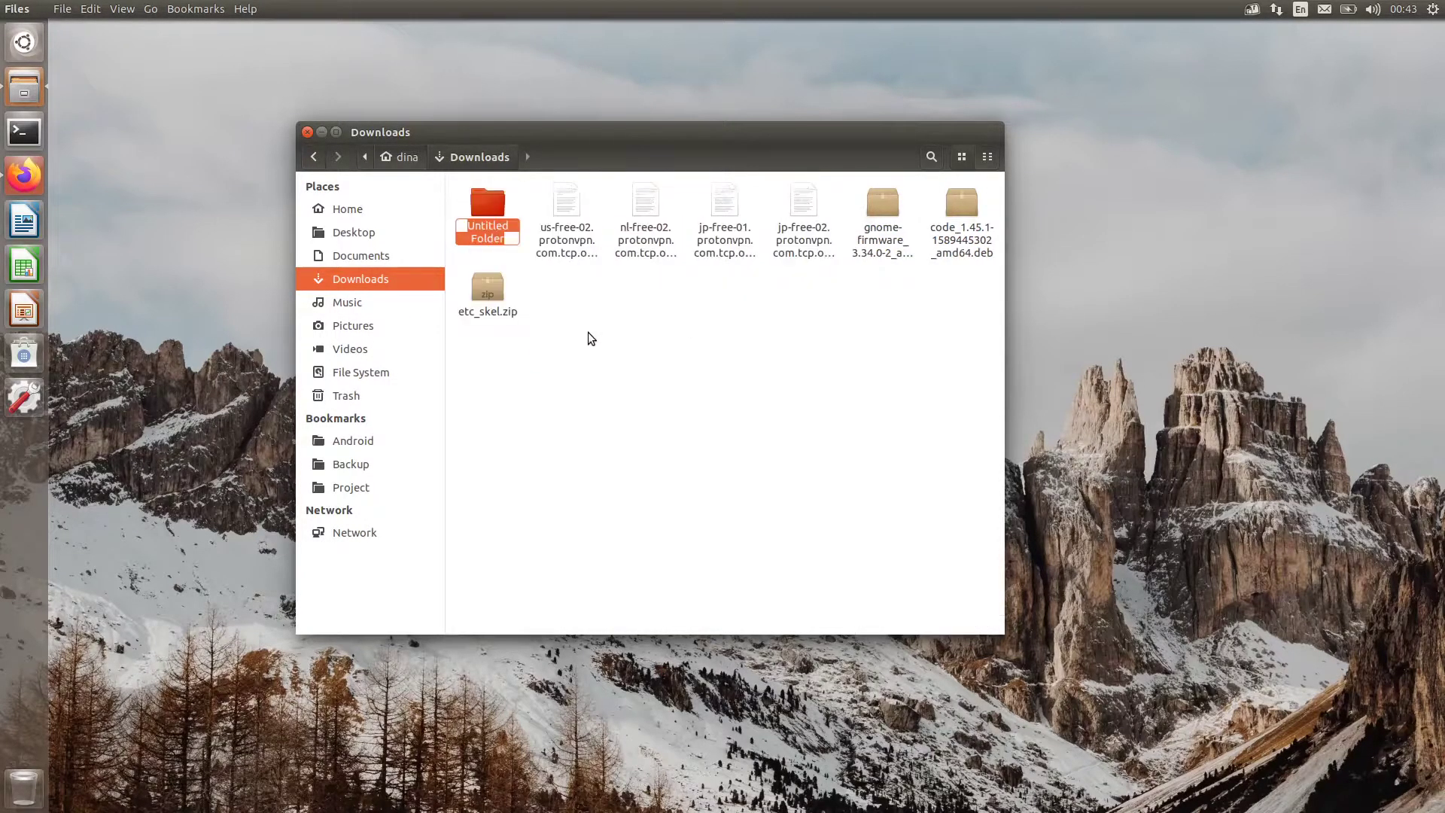
{"action": "type", "text": "proton"}
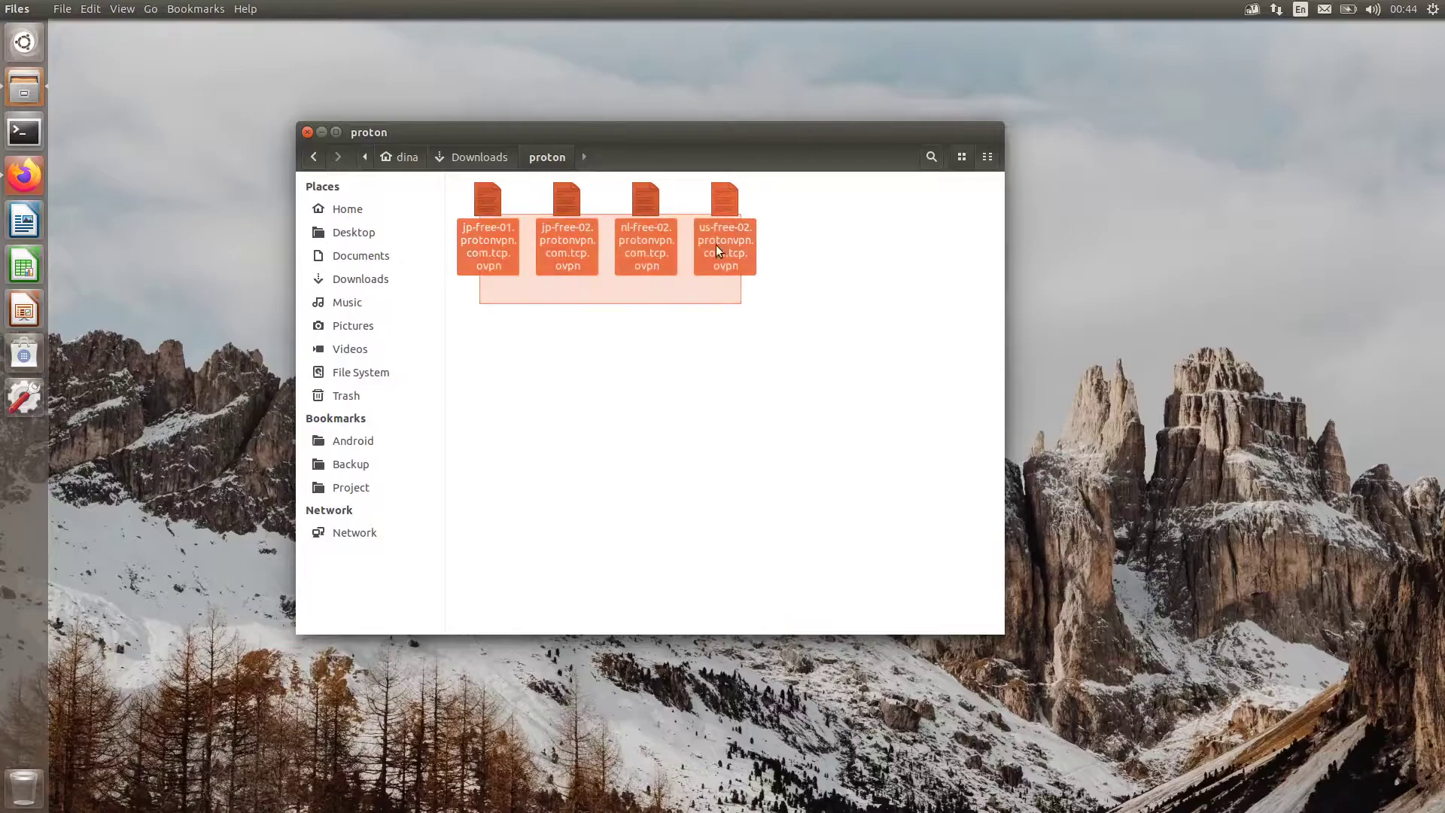
{"action": "left_click", "coordinate": [754, 367]}
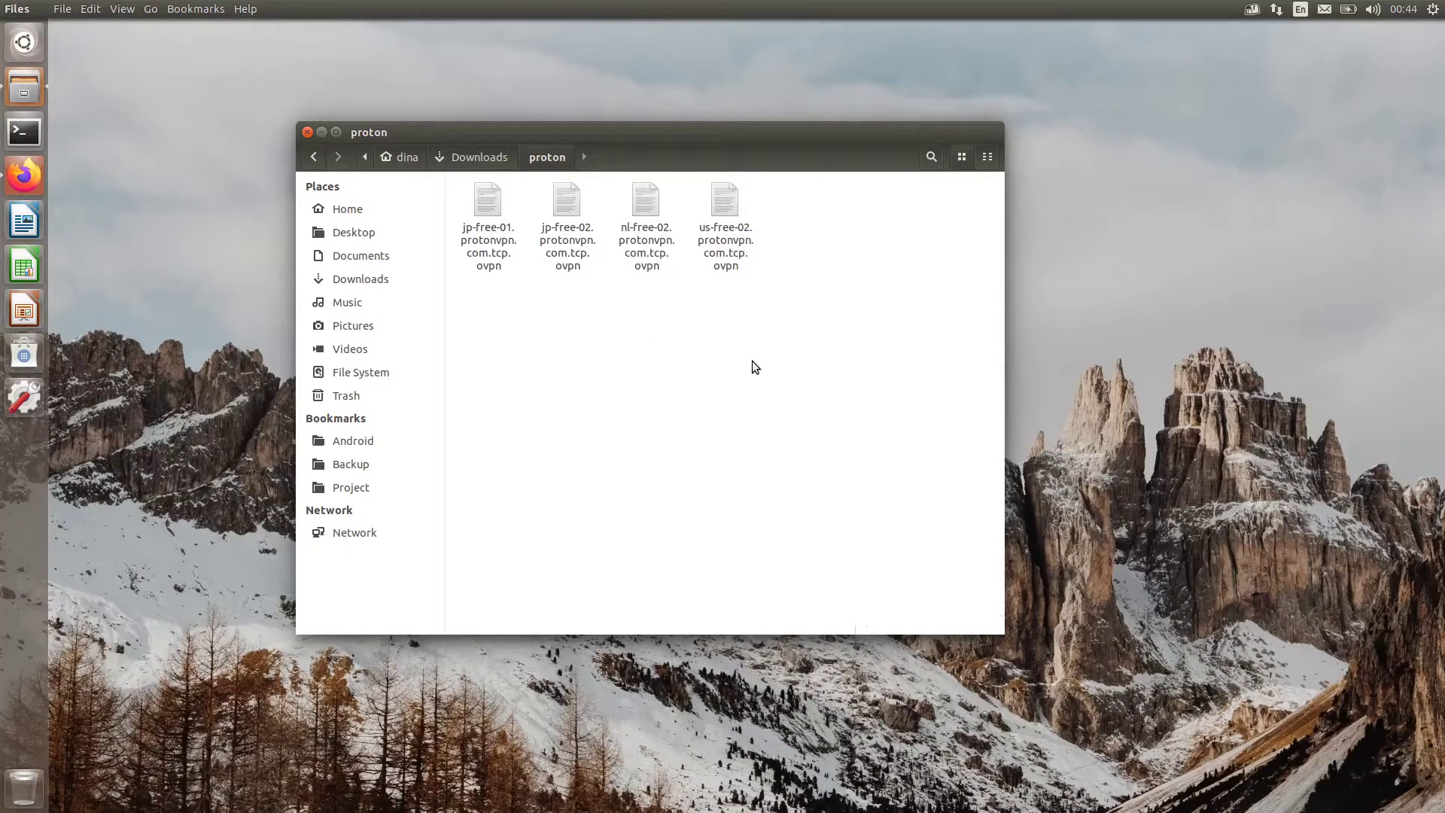
Step: Run sudo apt install openvpn in a terminal opened from the proton folder
{"action": "right_click", "coordinate": [752, 367]}
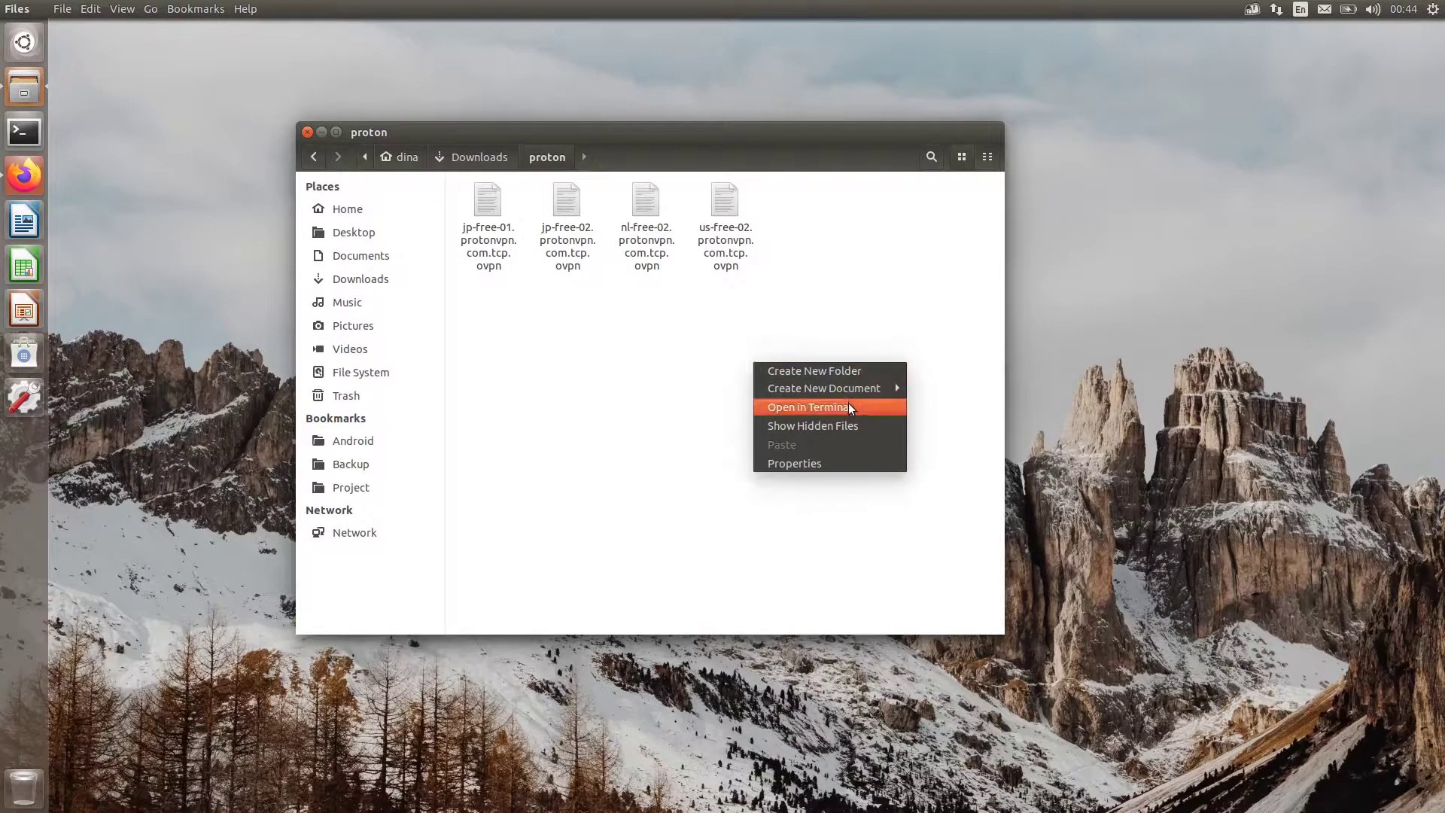
{"action": "left_click", "coordinate": [846, 412]}
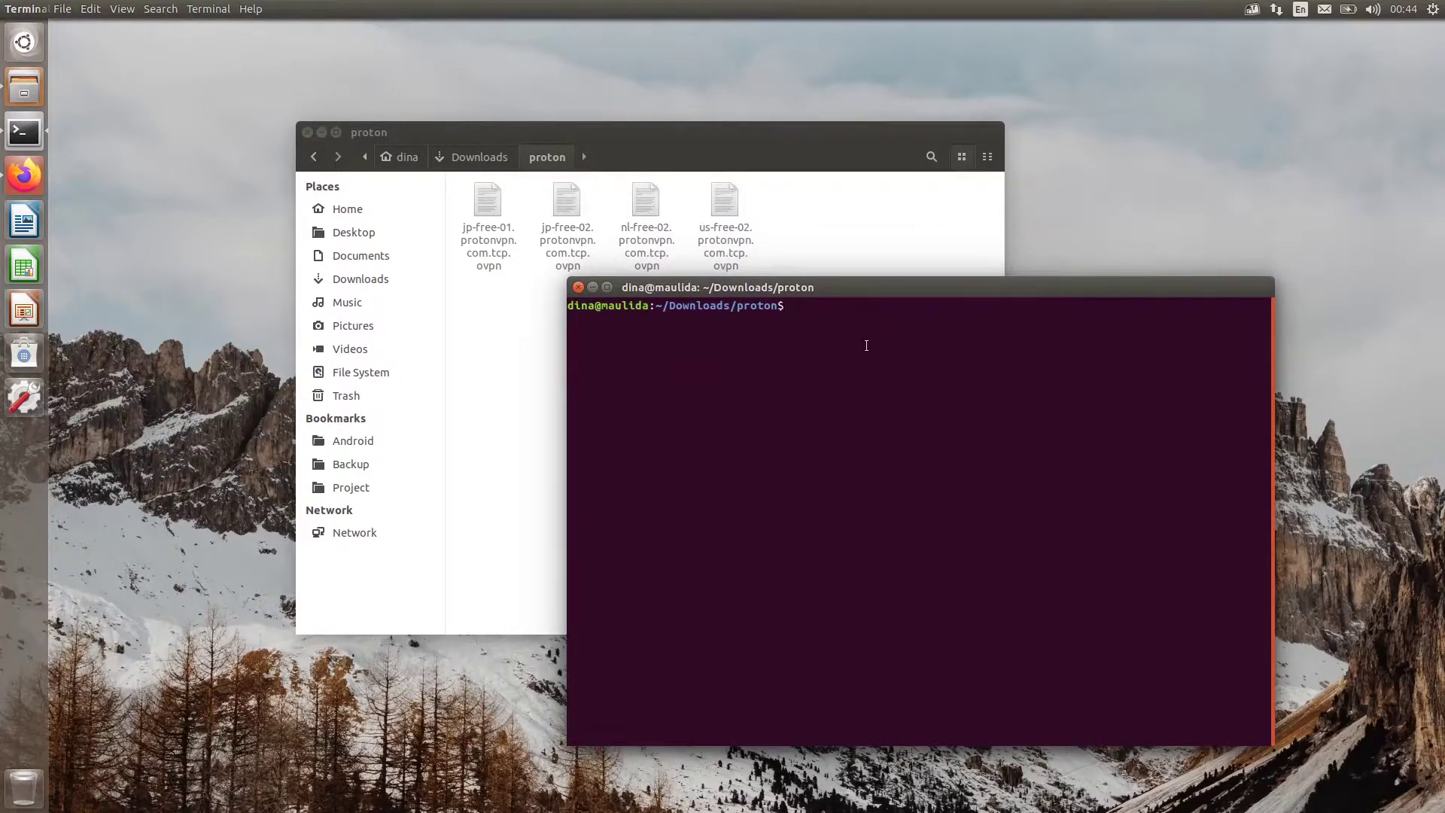
{"action": "type", "text": "sudo apt install o"}
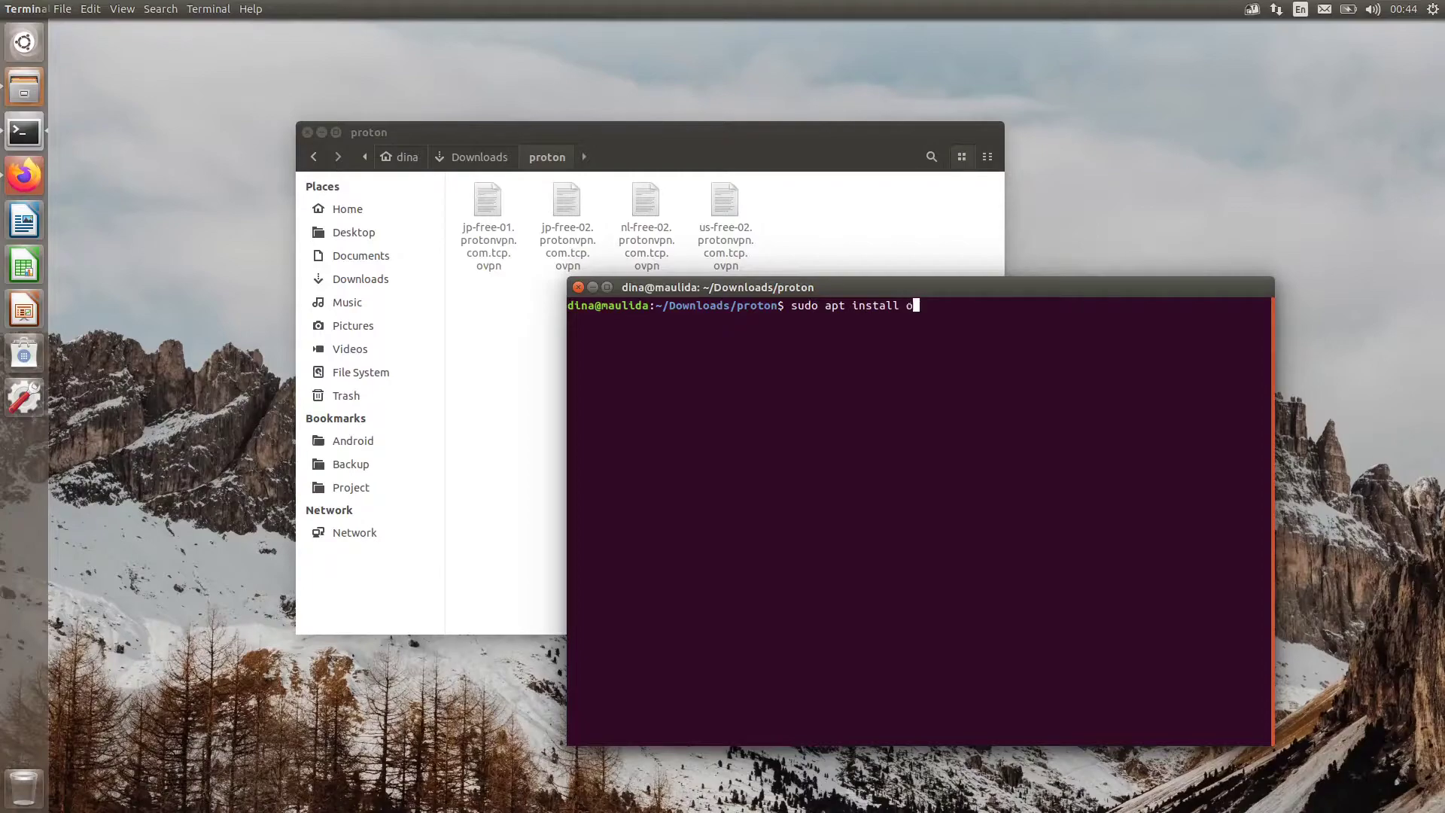
{"action": "type", "text": "penvpn"}
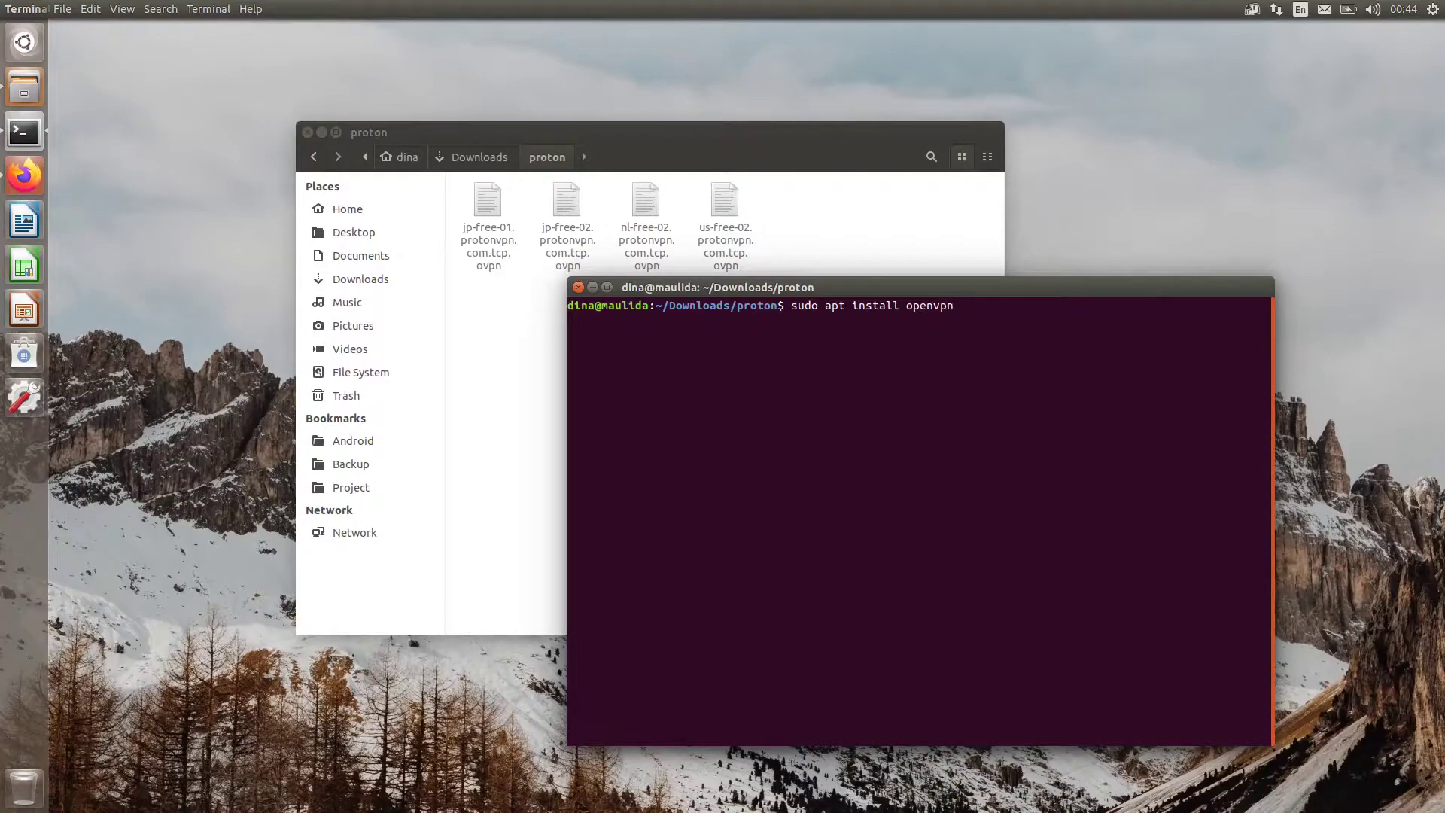
{"action": "key", "text": "Return"}
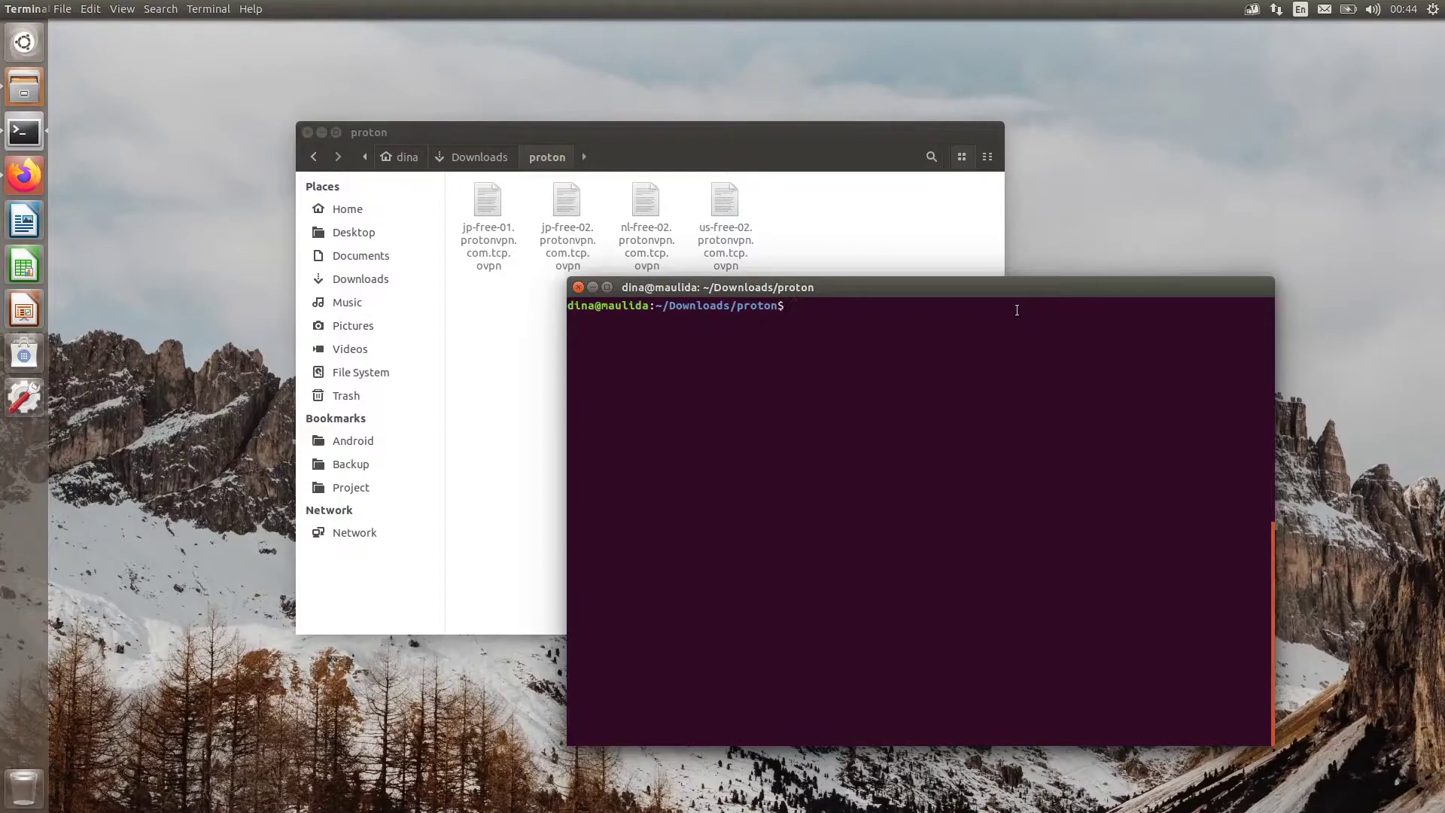
Step: Start OpenVPN with sudo openvpn --config jp-free-02.protonvpn.com.tcp.ovpn
{"action": "type", "text": "sudo"}
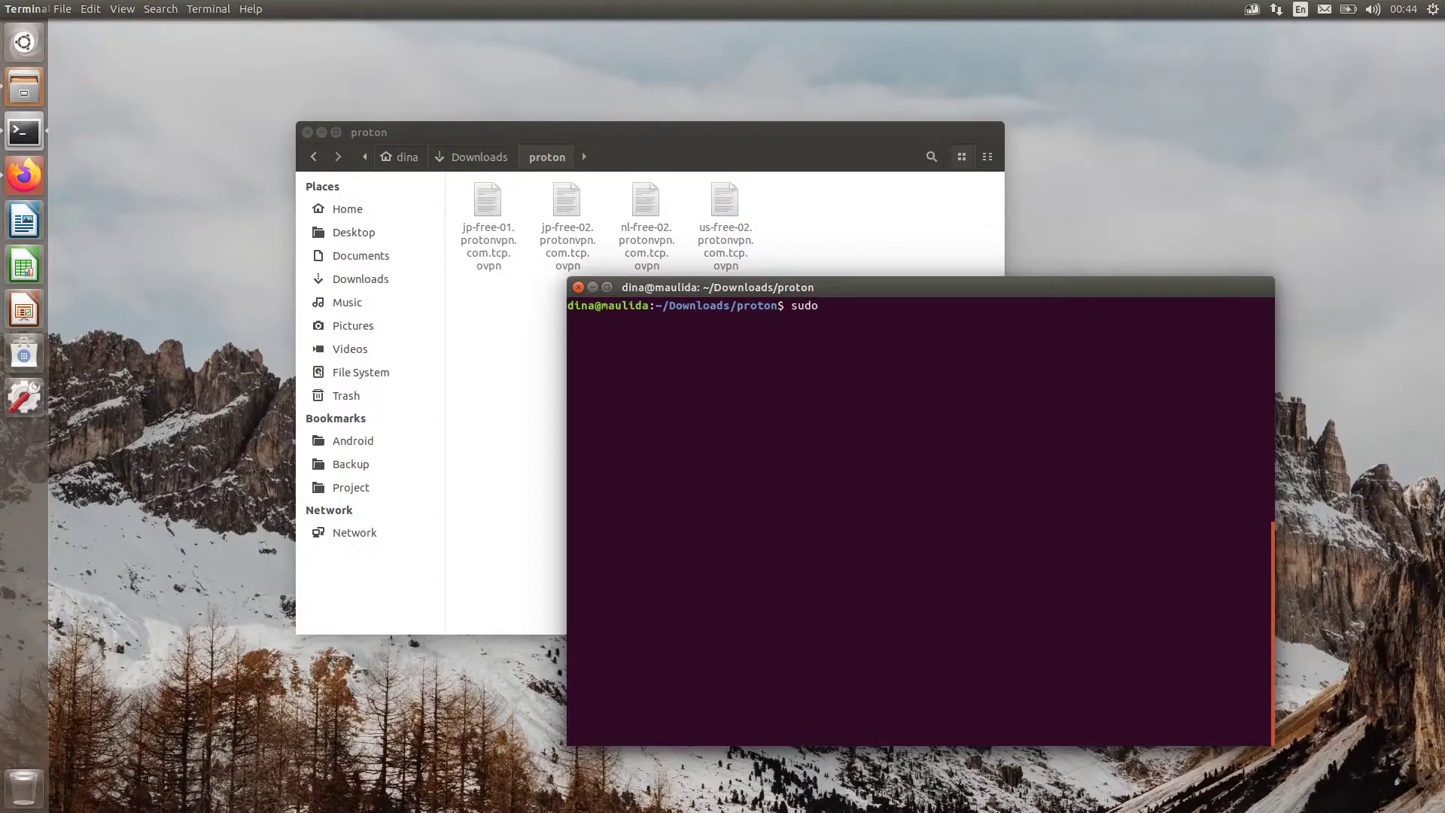
{"action": "type", "text": "openvpn"}
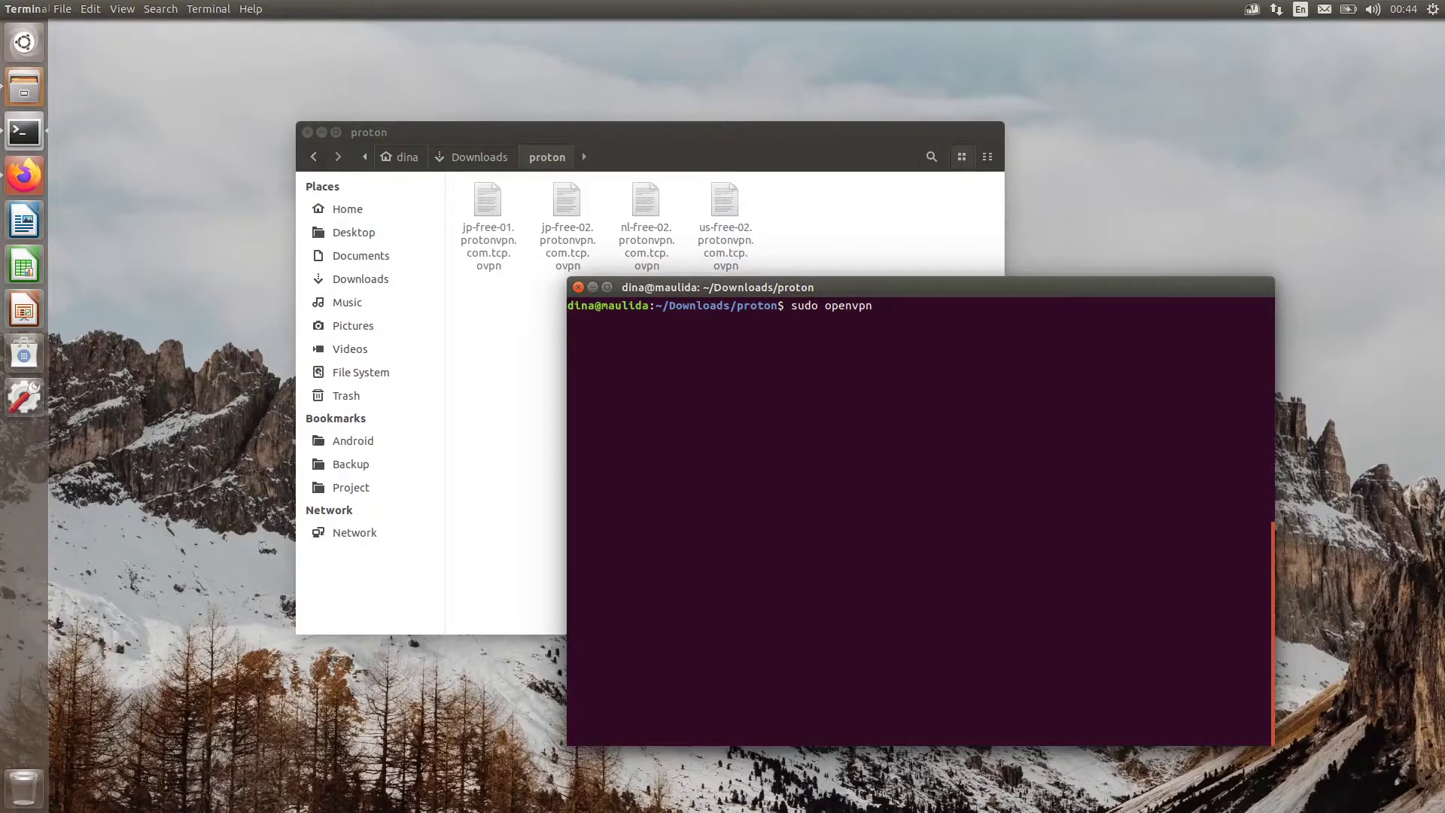
{"action": "type", "text": "--config"}
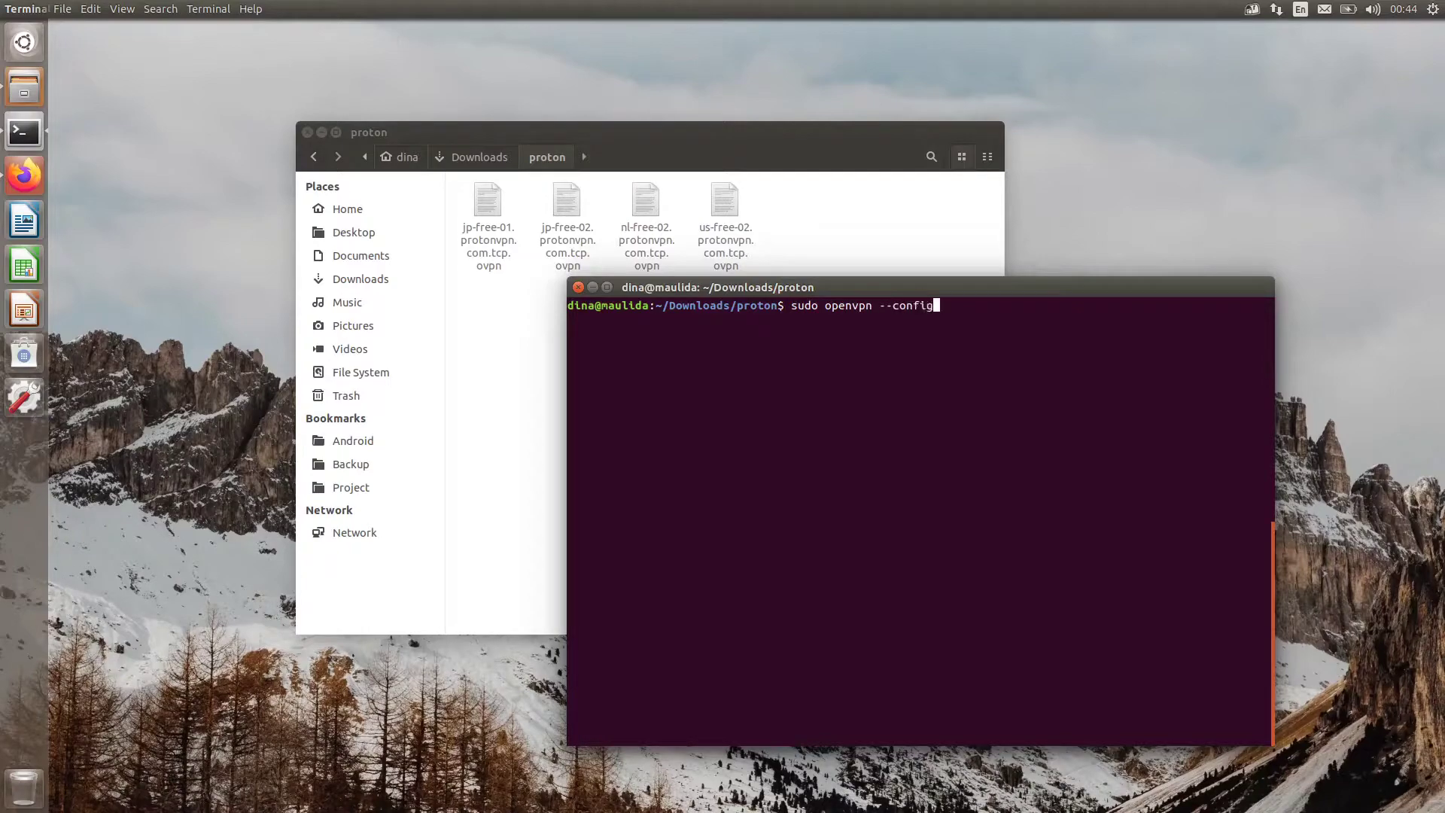
{"action": "type", "text": "jp"}
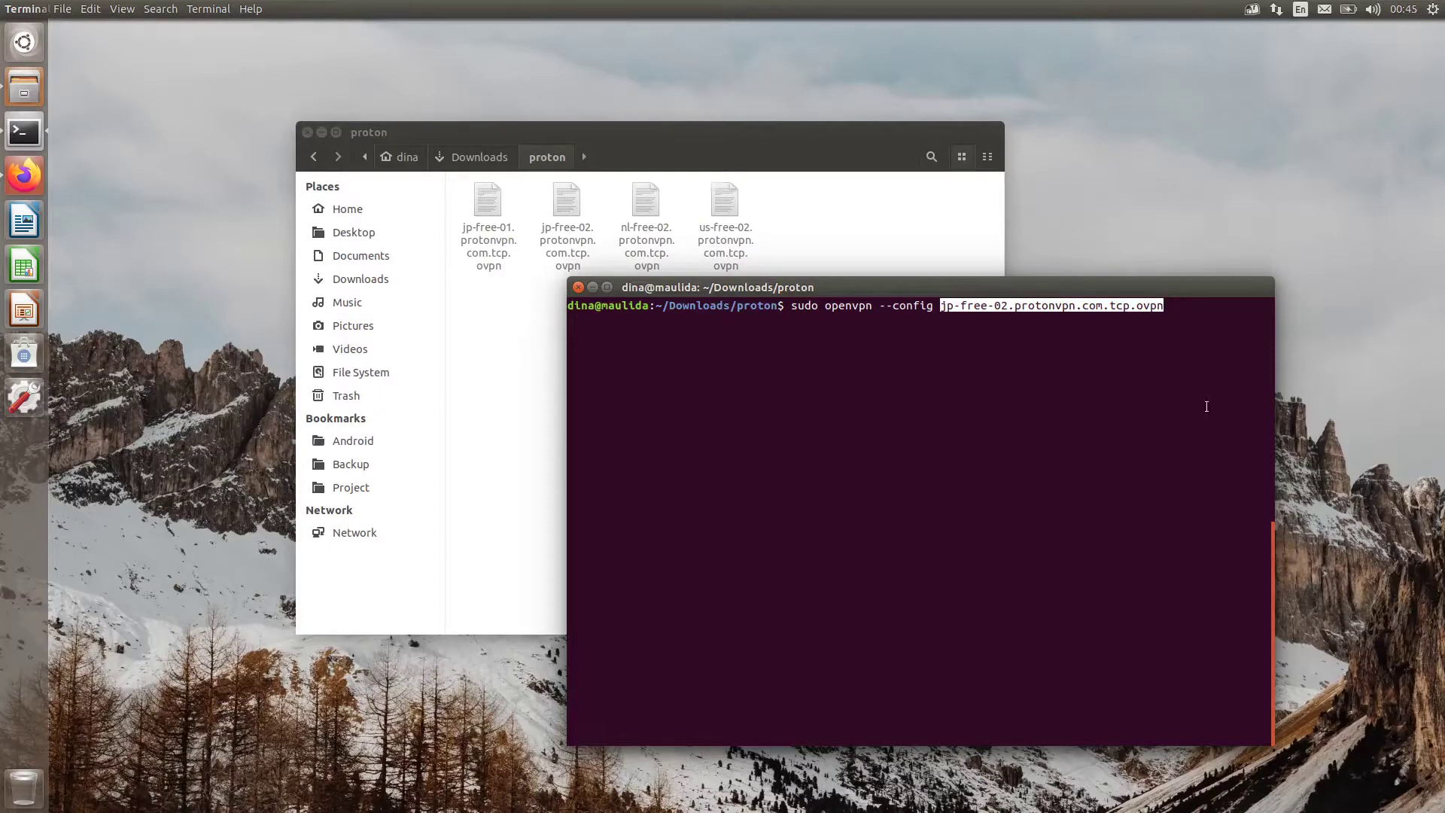
{"action": "key", "text": "Return"}
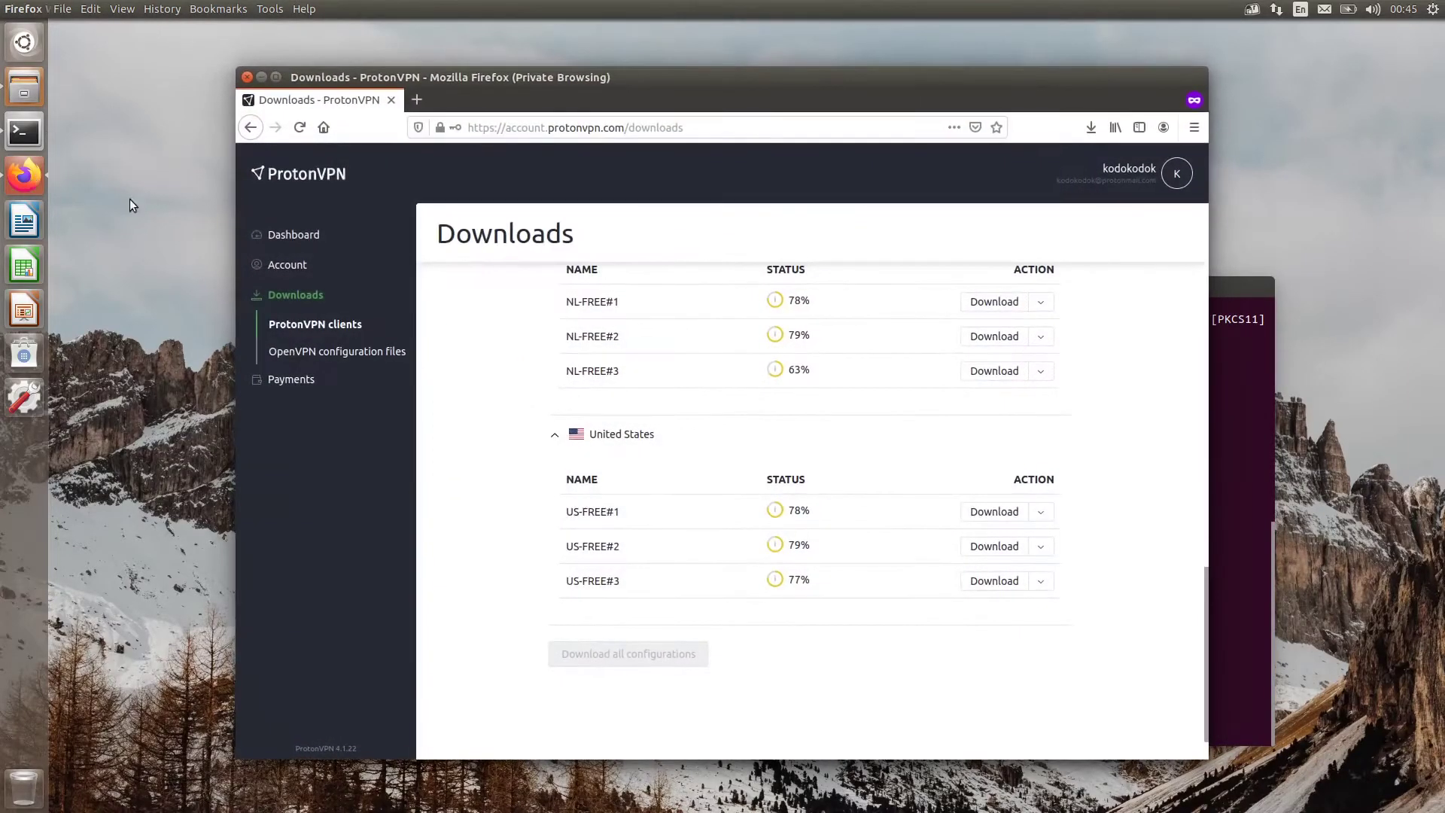
{"action": "mouse_move", "coordinate": [294, 265]}
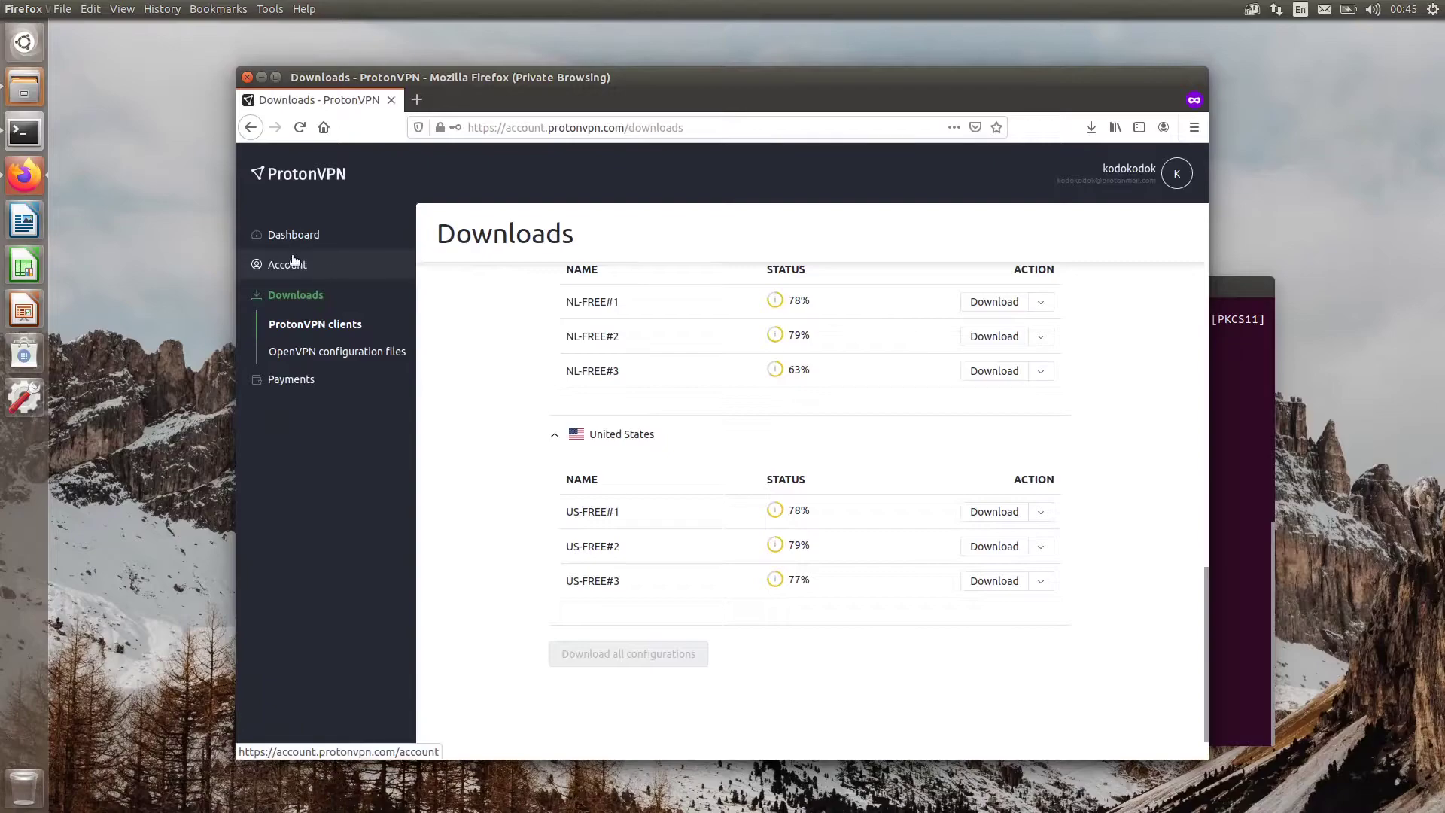
Step: Go to the ProtonVPN Account page and scroll to the OpenVPN / IKEv2 credentials section
{"action": "left_click", "coordinate": [286, 265]}
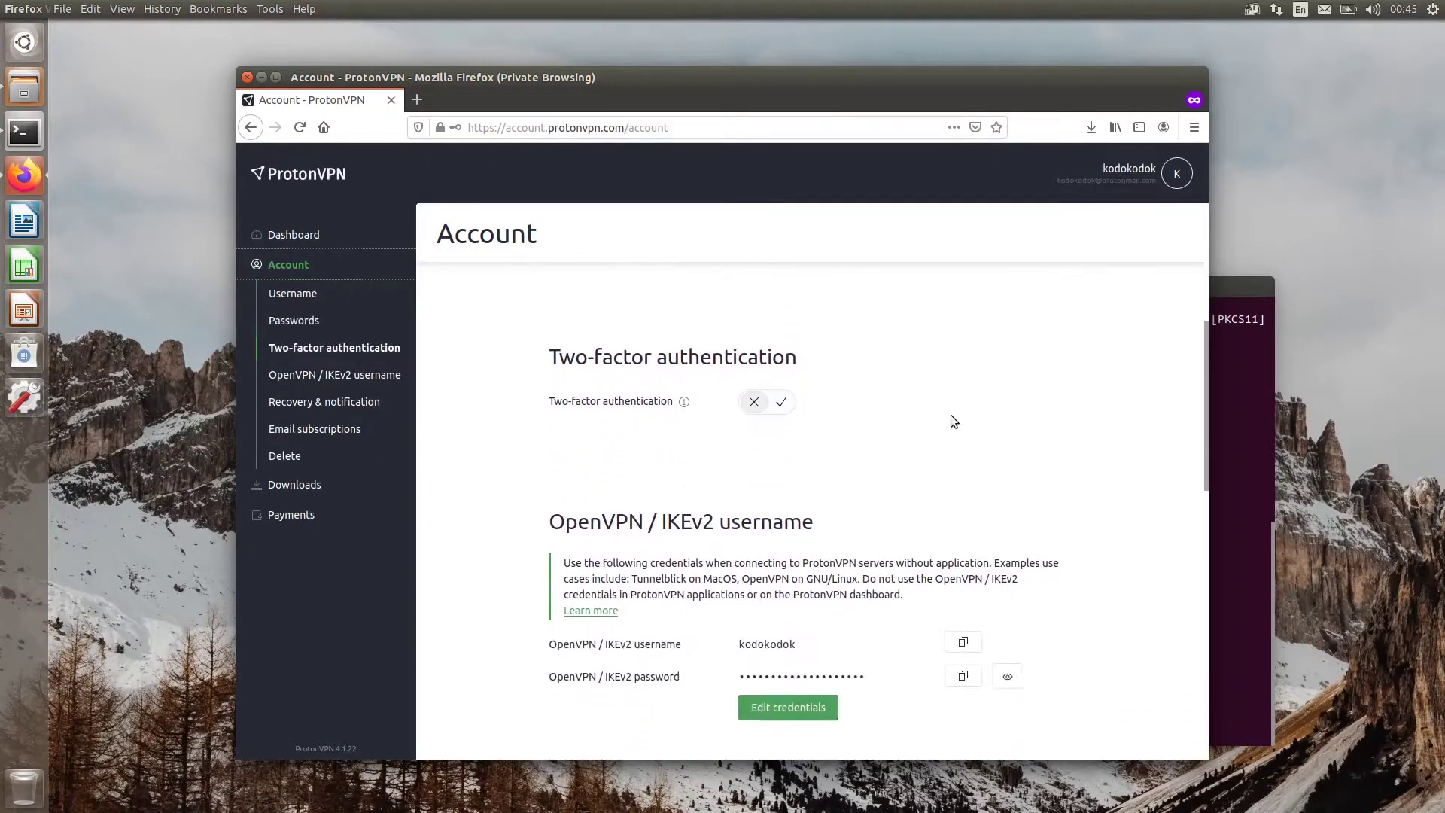
{"action": "scroll", "scroll_direction": "down", "scroll_amount": 3}
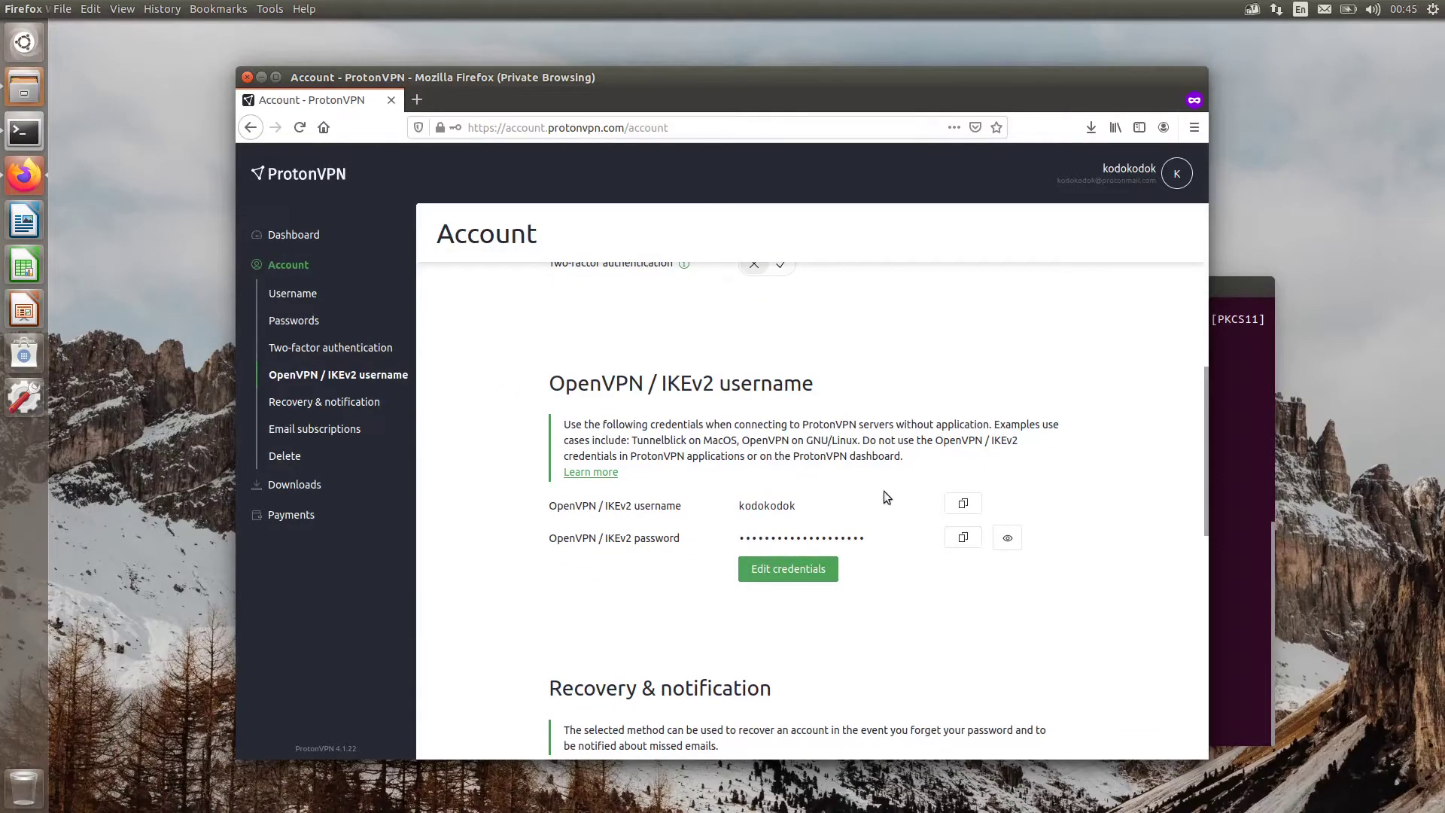
{"action": "mouse_move", "coordinate": [838, 498]}
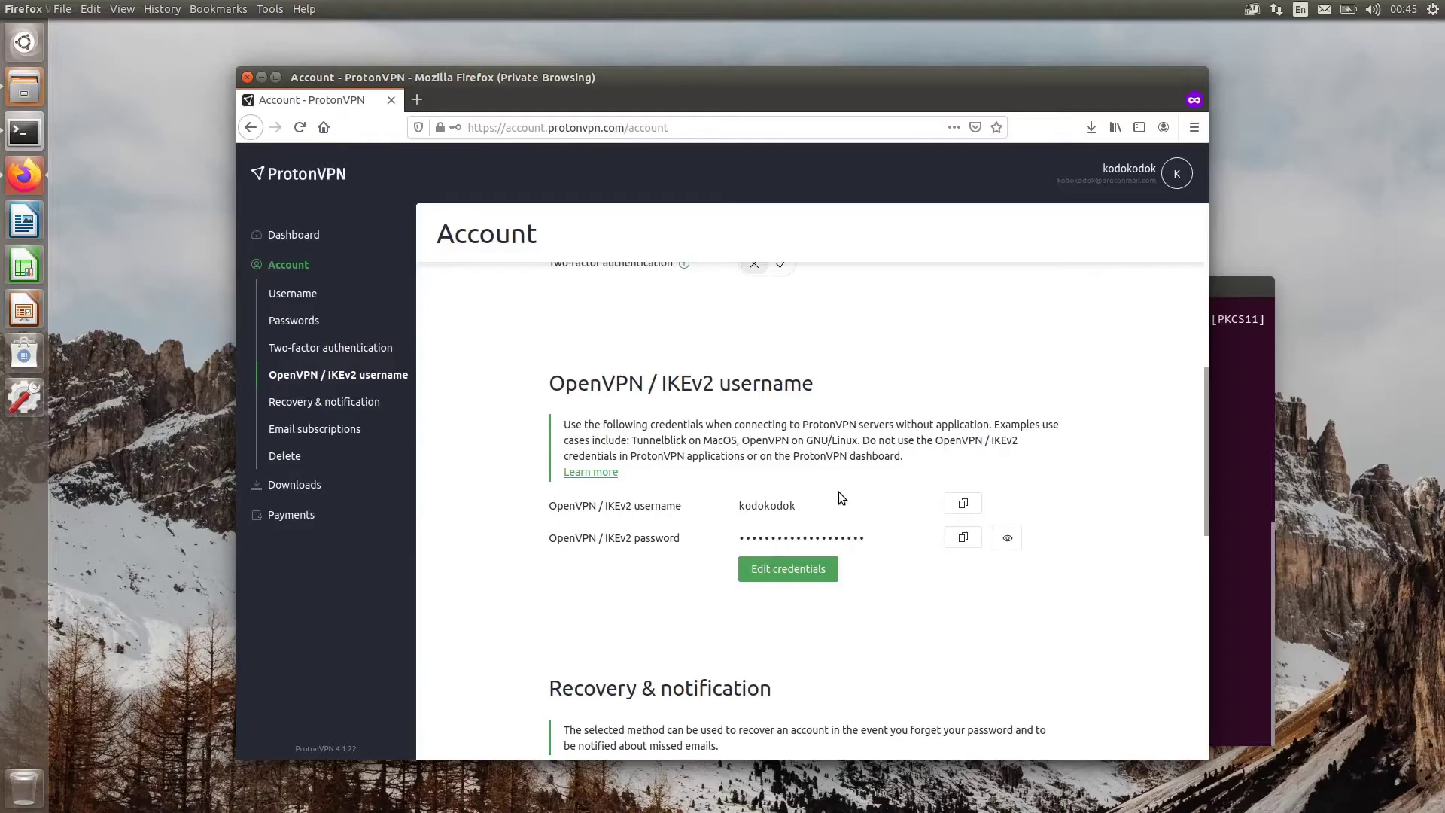
{"action": "mouse_move", "coordinate": [1007, 506]}
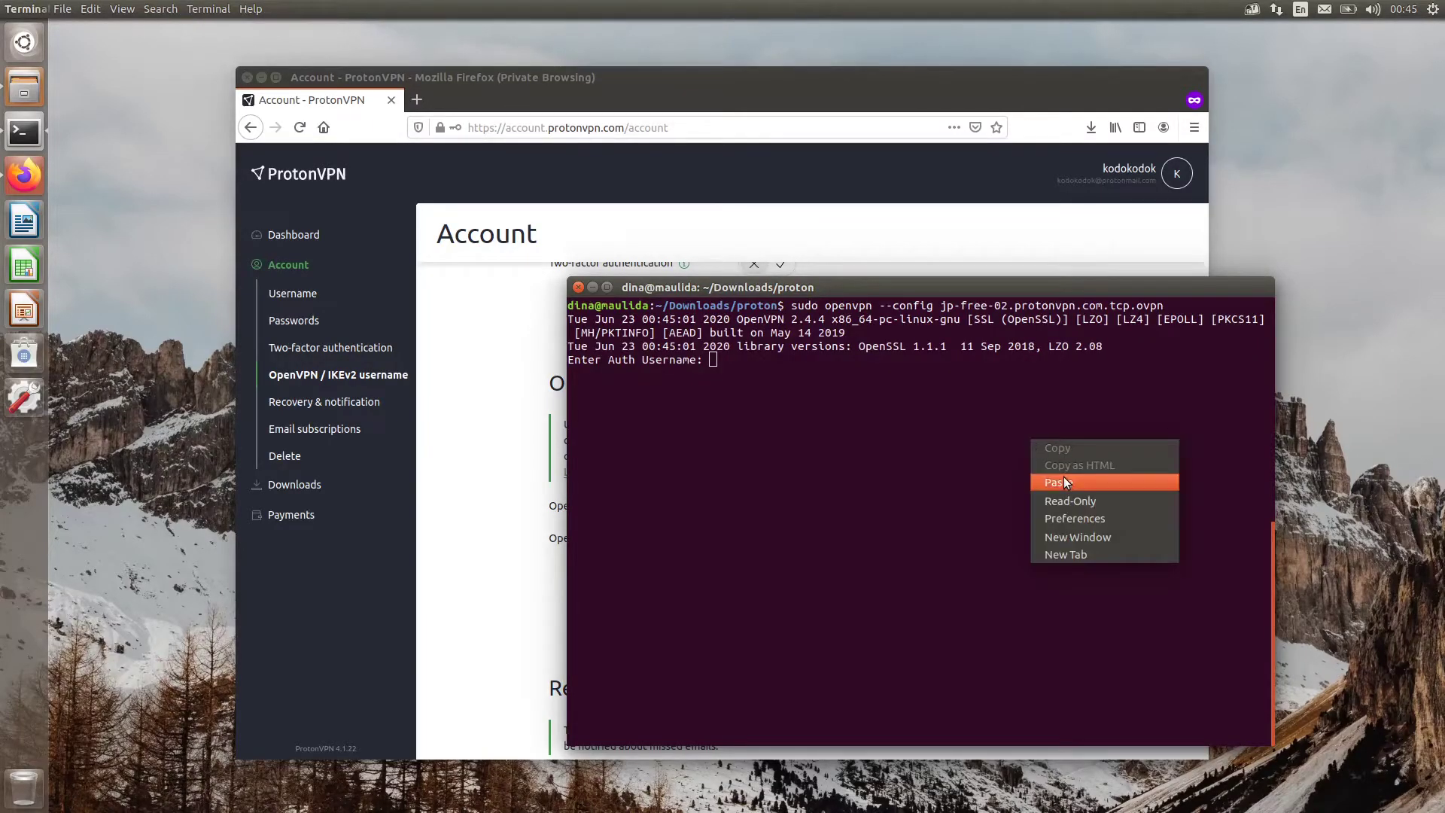
Step: Paste the OpenVPN username in Terminal and authenticate until Initialization Sequence Completed appears
{"action": "left_click", "coordinate": [1058, 481]}
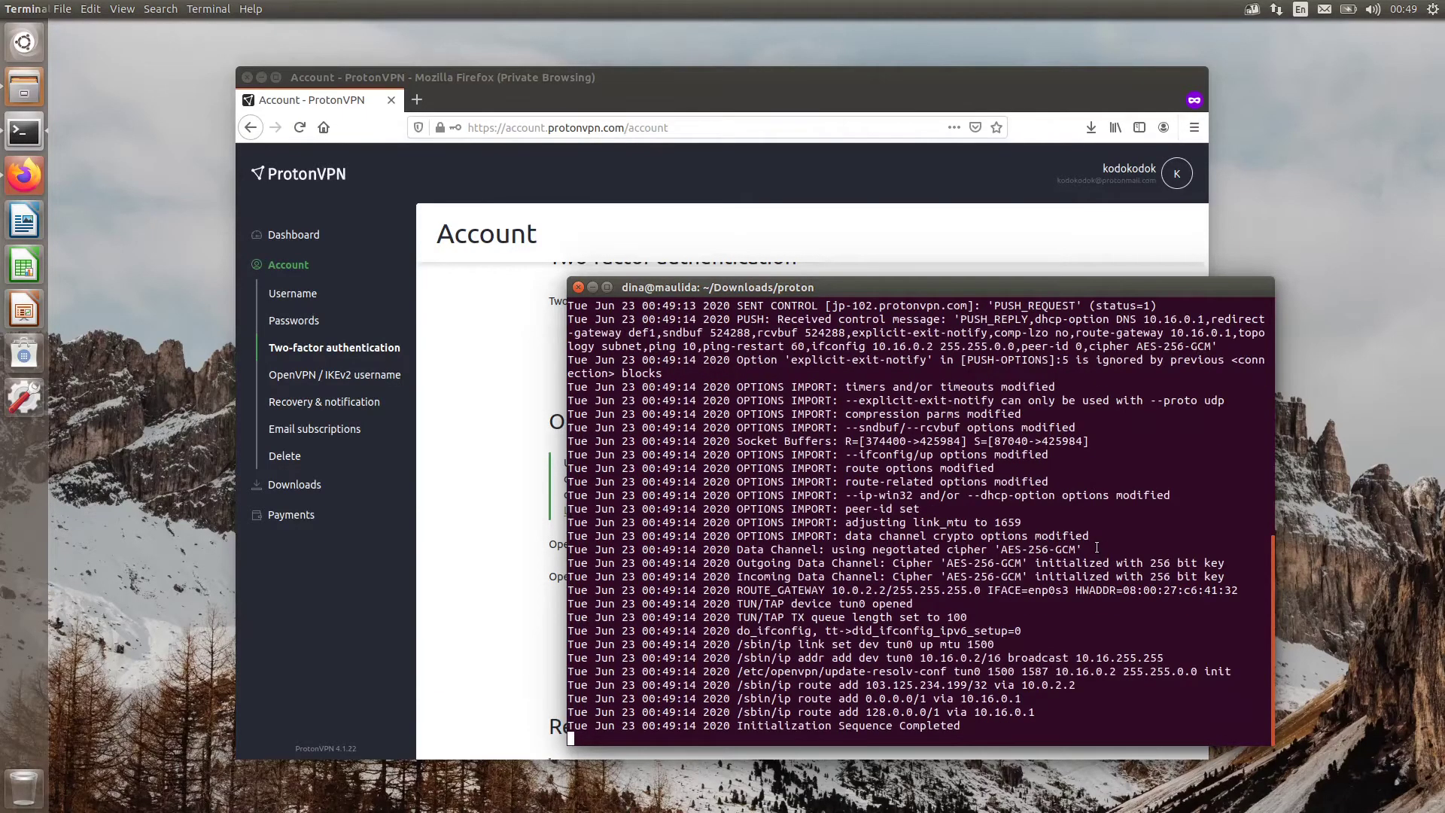
{"action": "double_click", "coordinate": [786, 725]}
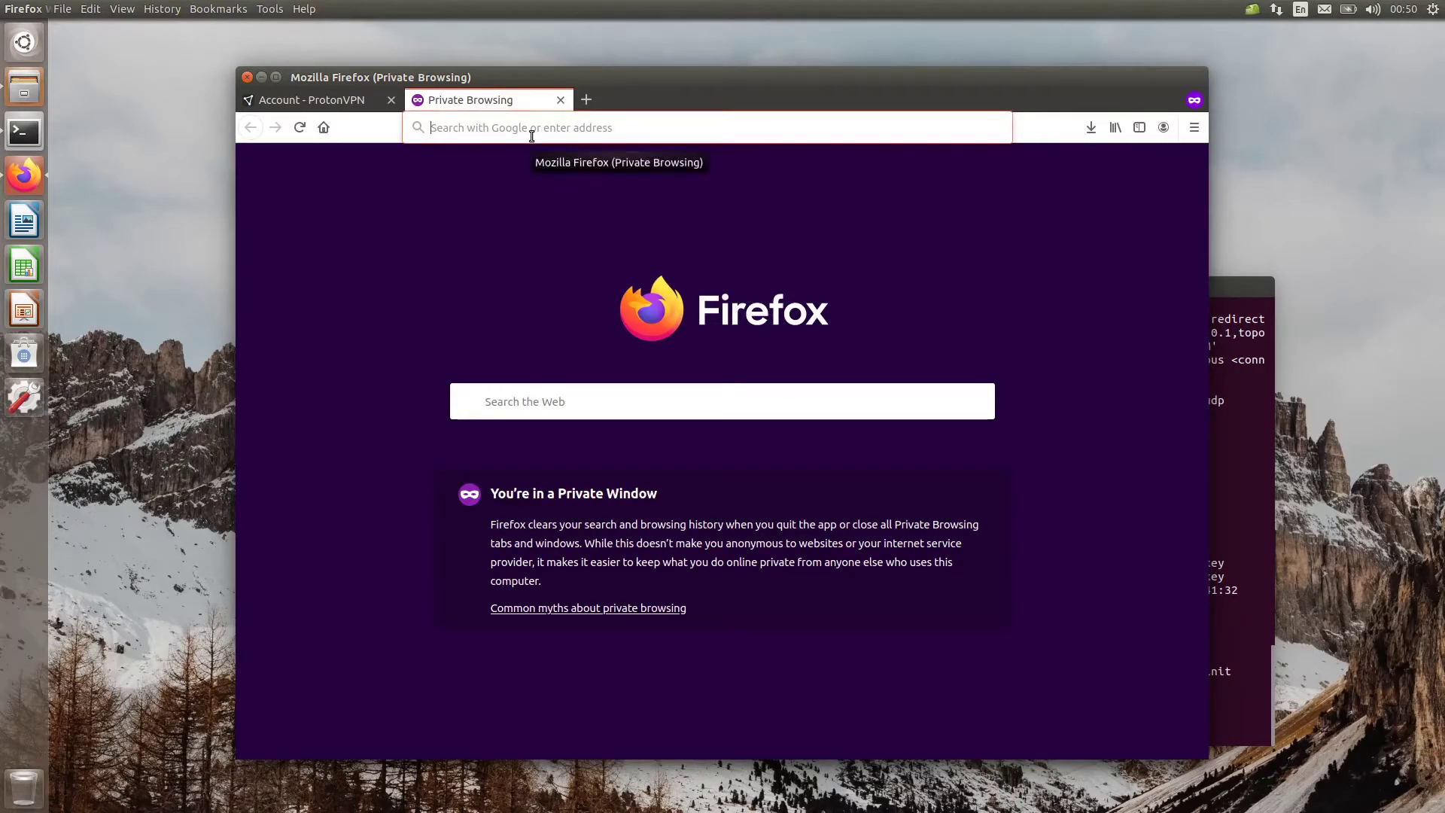
Step: Search DuckDuckGo for myip and load MyIP.com showing 103.125.234.202, Japan
{"action": "type", "text": "@duckduckgo m"}
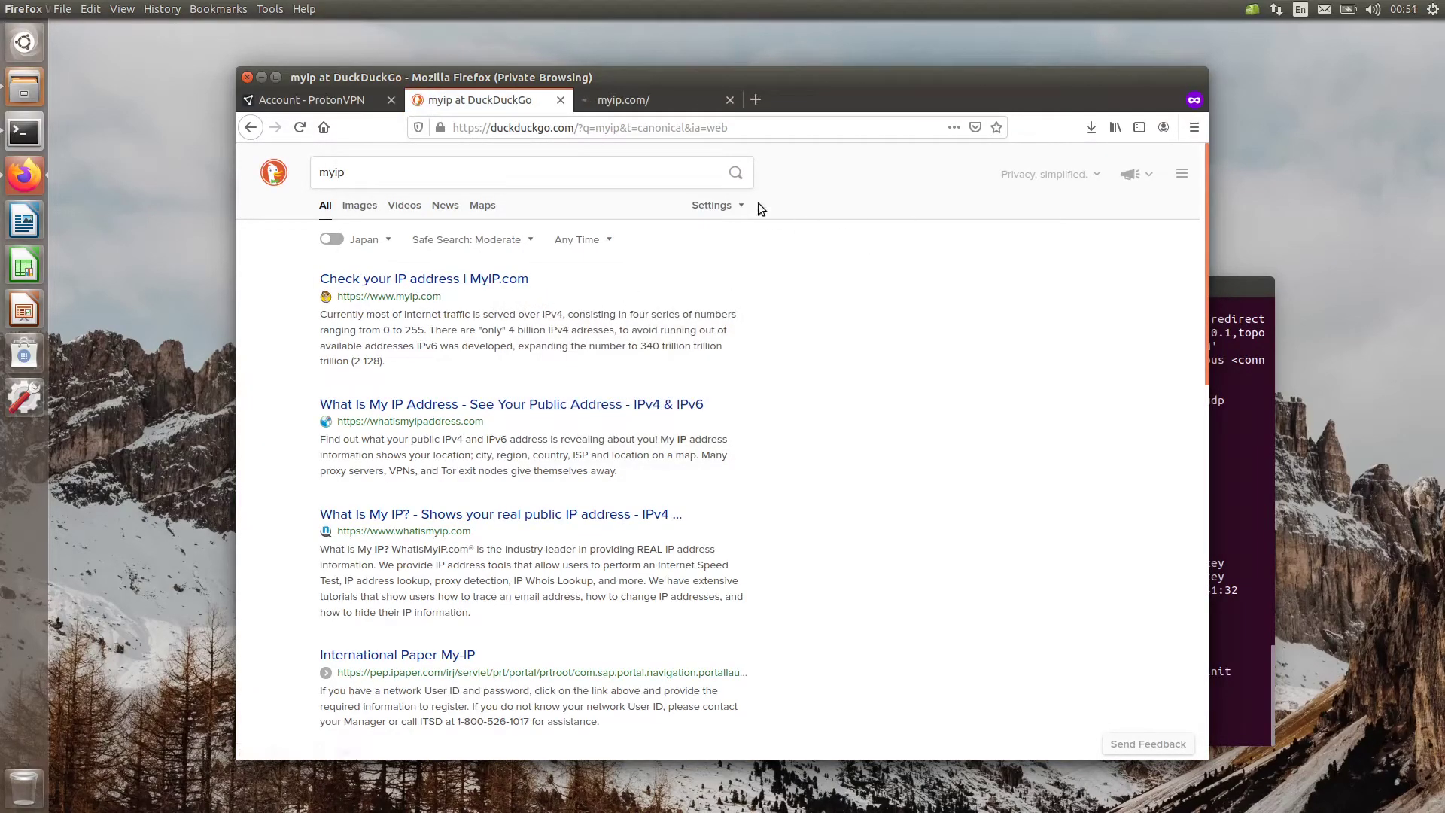
{"action": "left_click", "coordinate": [424, 277]}
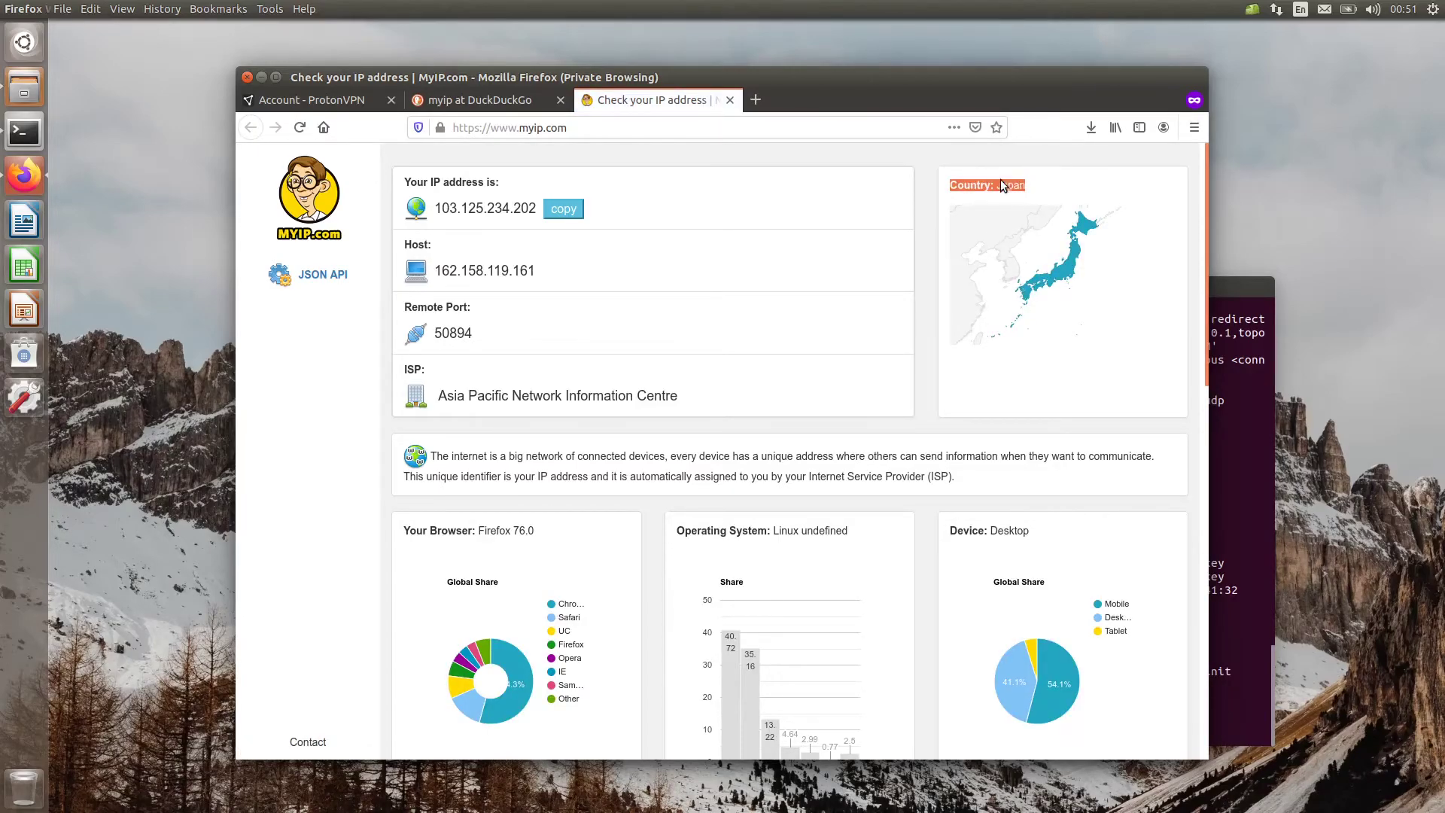
{"action": "mouse_move", "coordinate": [970, 176]}
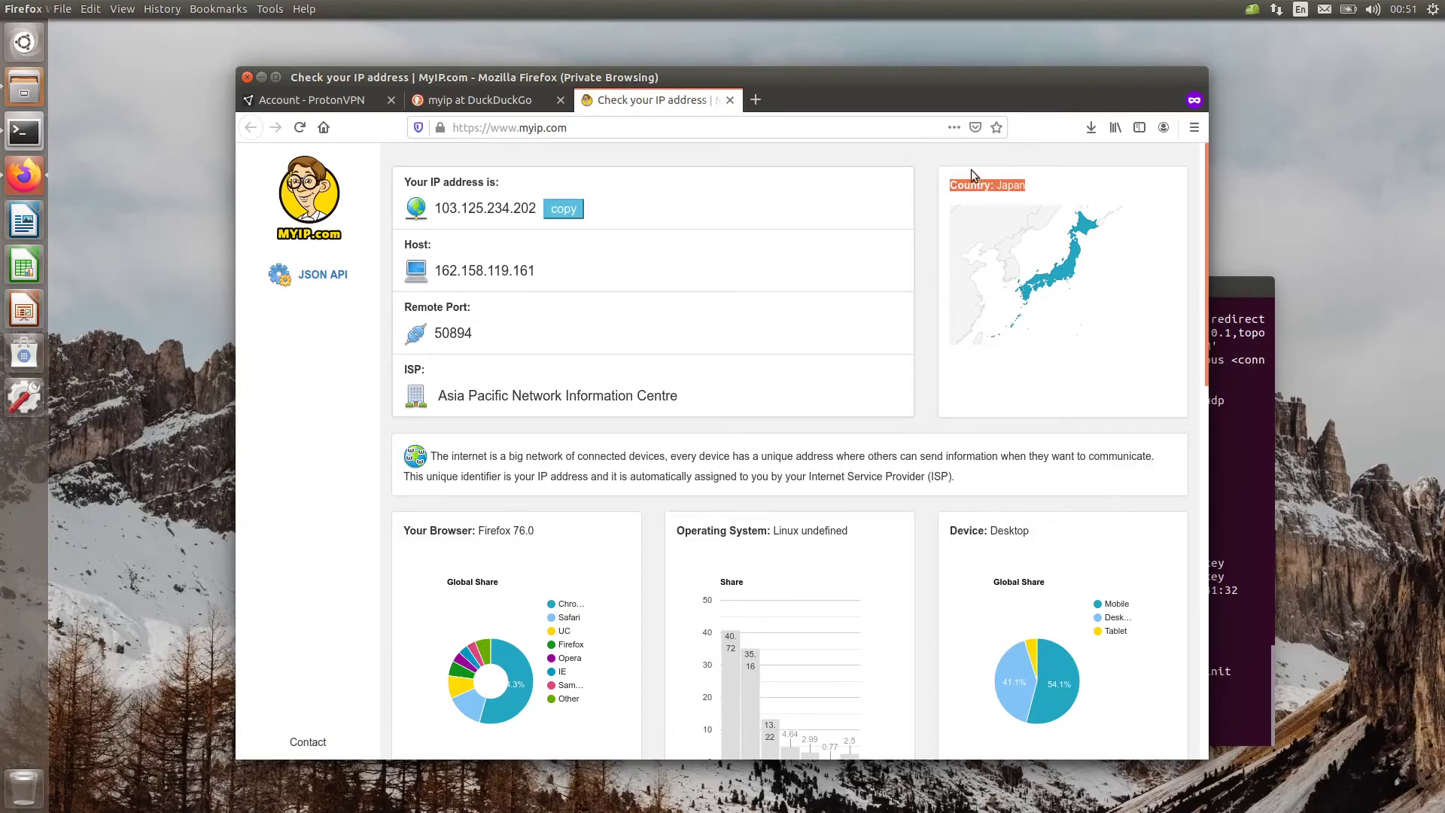